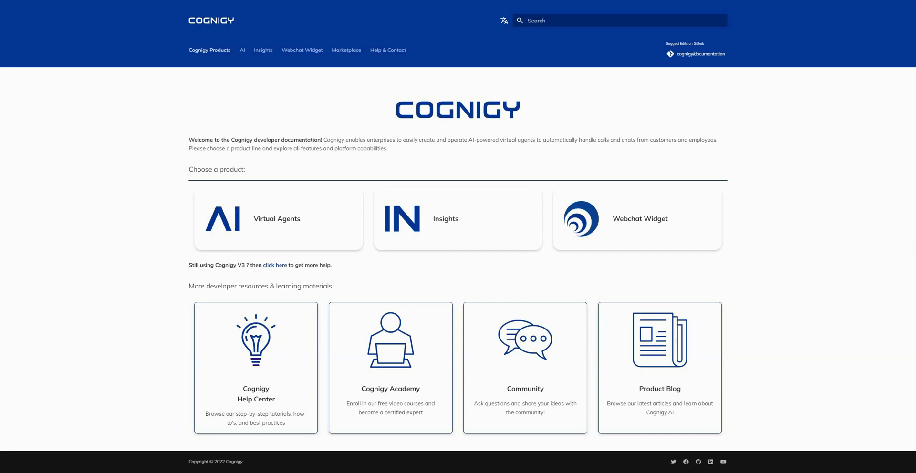
mouse_move(191, 136)
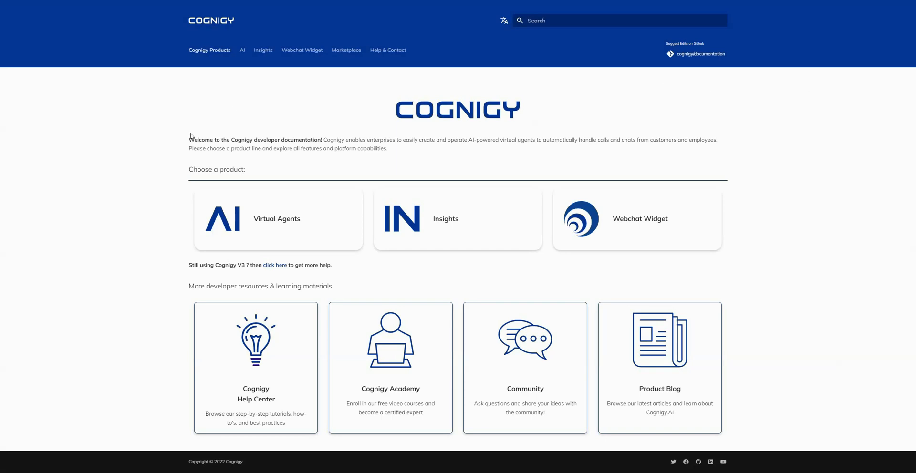
mouse_move(444, 155)
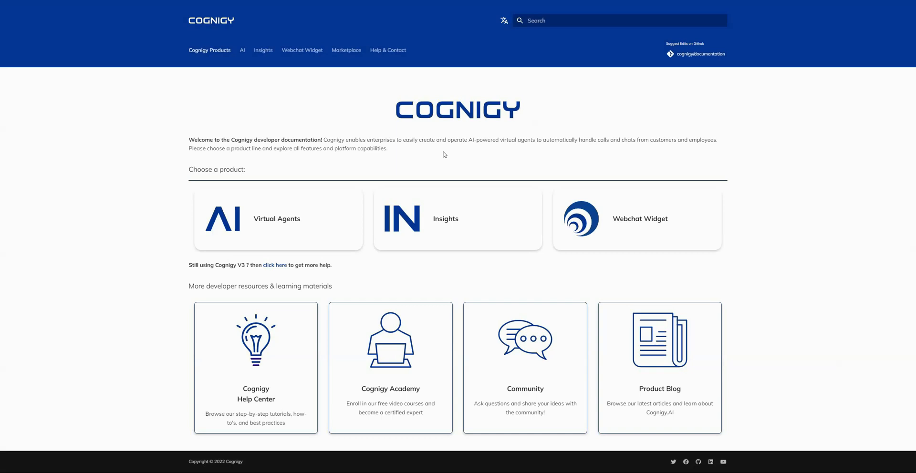
mouse_move(437, 155)
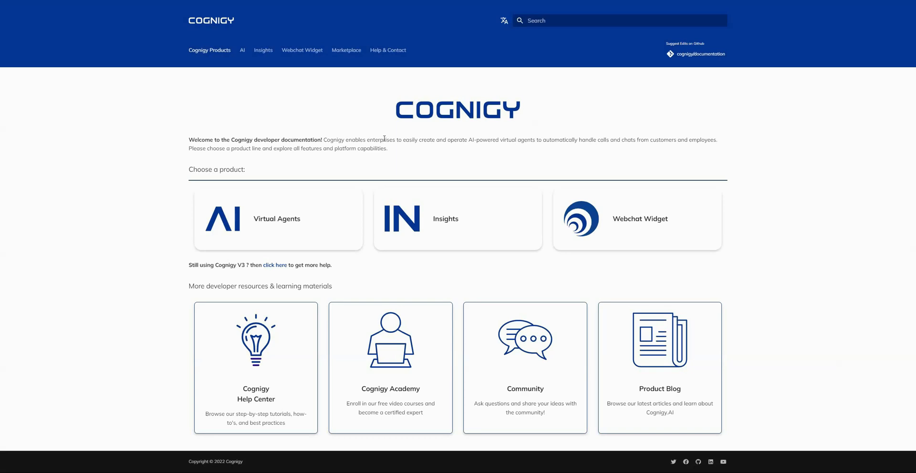
mouse_move(488, 152)
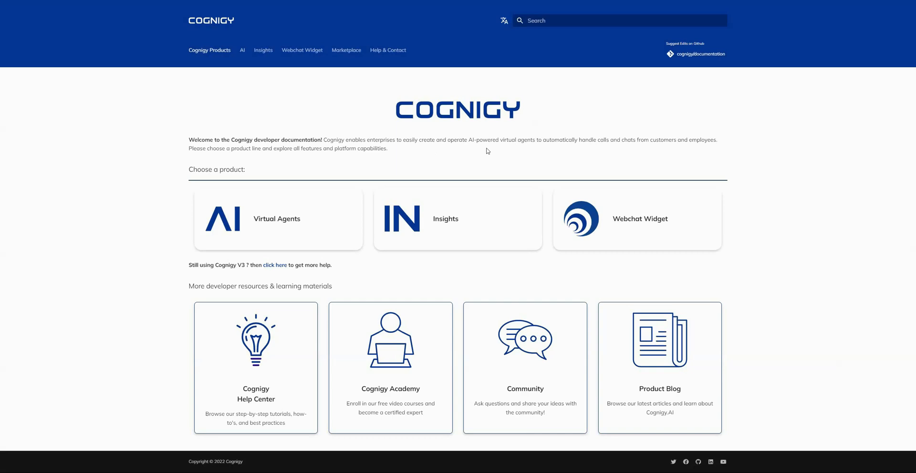
mouse_move(482, 152)
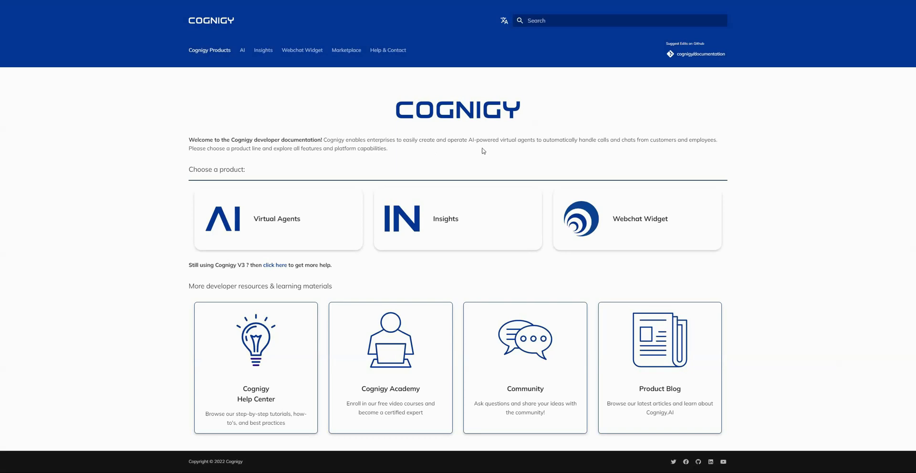
mouse_move(486, 152)
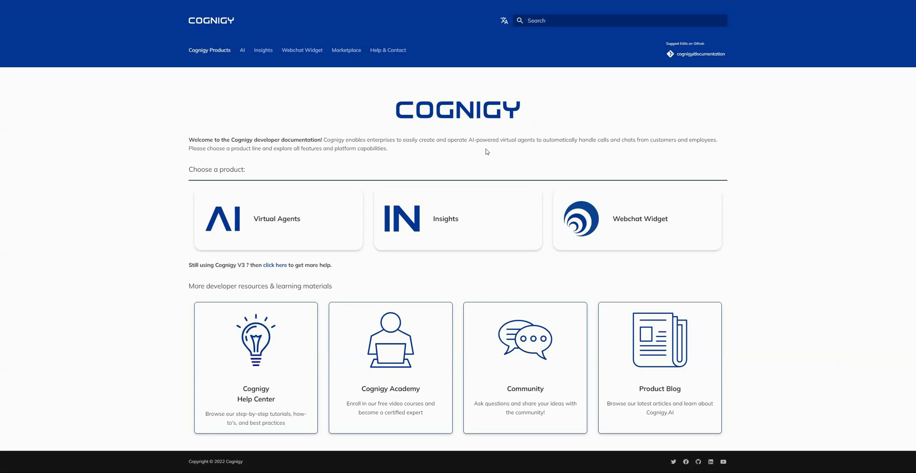
mouse_move(473, 157)
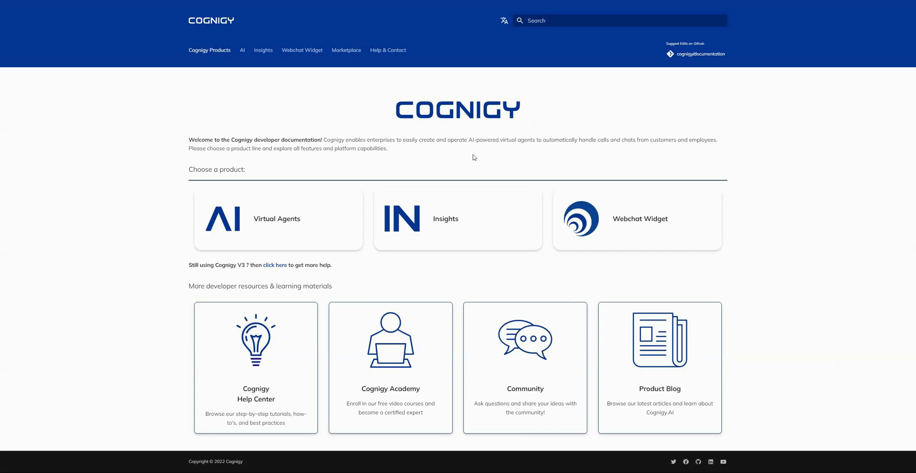
mouse_move(468, 173)
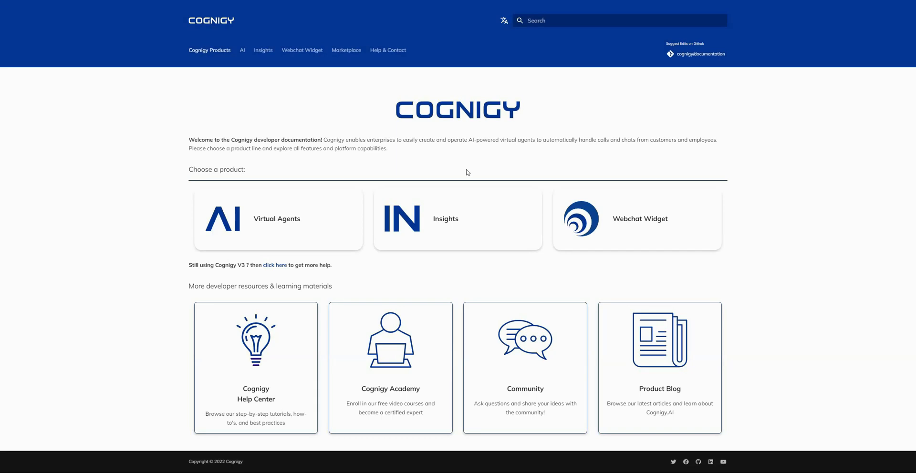
mouse_move(561, 41)
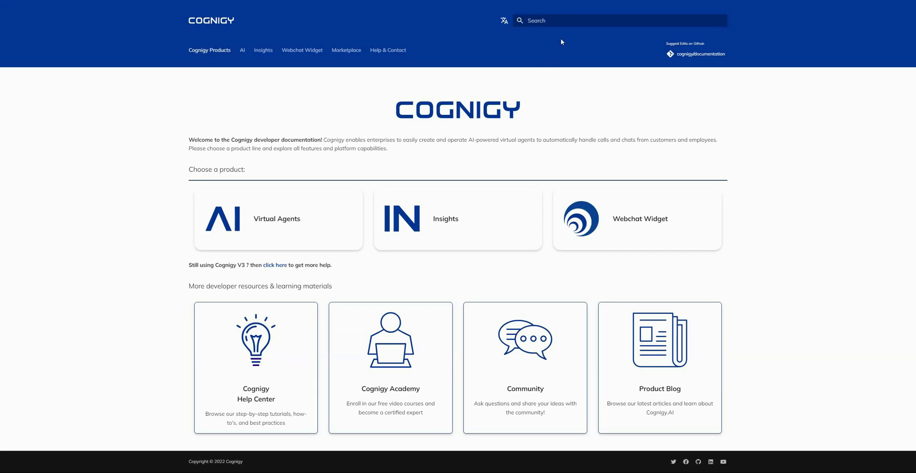
- Search the documentation for 'salesforce' and open the Salesforce Integration result
text(salesforce)
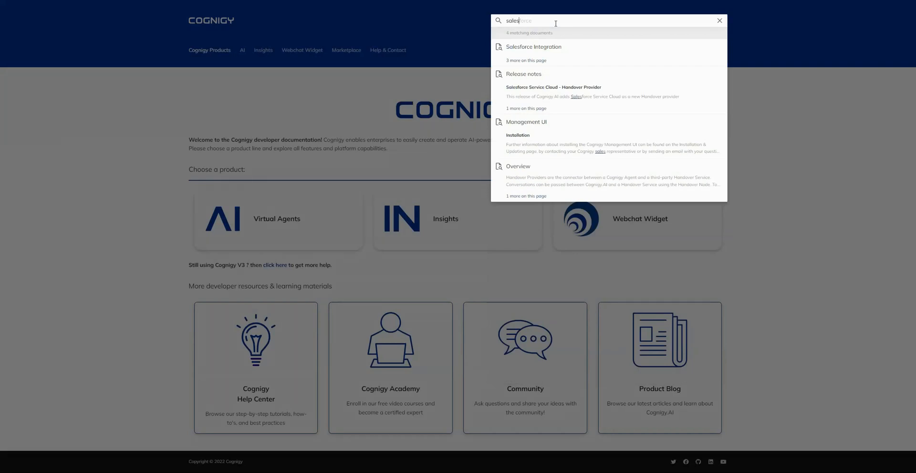
mouse_move(595, 49)
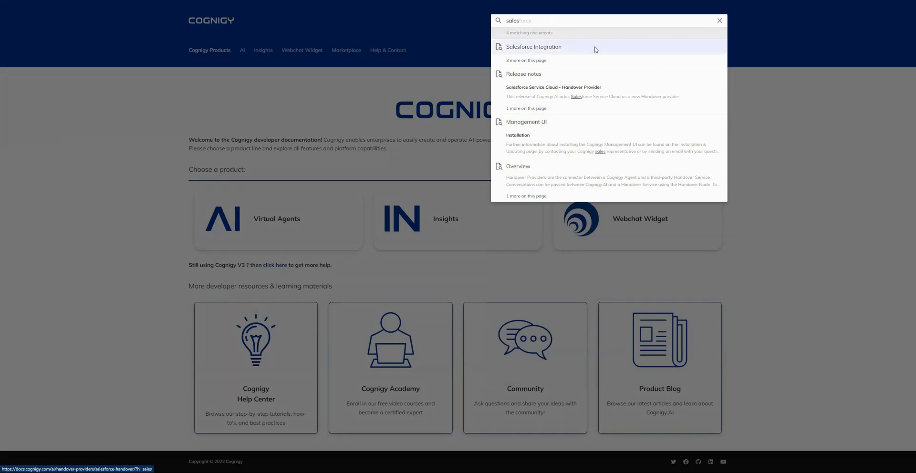
click(532, 47)
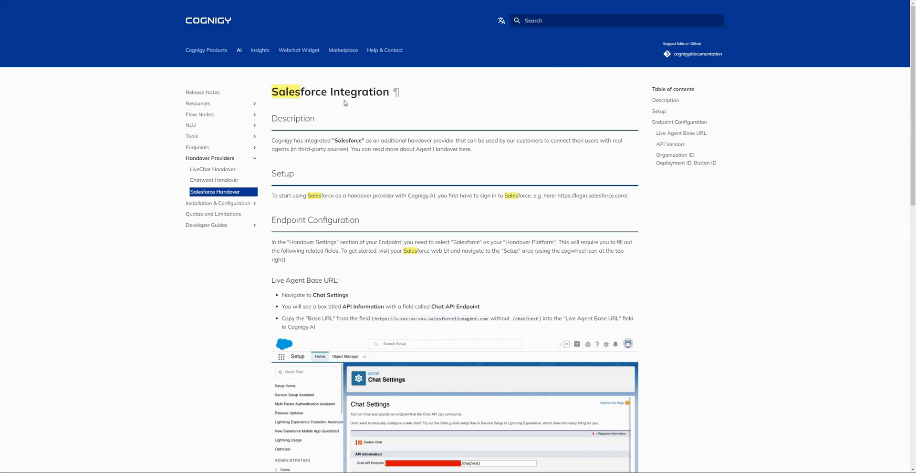
mouse_move(665, 436)
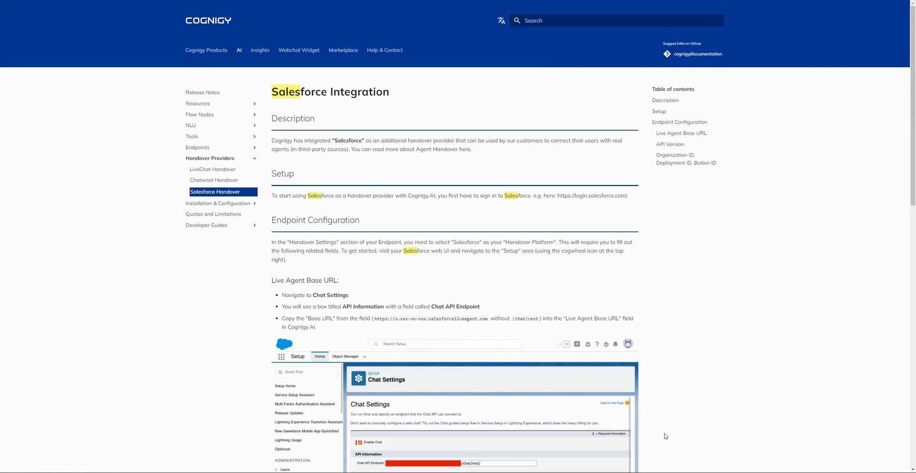
mouse_move(387, 166)
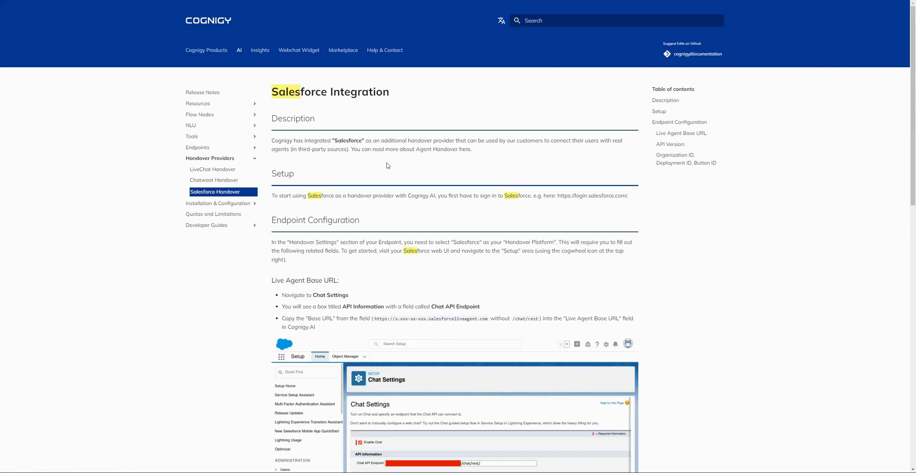
mouse_move(497, 155)
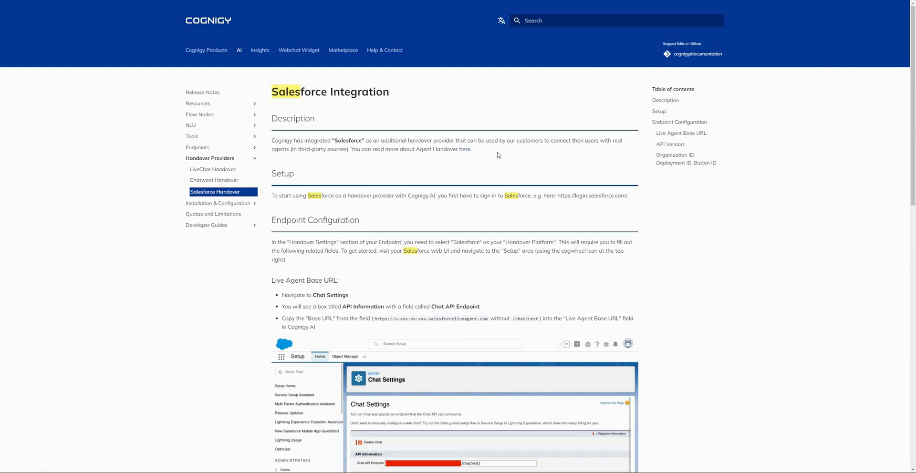
mouse_move(509, 156)
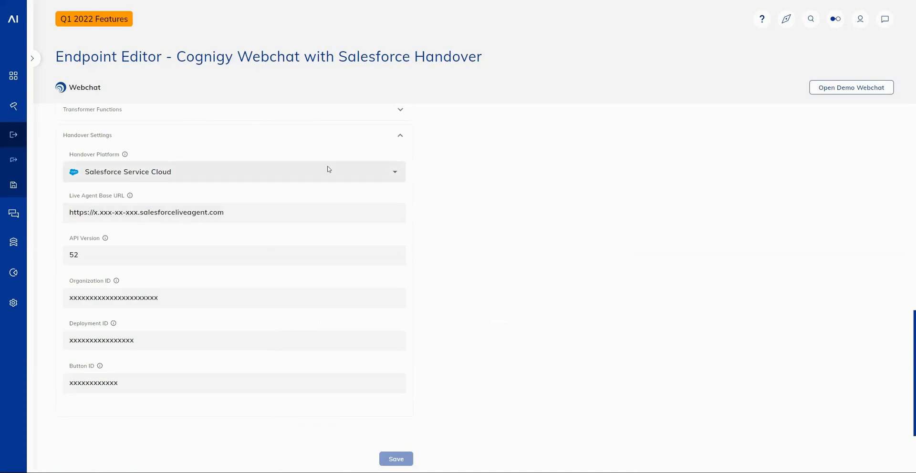
mouse_move(71, 82)
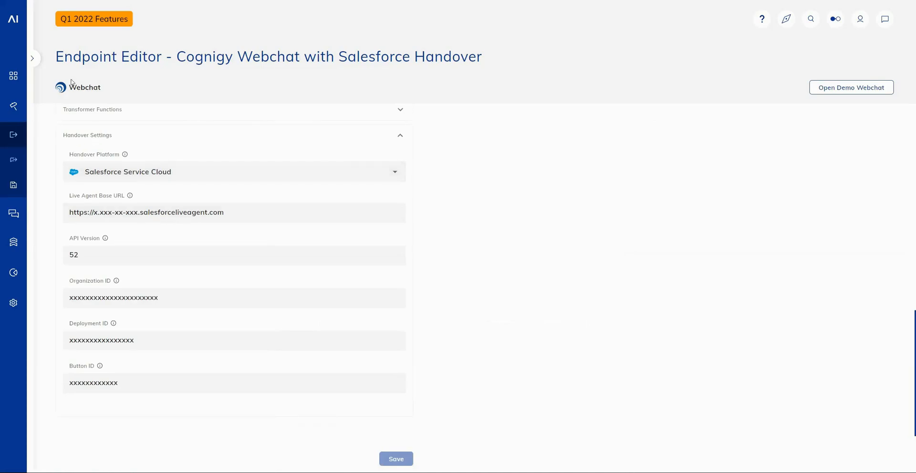
mouse_move(100, 102)
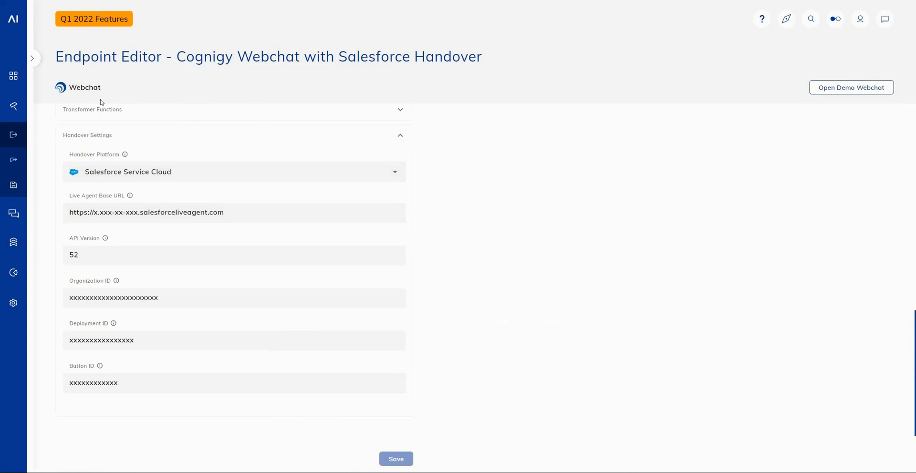
mouse_move(115, 143)
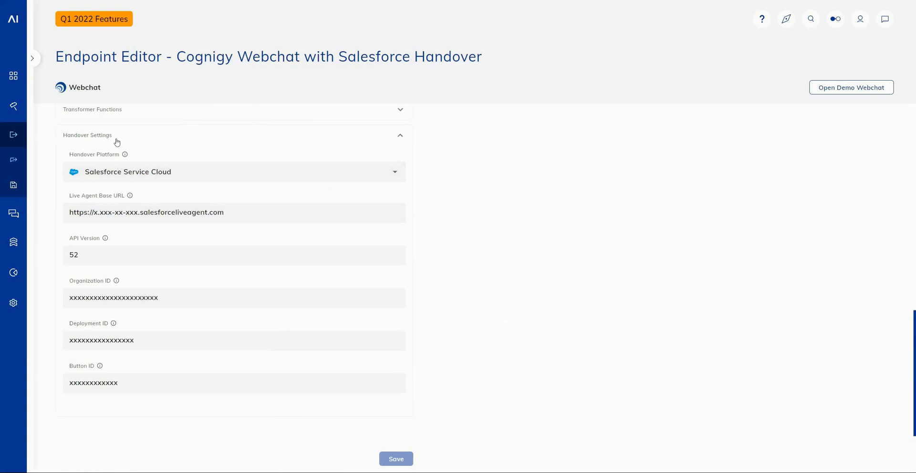
mouse_move(155, 186)
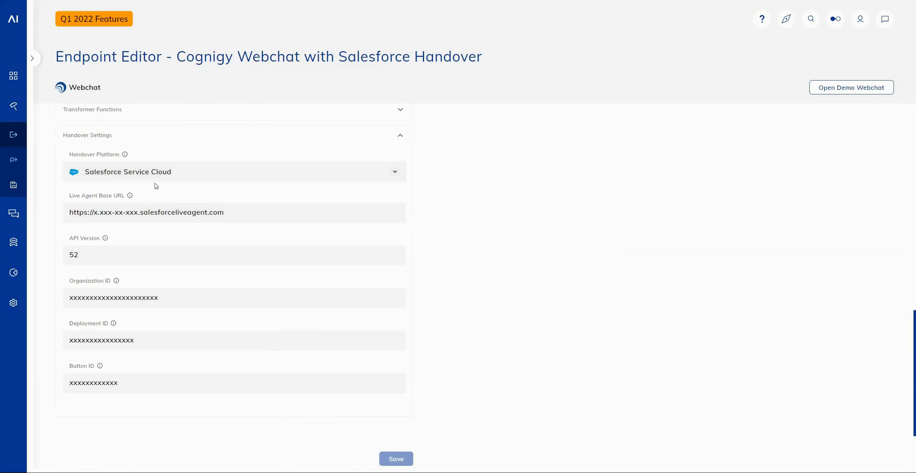
mouse_move(452, 177)
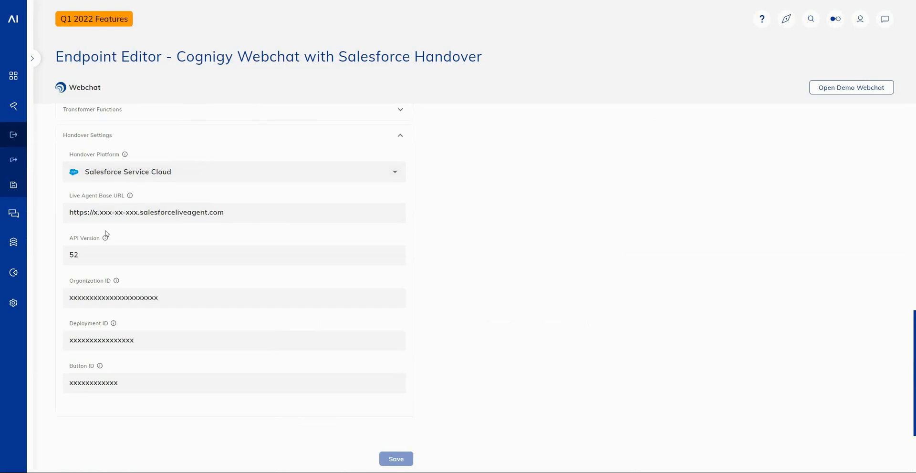
mouse_move(474, 187)
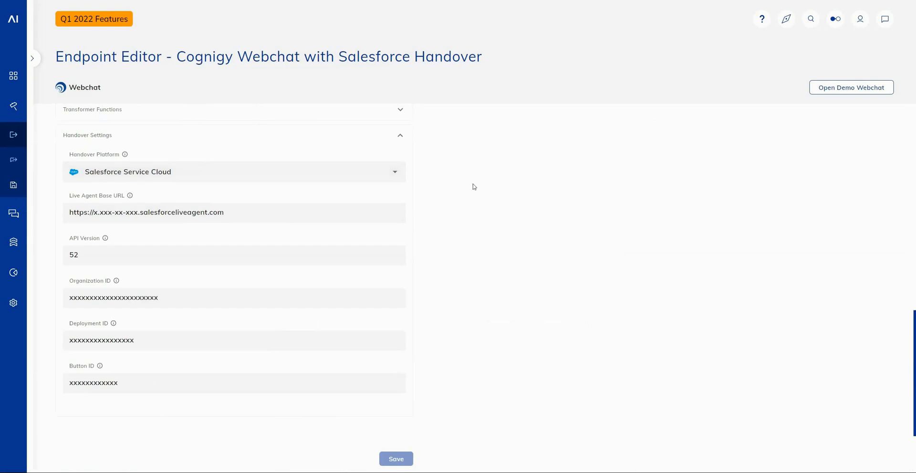
mouse_move(461, 182)
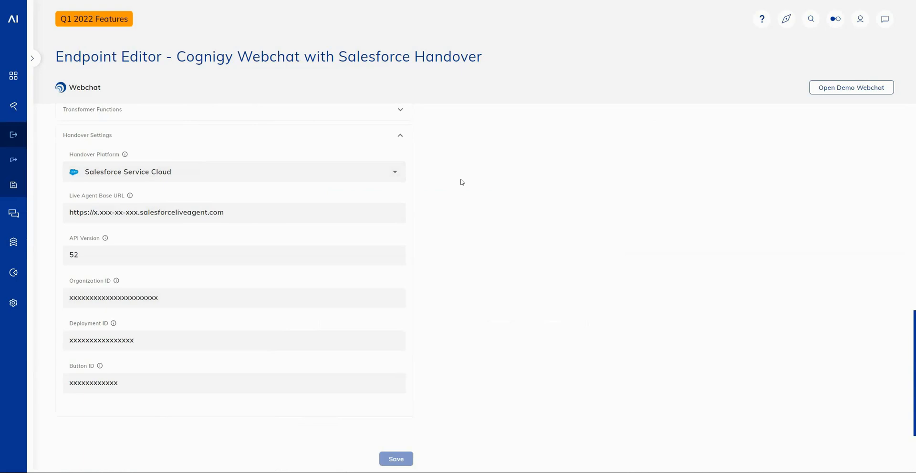
mouse_move(464, 186)
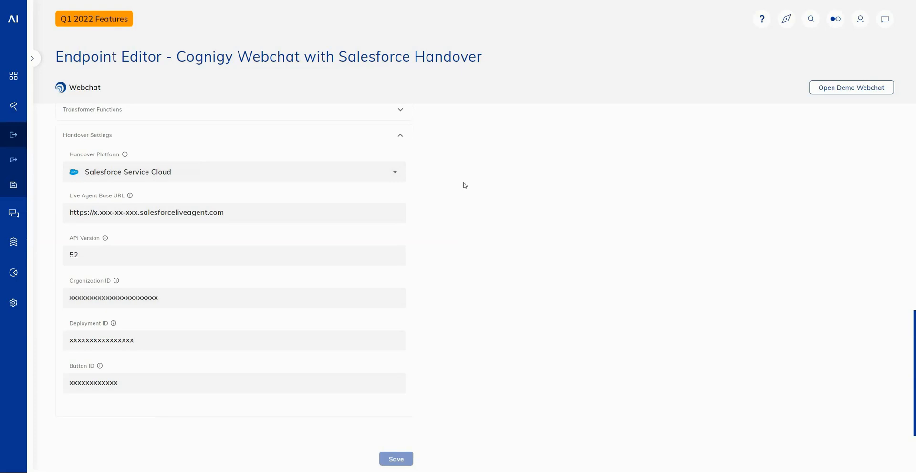
mouse_move(462, 196)
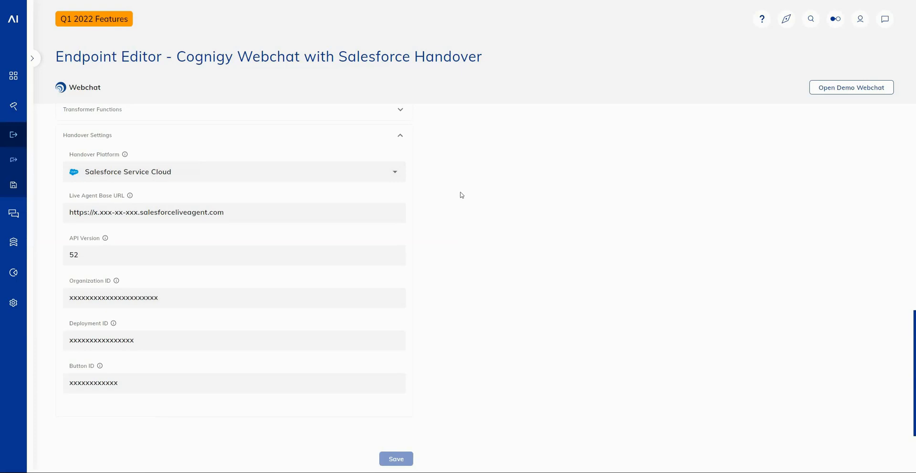
mouse_move(478, 205)
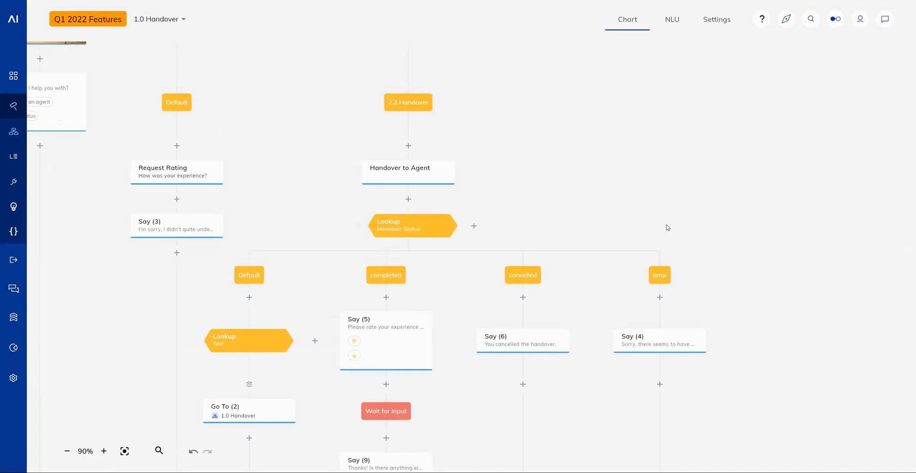
mouse_move(556, 187)
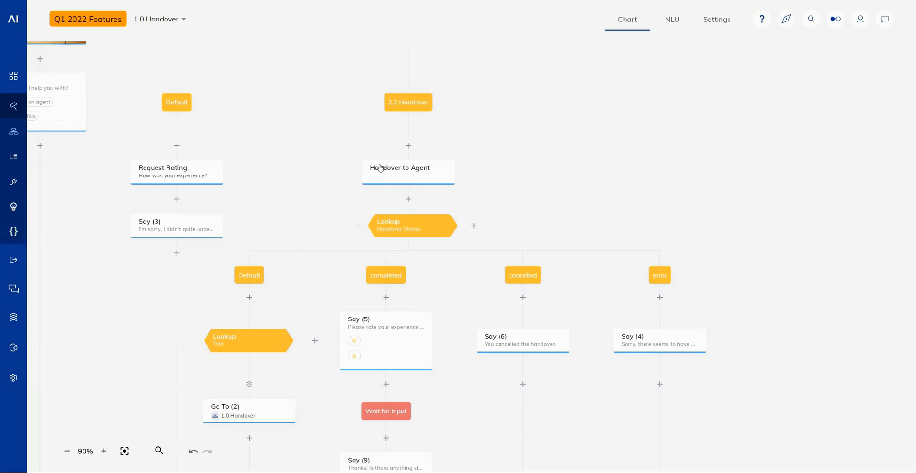
mouse_move(474, 192)
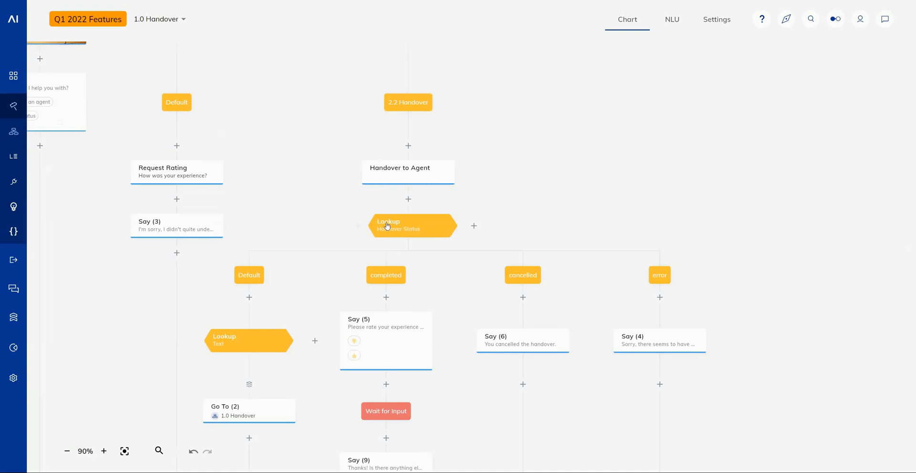
mouse_move(500, 240)
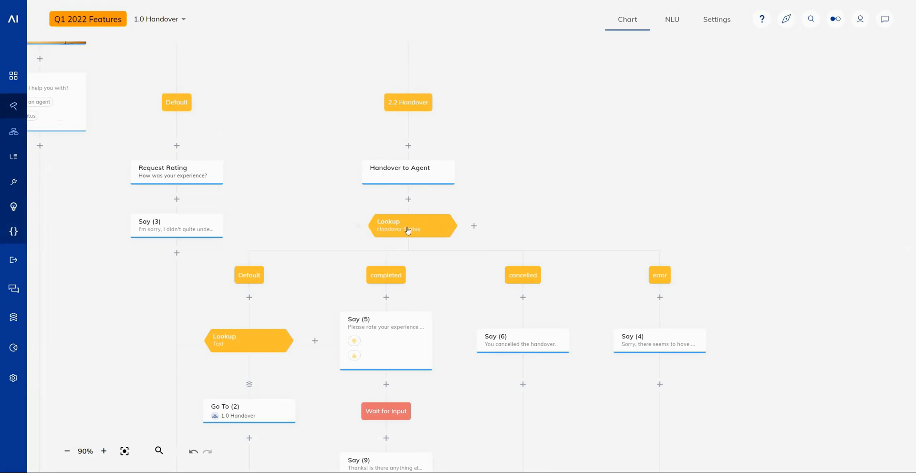
click(408, 227)
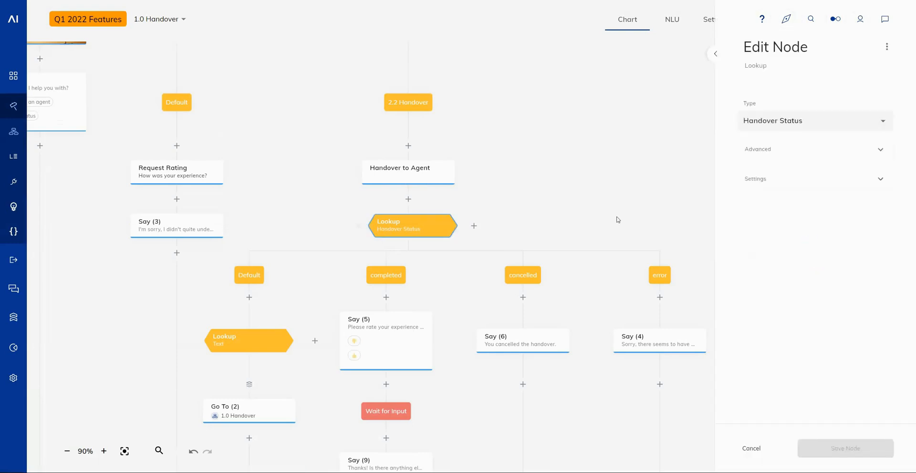
mouse_move(738, 170)
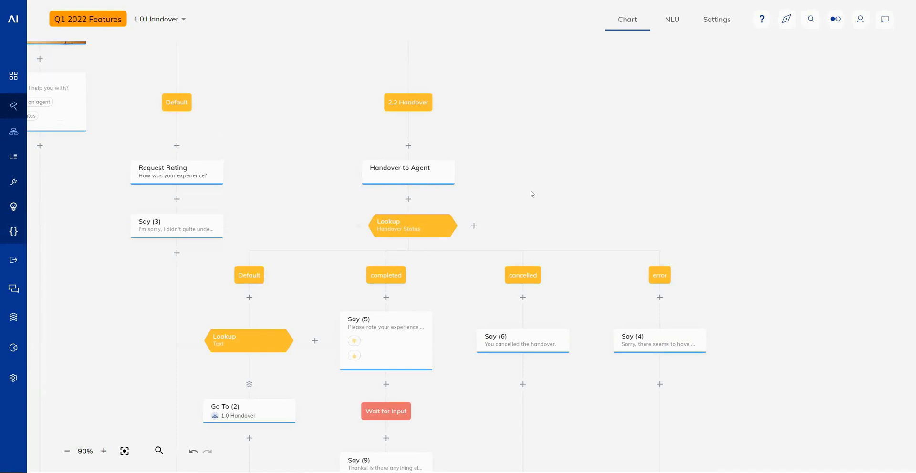
mouse_move(439, 180)
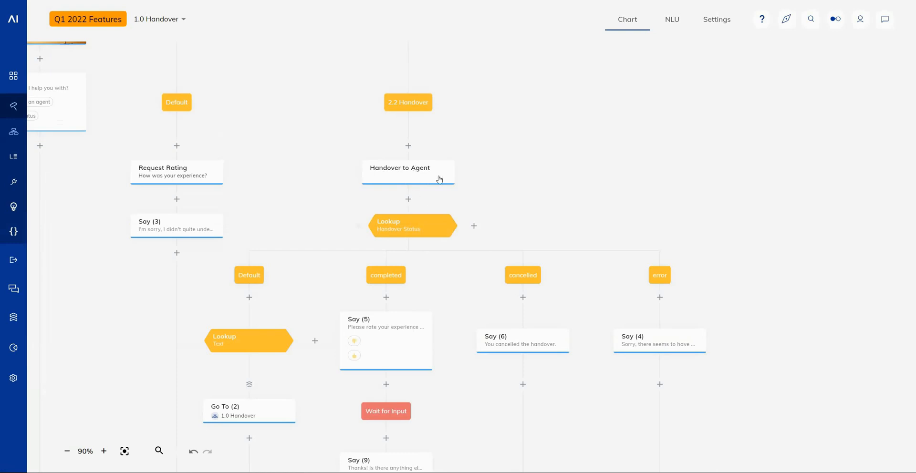
mouse_move(410, 275)
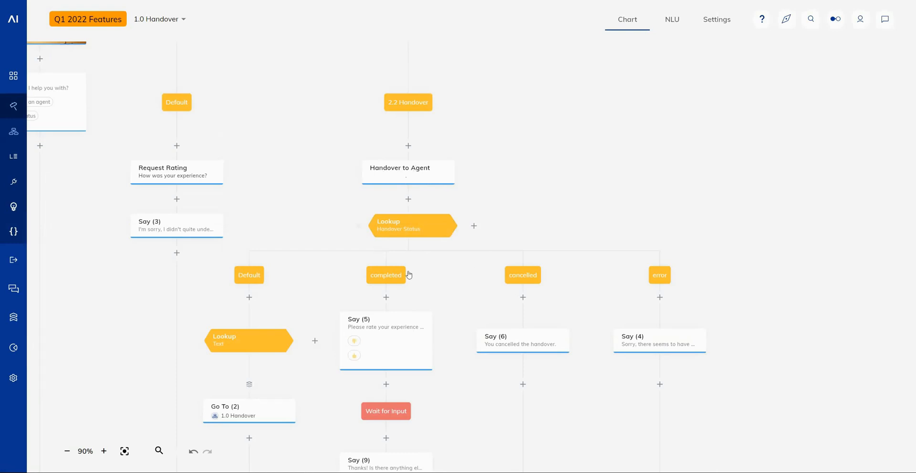
mouse_move(426, 264)
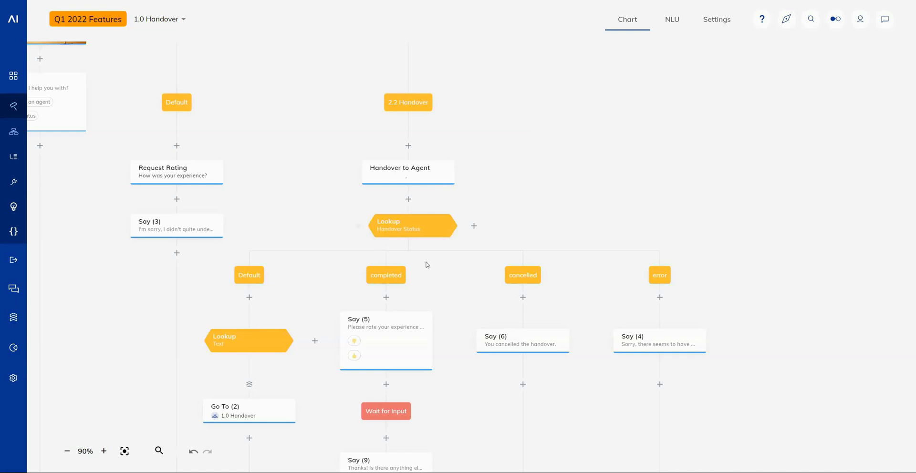
mouse_move(500, 205)
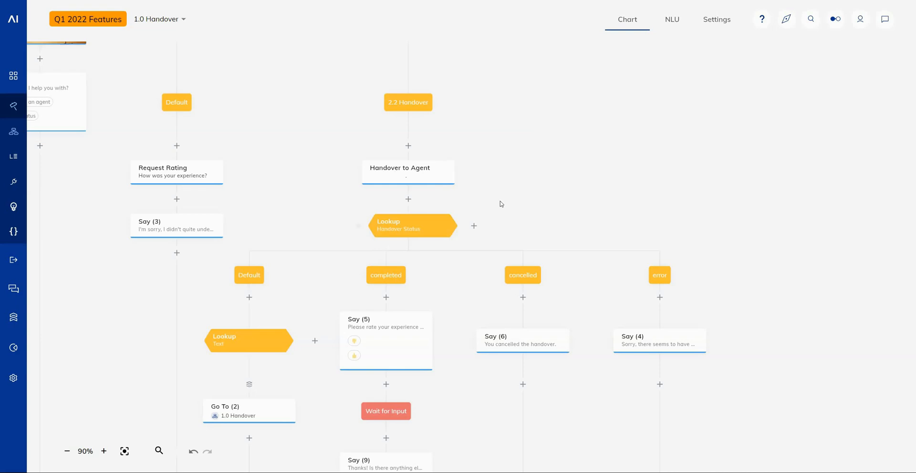
mouse_move(504, 217)
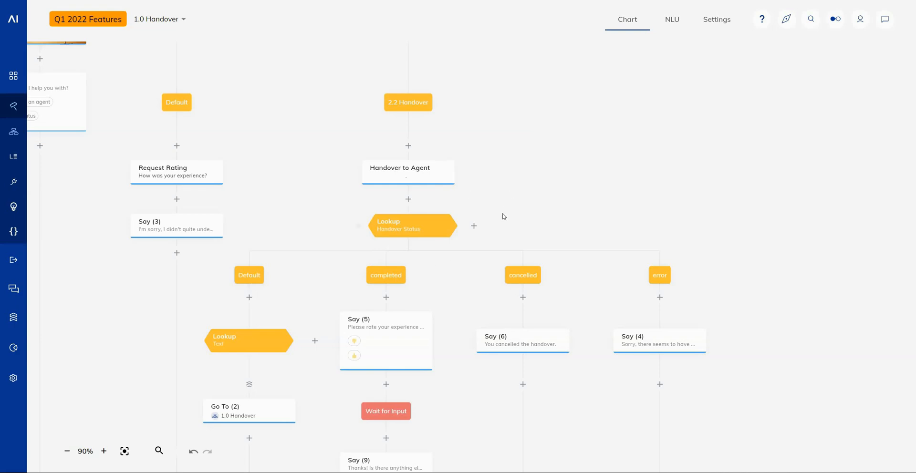
mouse_move(392, 268)
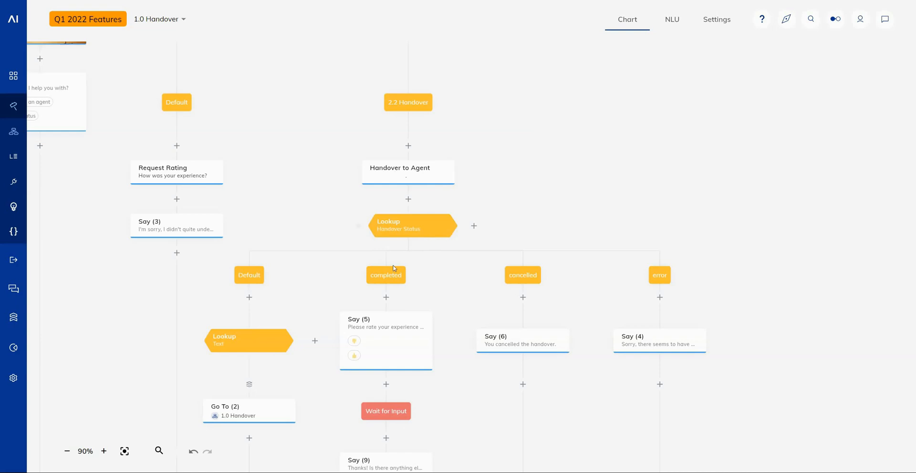
mouse_move(437, 275)
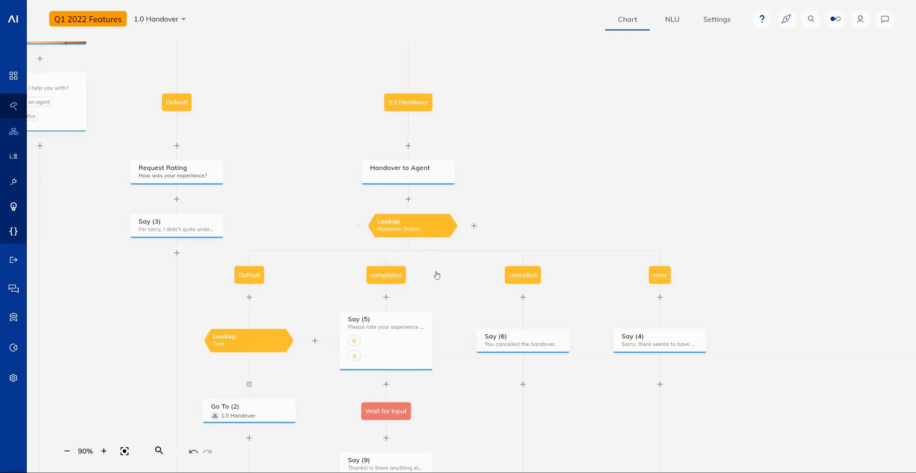
mouse_move(437, 281)
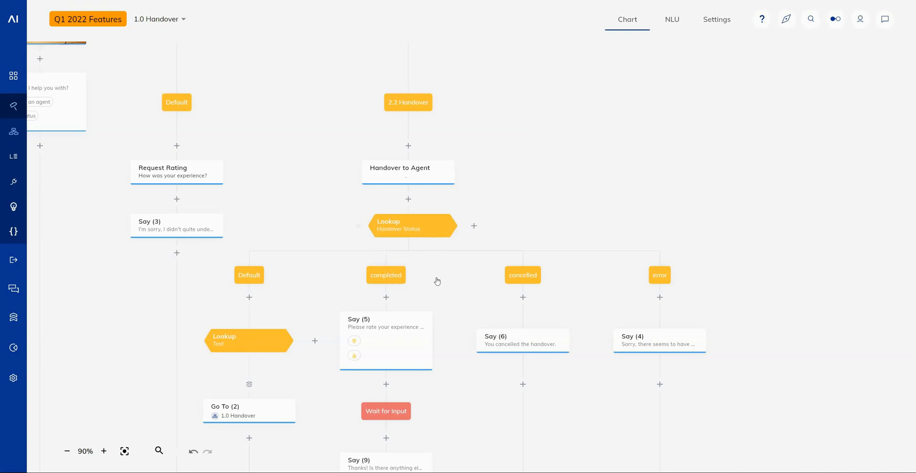
mouse_move(437, 280)
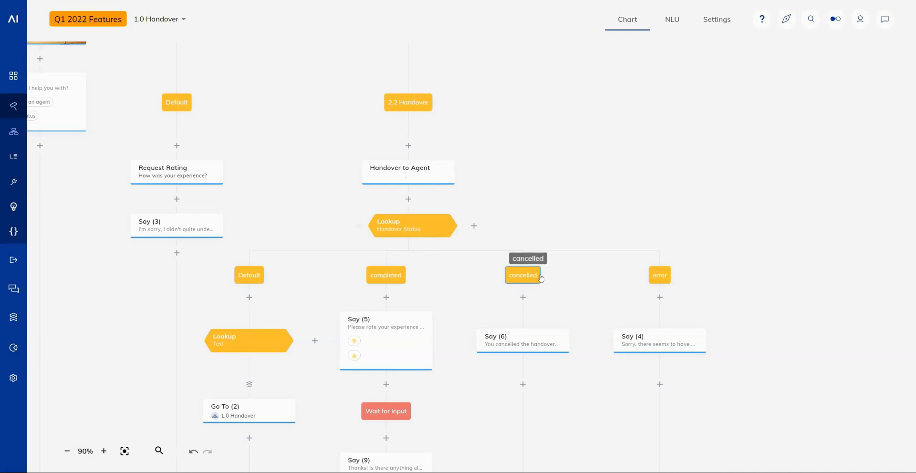
mouse_move(575, 226)
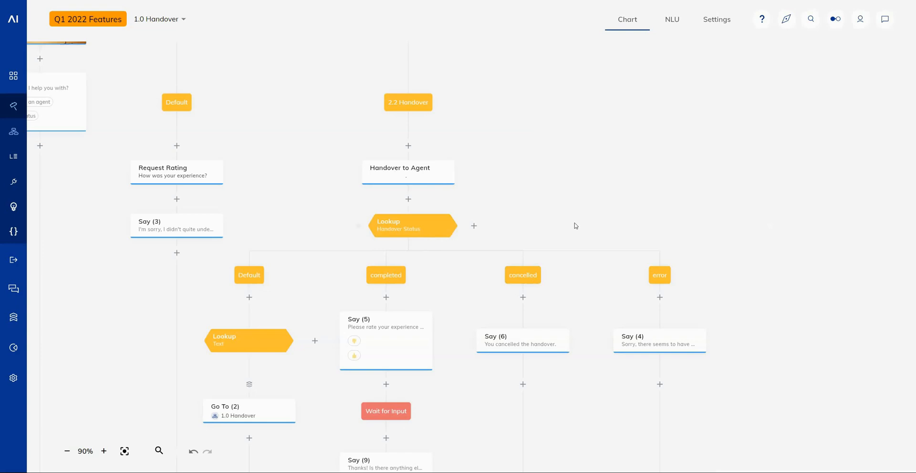
mouse_move(561, 222)
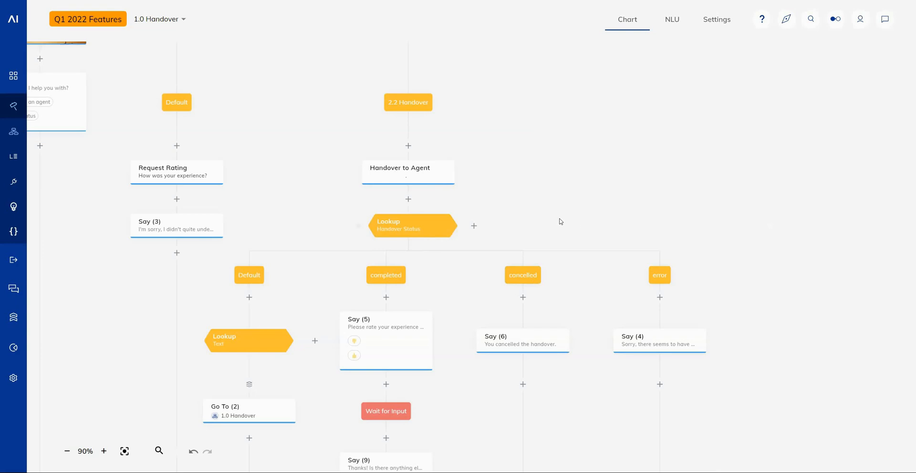
mouse_move(624, 266)
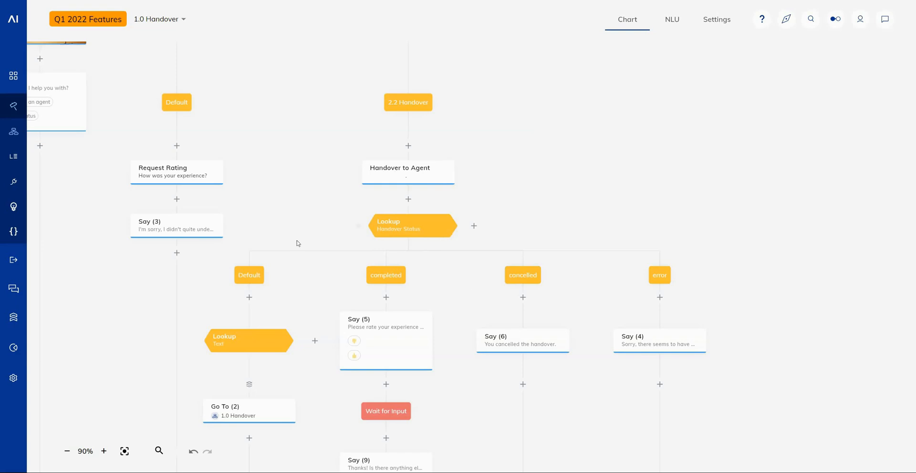
mouse_move(358, 167)
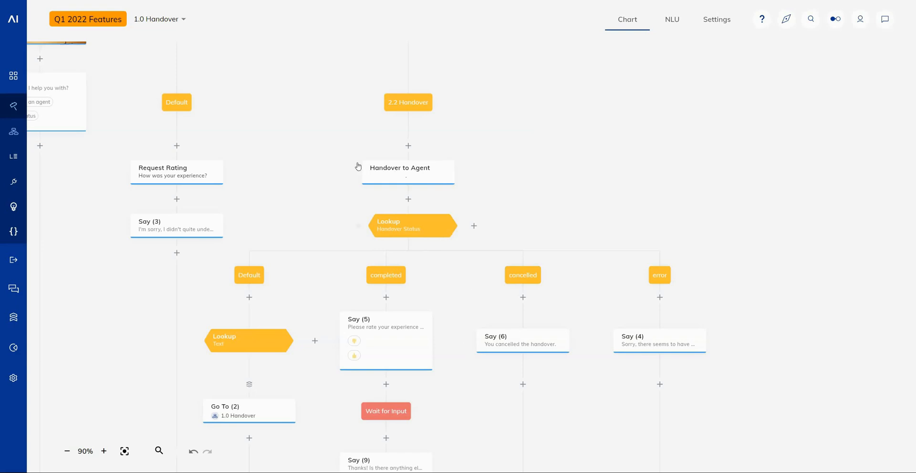
mouse_move(465, 176)
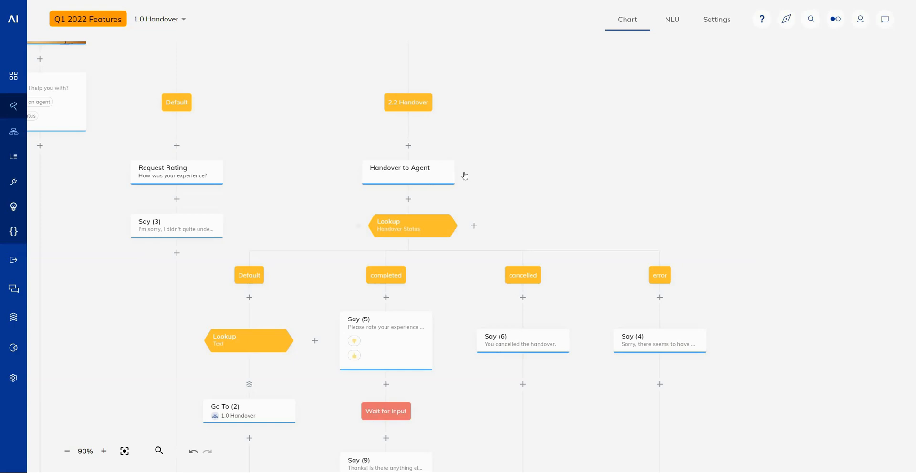
mouse_move(446, 173)
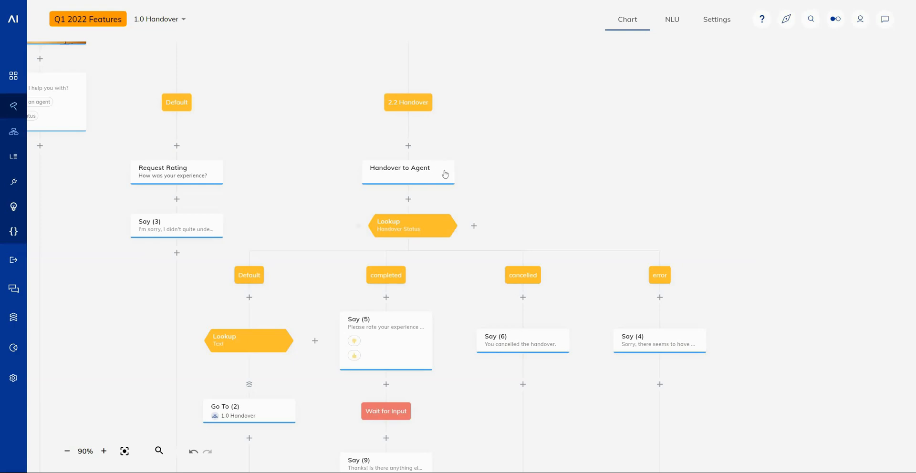
mouse_move(325, 326)
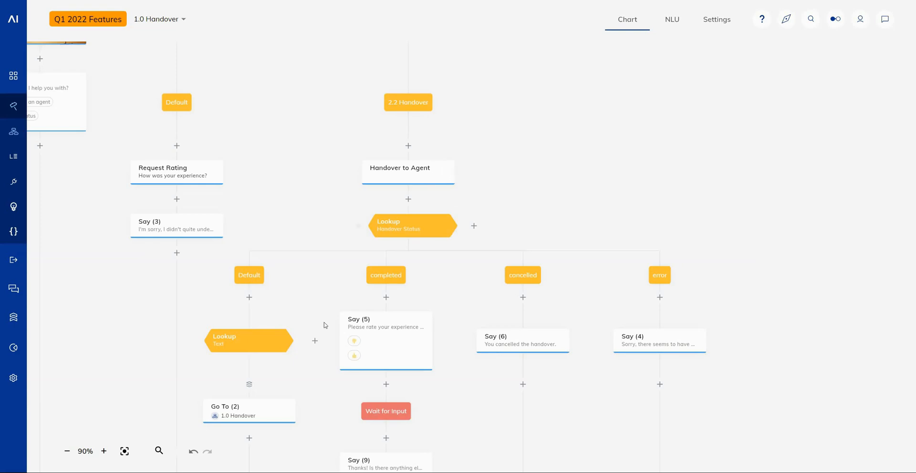
mouse_move(425, 223)
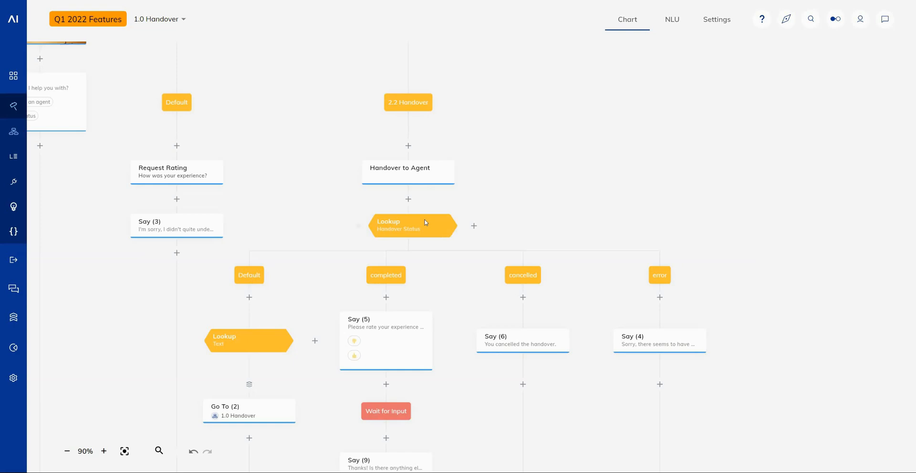
mouse_move(425, 179)
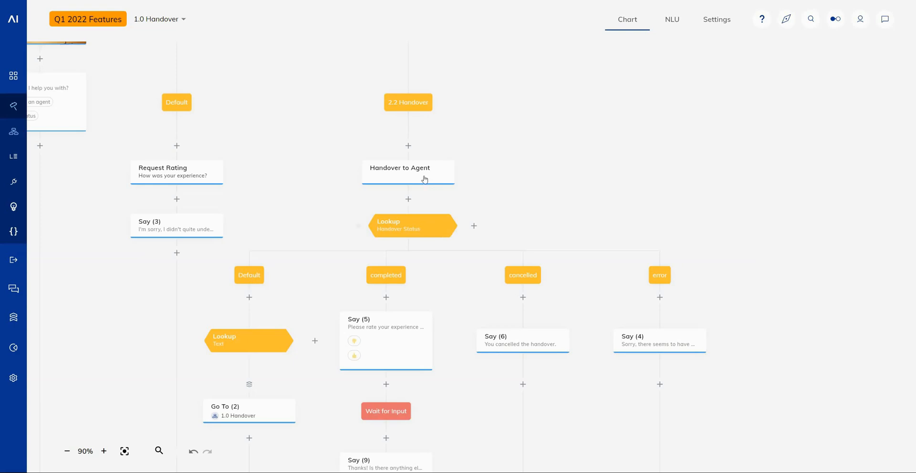
mouse_move(470, 178)
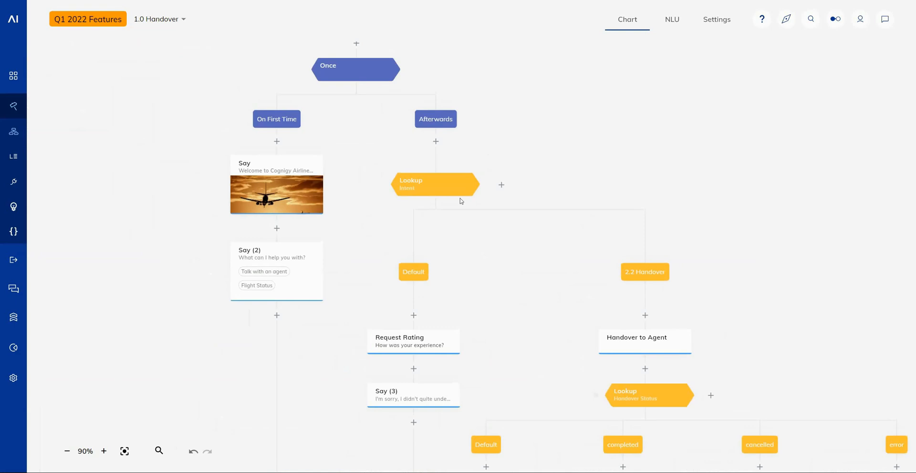
click(435, 185)
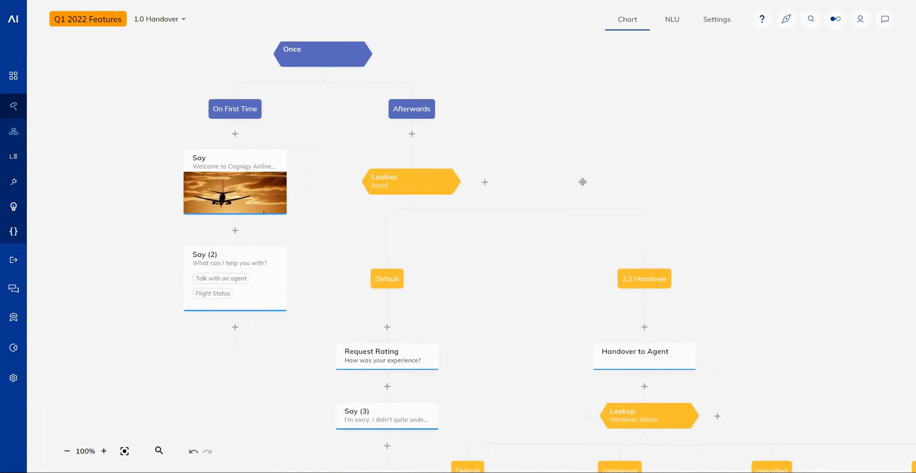
click(410, 182)
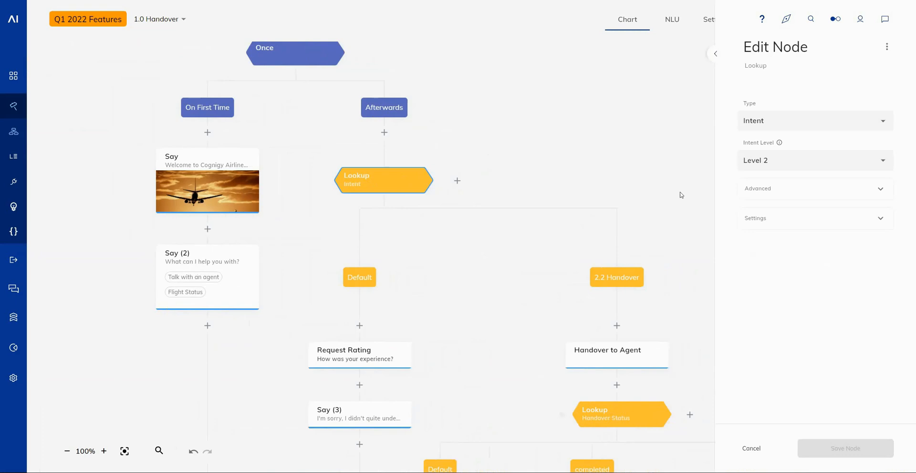
click(807, 120)
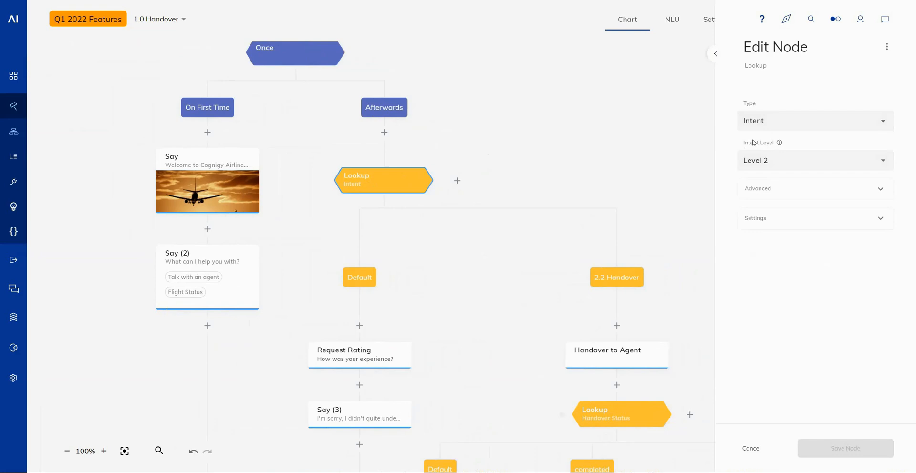
mouse_move(755, 143)
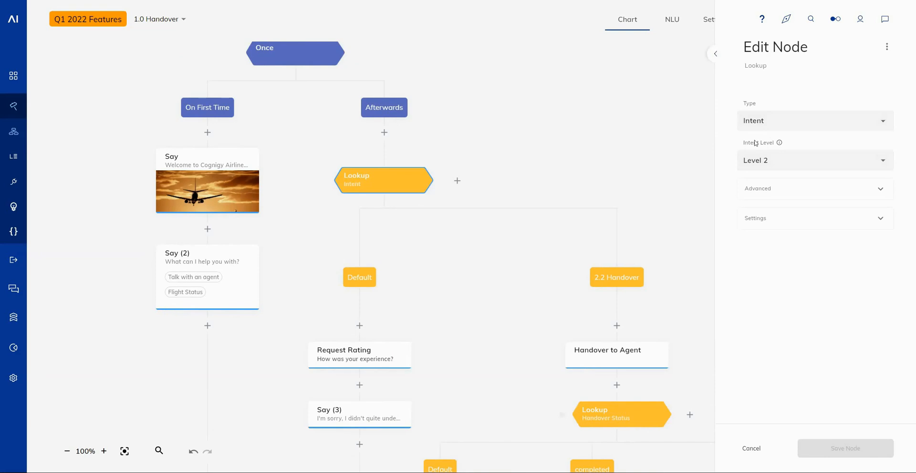
click(814, 160)
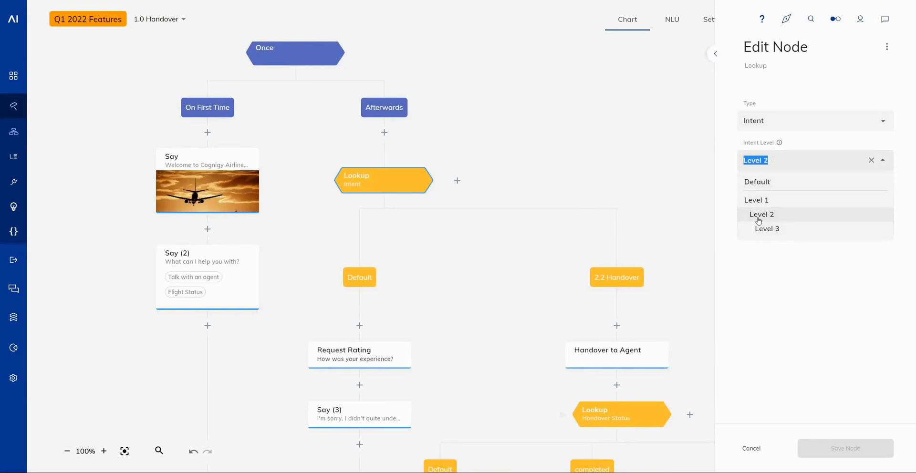
click(630, 286)
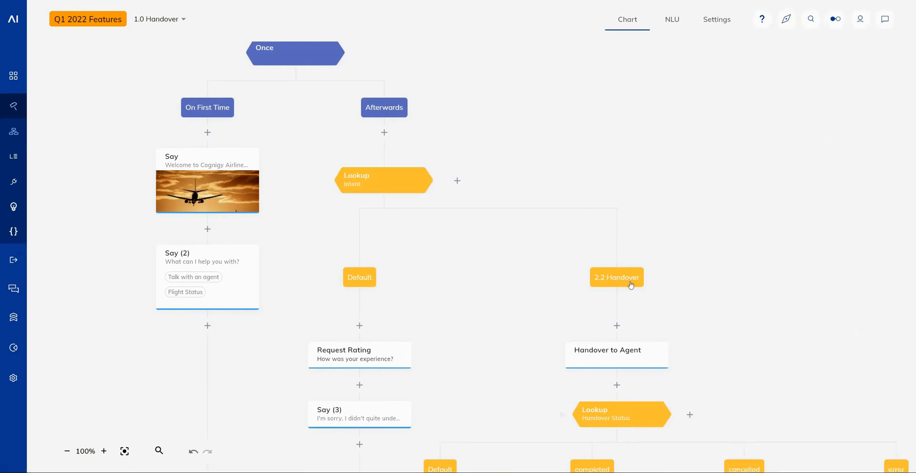
mouse_move(618, 282)
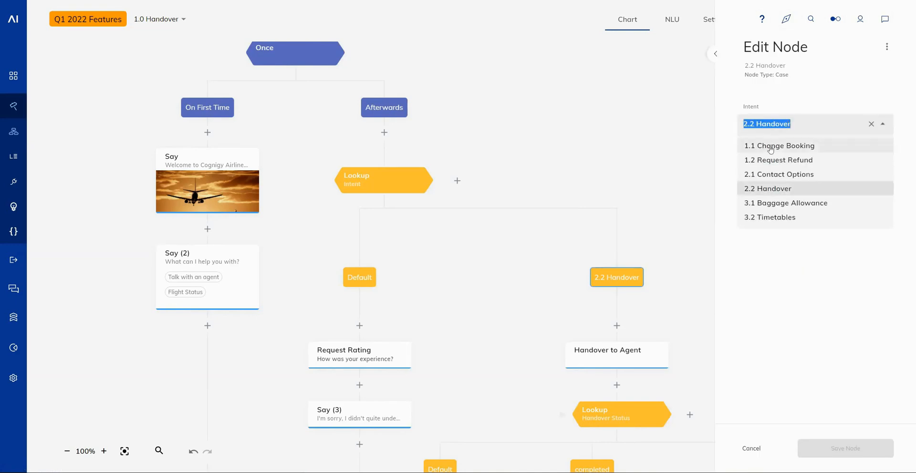
mouse_move(763, 151)
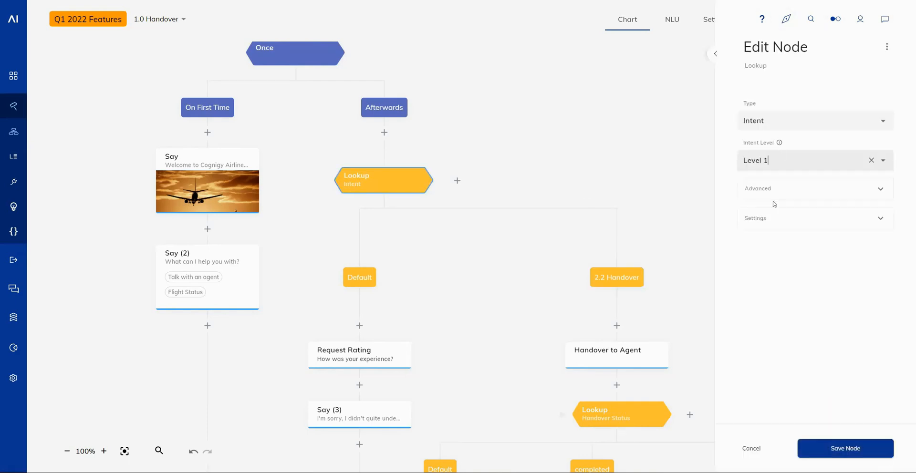
click(616, 277)
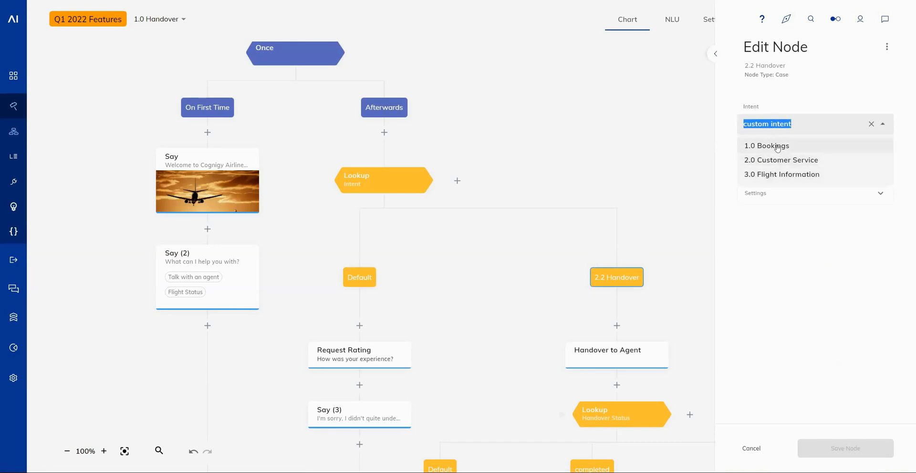
click(384, 180)
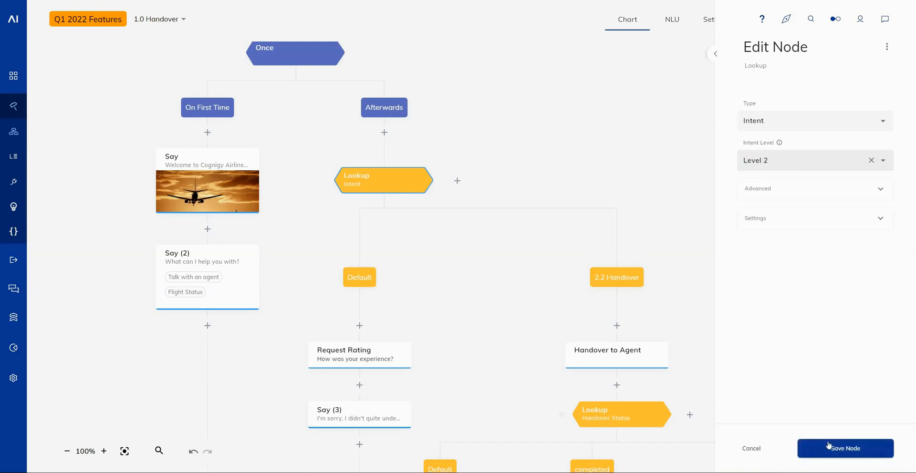
click(845, 449)
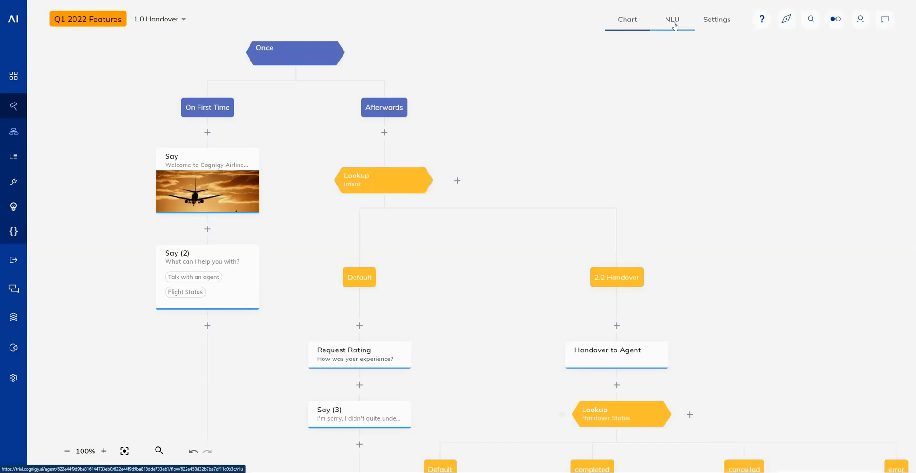
- Review the NLU intents list, then return to the 1.0 Handover flow's Chart view
click(672, 19)
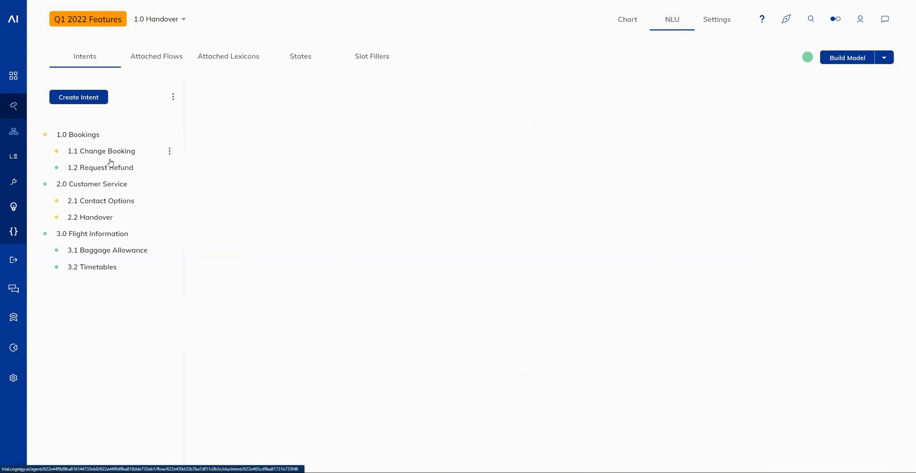
mouse_move(56, 194)
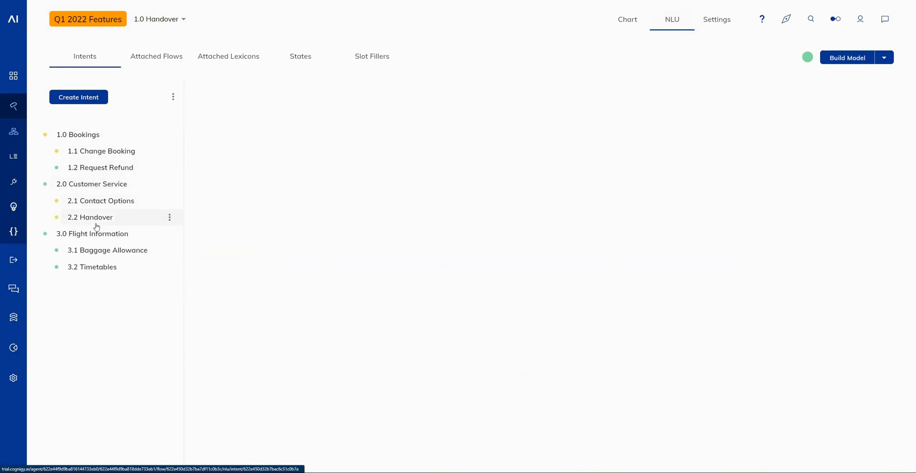
mouse_move(187, 311)
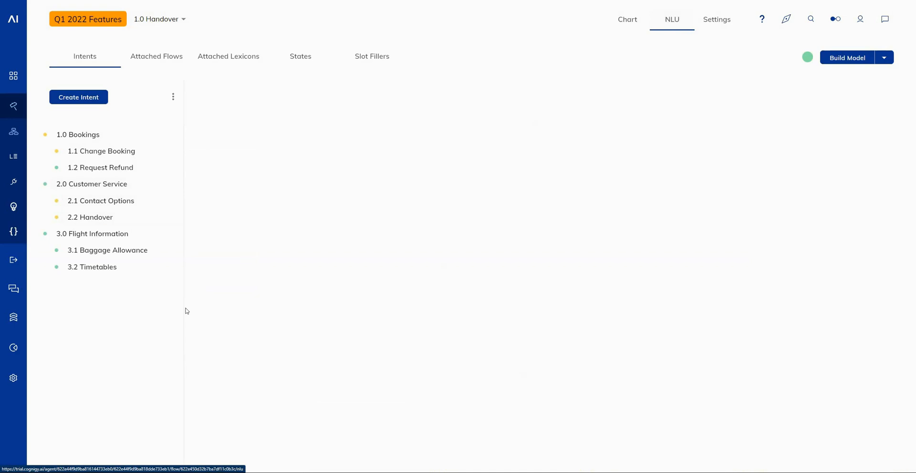
mouse_move(418, 269)
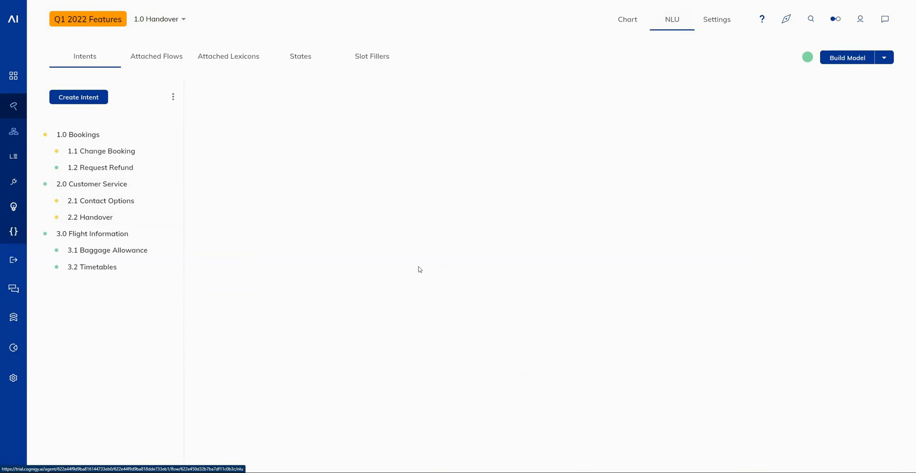
mouse_move(402, 248)
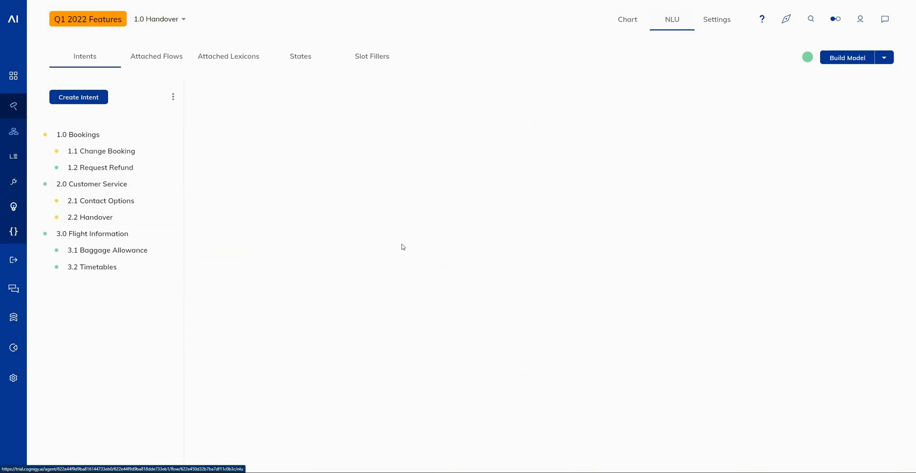
mouse_move(335, 215)
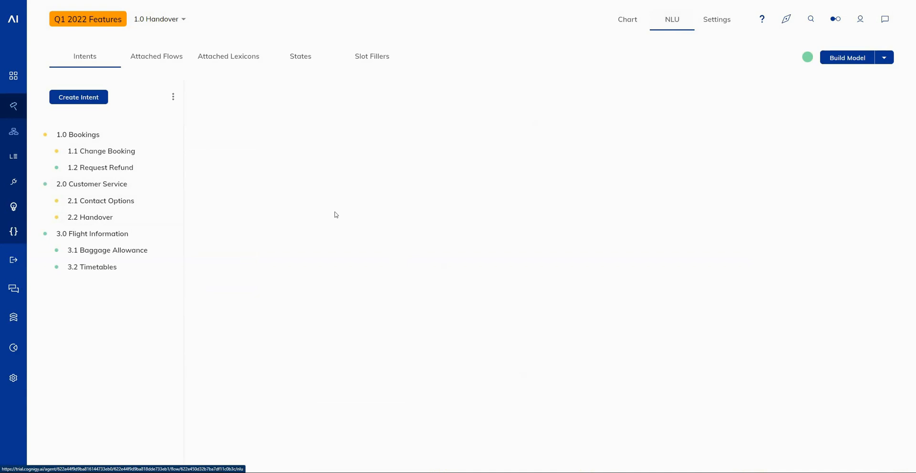
mouse_move(451, 229)
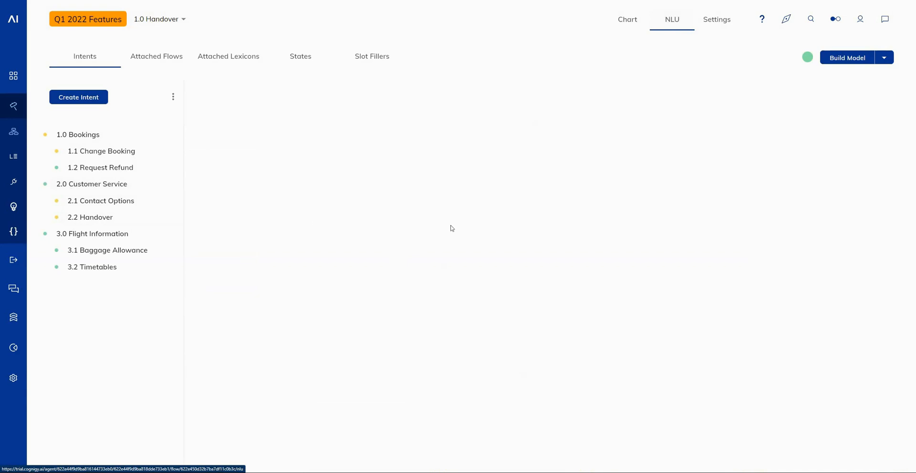
mouse_move(466, 245)
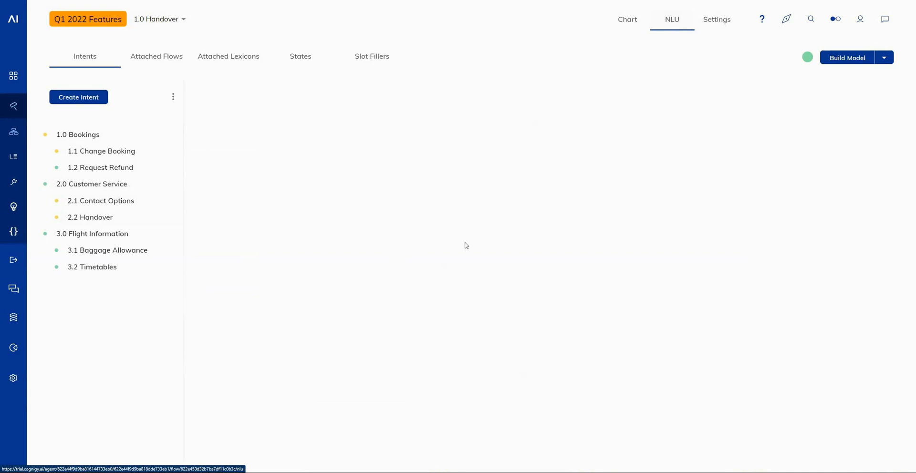
click(628, 19)
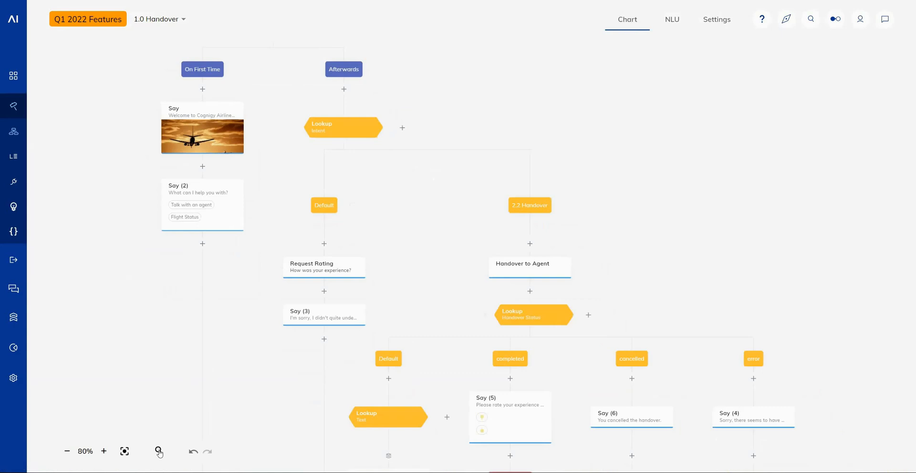
- Search the flow's nodes for 'handover' to highlight the matches and zoom in to 90%
click(159, 452)
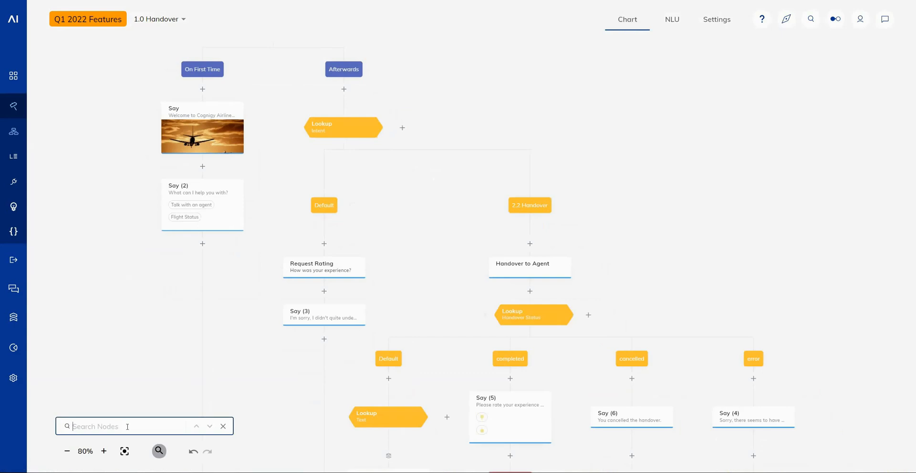
text(handover)
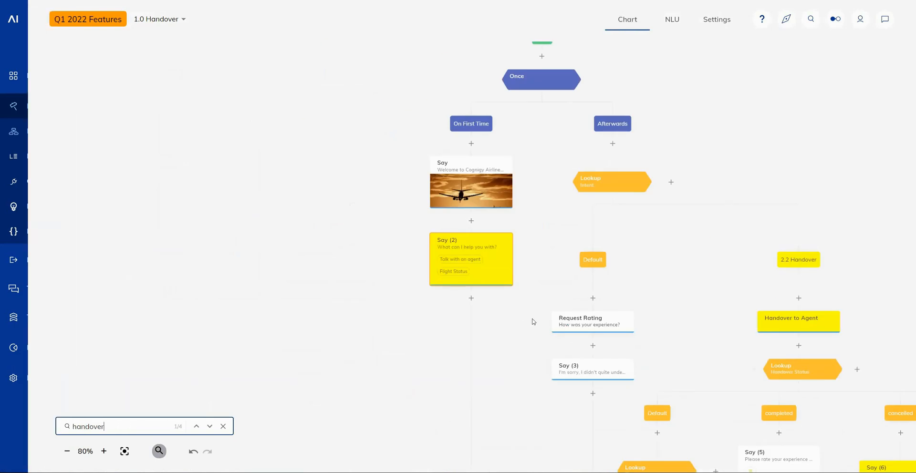
click(103, 451)
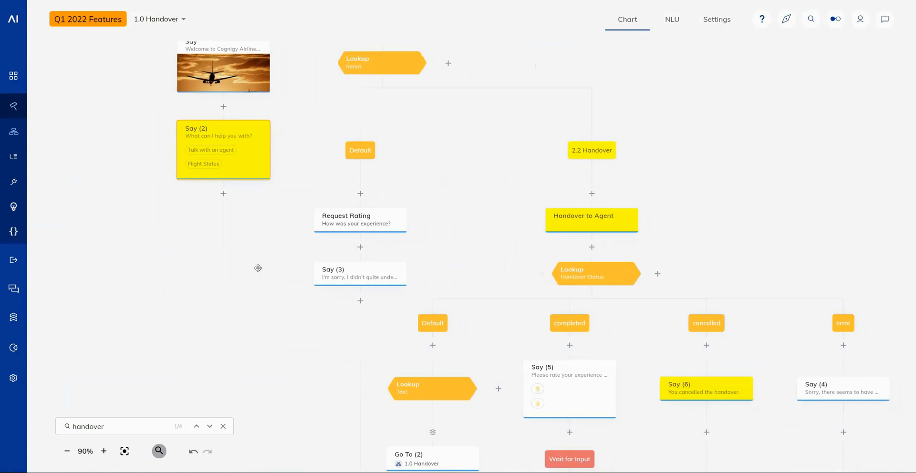
mouse_move(231, 138)
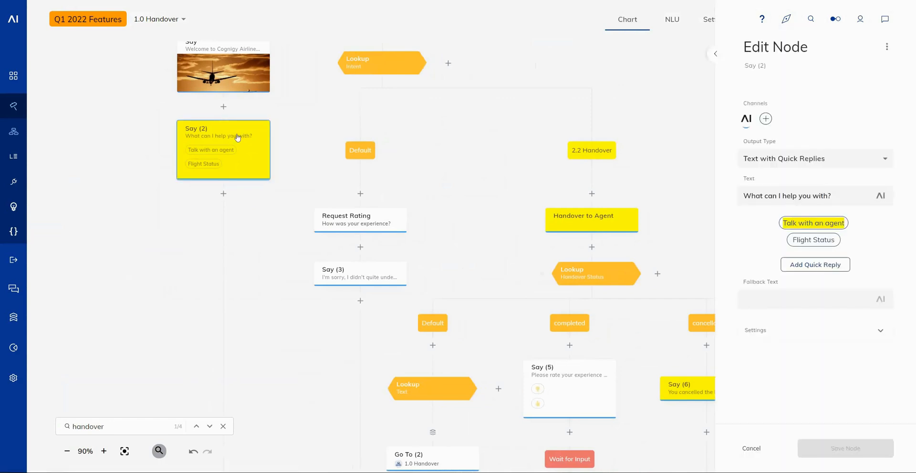
- Inspect Say (2)'s Talk with an agent quick reply, the 2.2 Handover case settings, and the Handover to Agent node
click(788, 195)
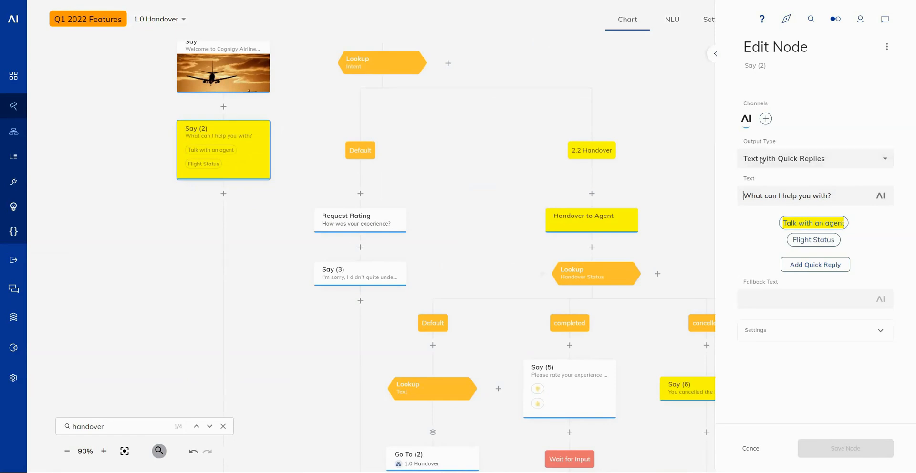
mouse_move(755, 264)
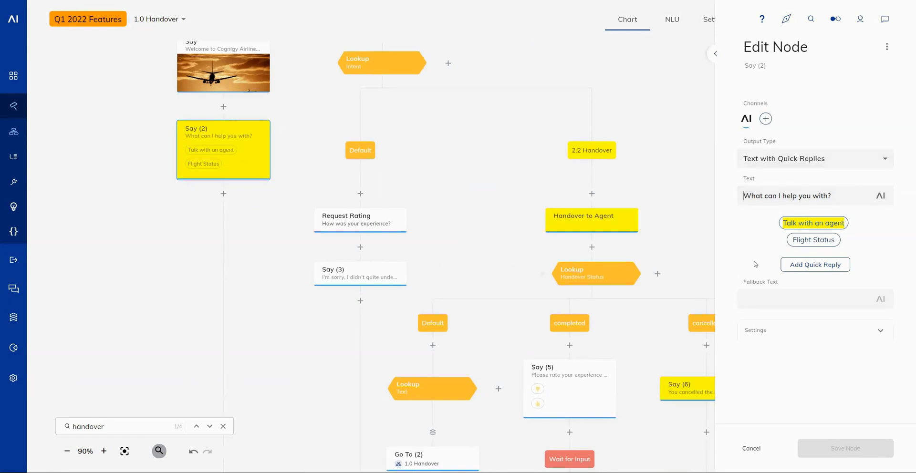
mouse_move(763, 242)
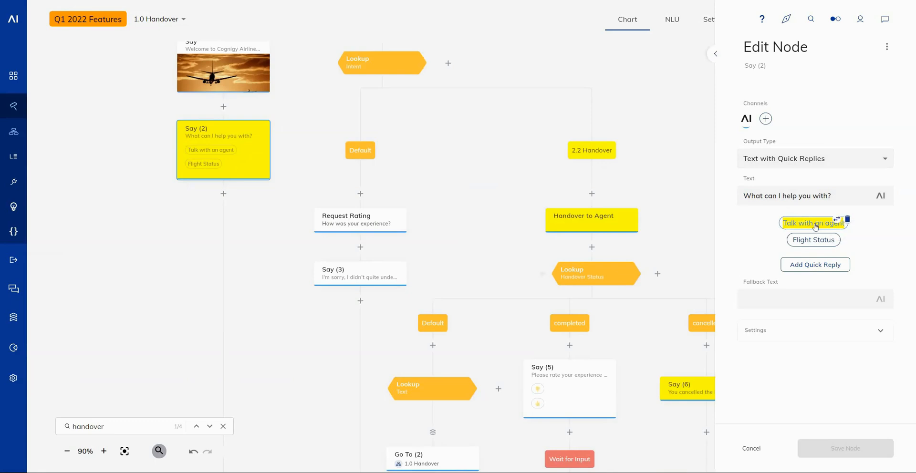
click(813, 223)
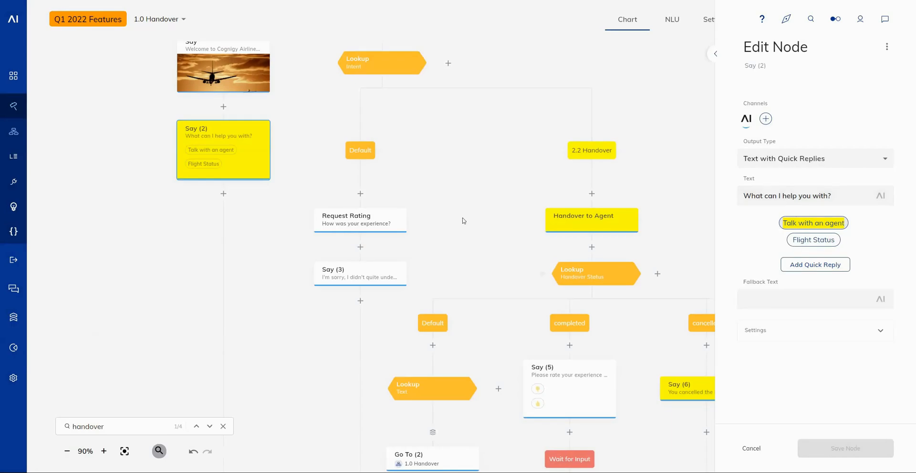
mouse_move(485, 217)
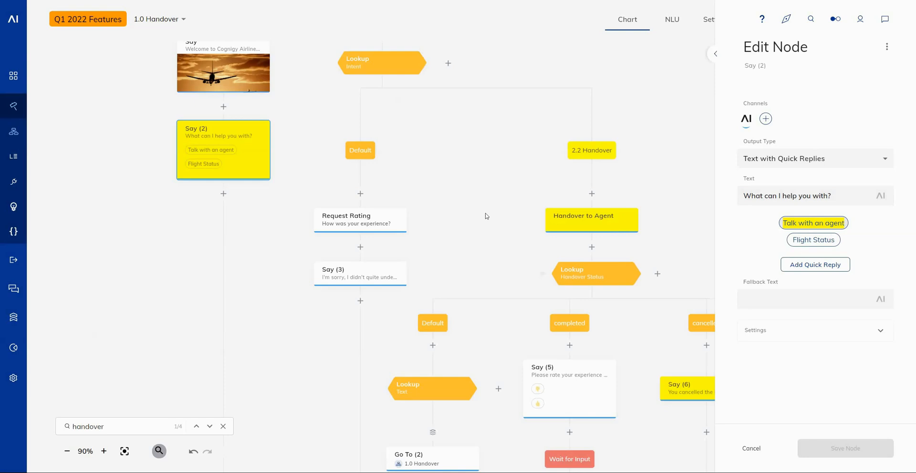
click(592, 149)
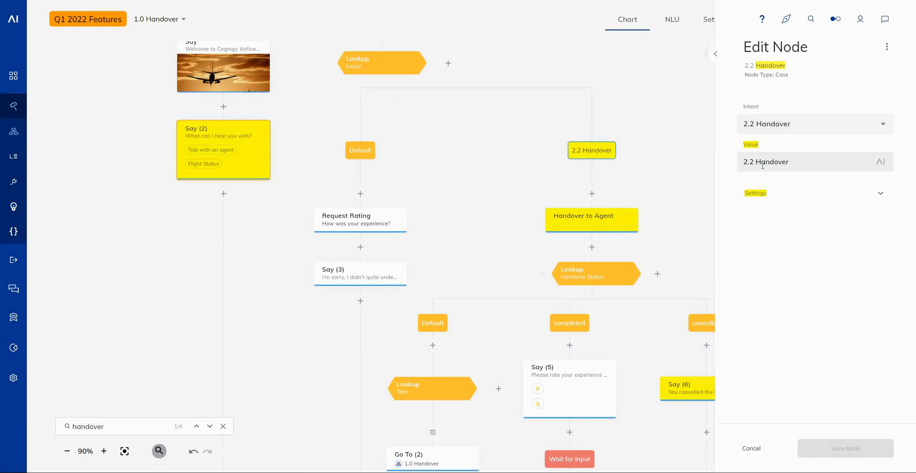
click(755, 193)
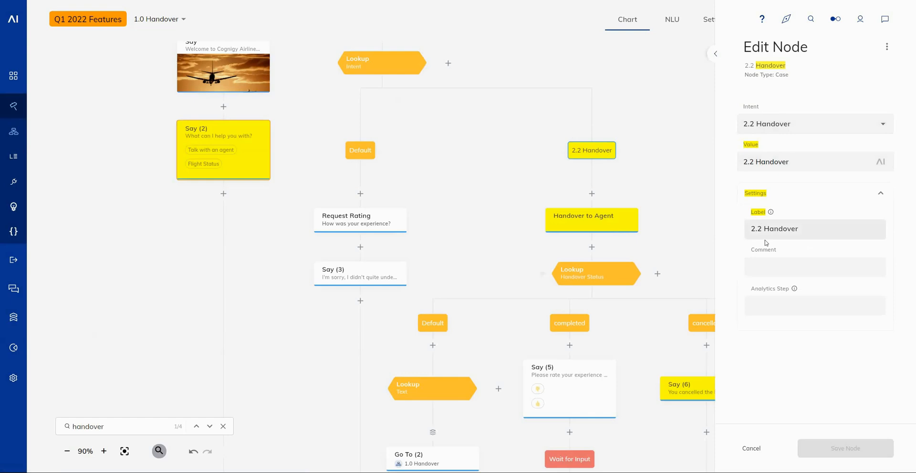
click(592, 215)
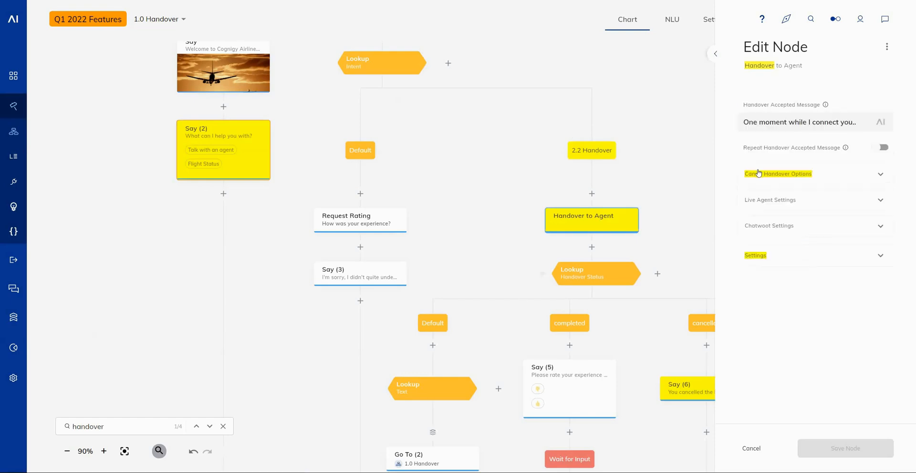
mouse_move(632, 155)
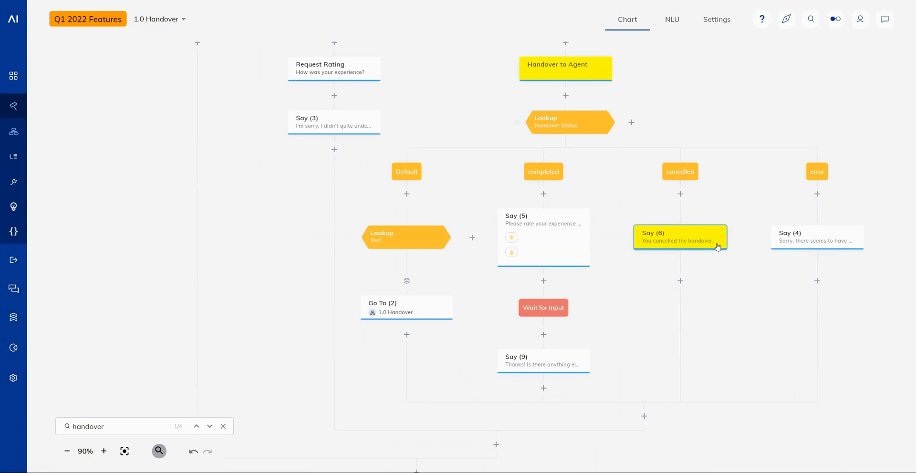
- Close the node editor and zoom the highlighted Handover flow out to 70%
click(679, 237)
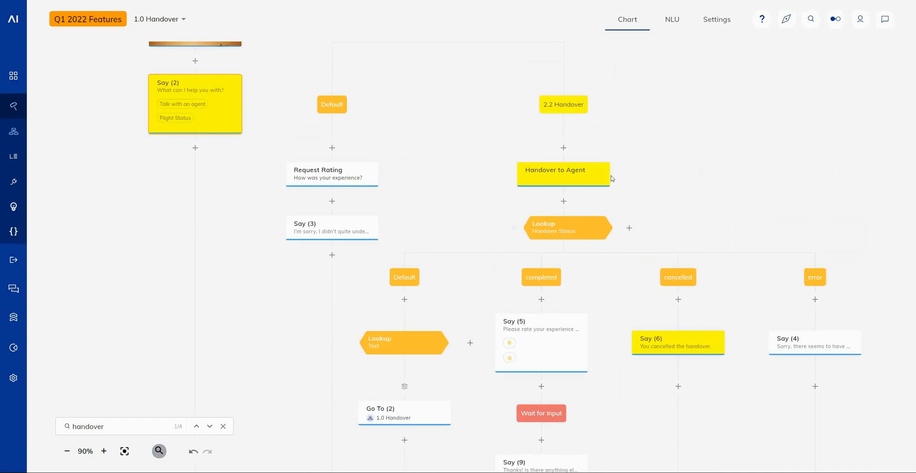
click(67, 452)
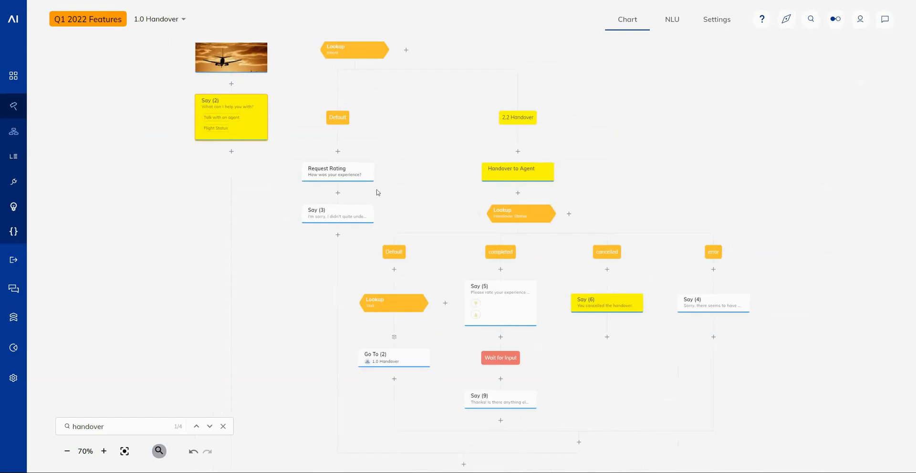
mouse_move(431, 206)
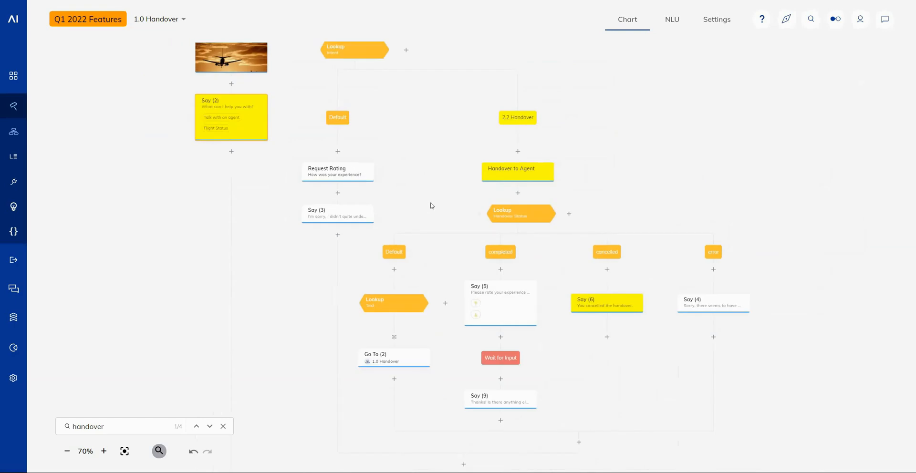
mouse_move(433, 202)
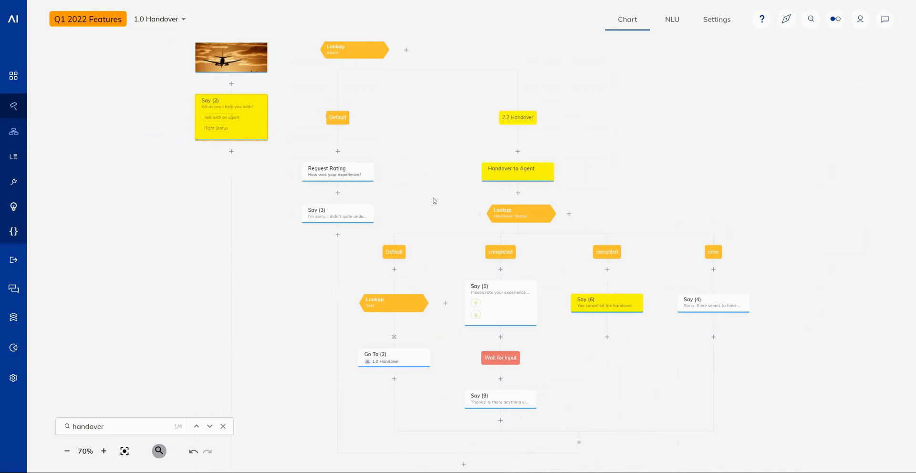
mouse_move(439, 198)
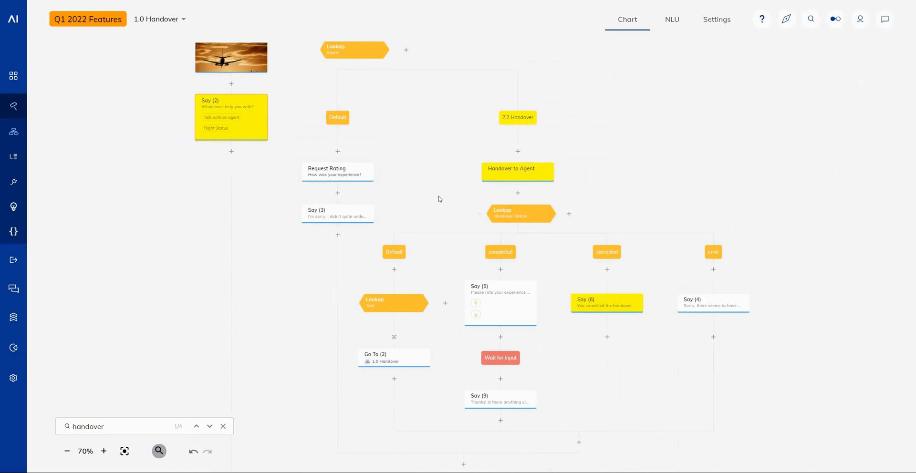
mouse_move(422, 199)
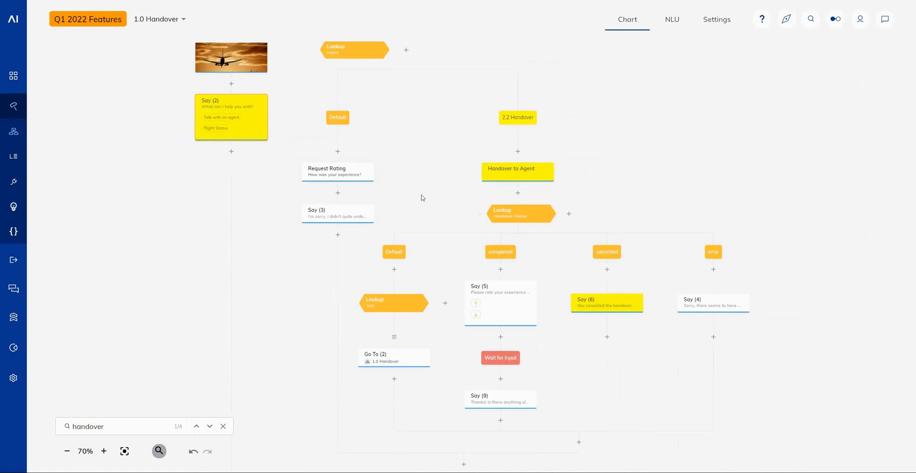
mouse_move(412, 220)
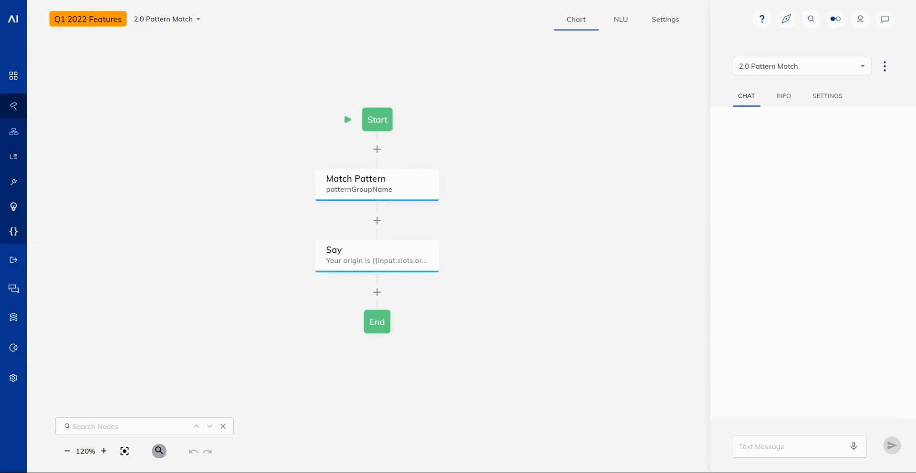
mouse_move(452, 270)
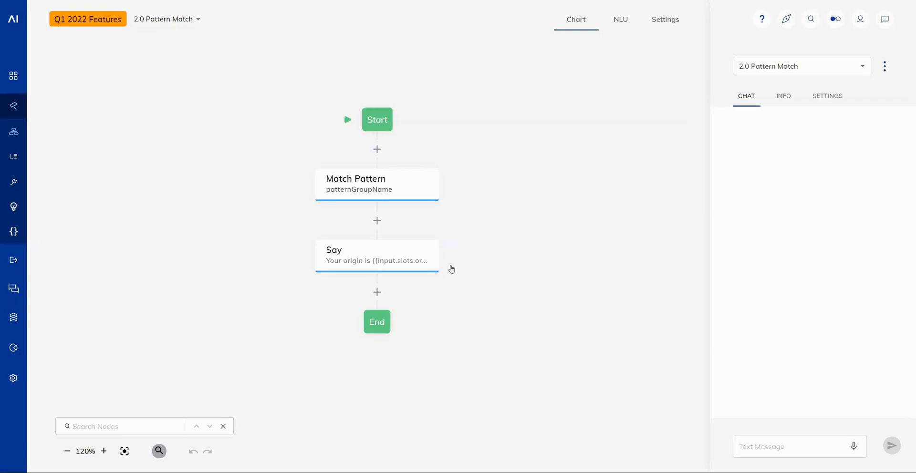
- Inspect the Match Pattern node's patterns, selecting the destination slot, then close the editor
click(377, 184)
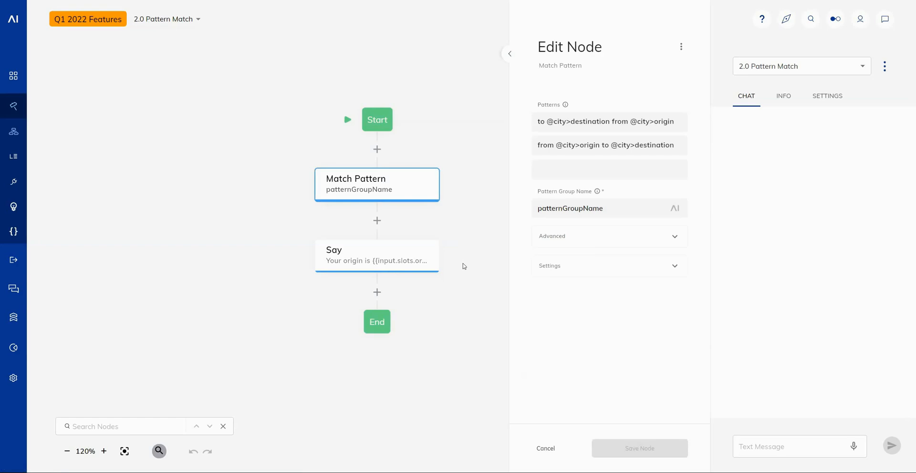
mouse_move(484, 250)
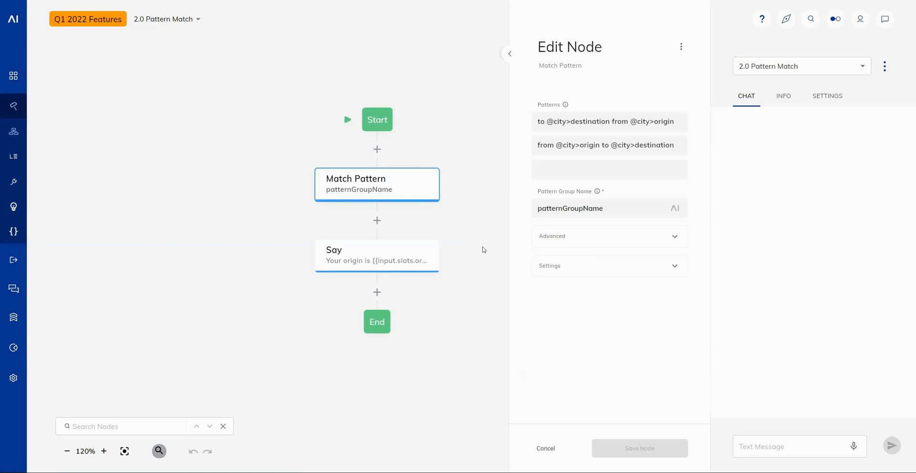
mouse_move(490, 248)
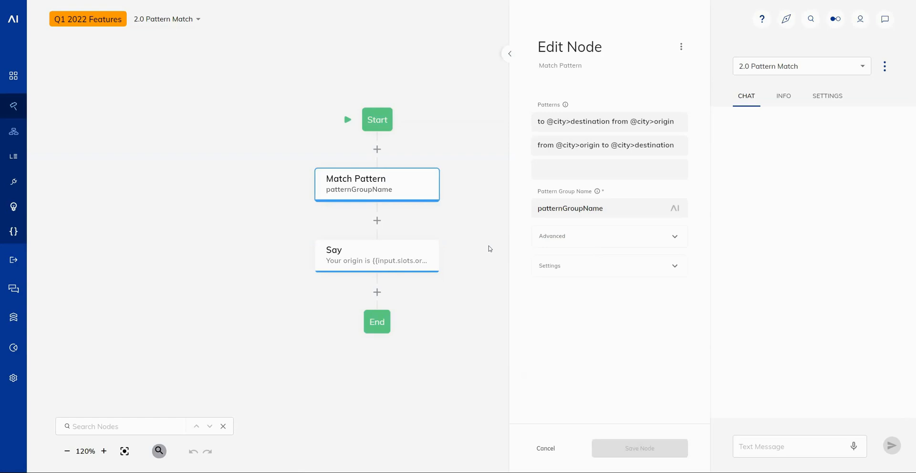
double_click(558, 121)
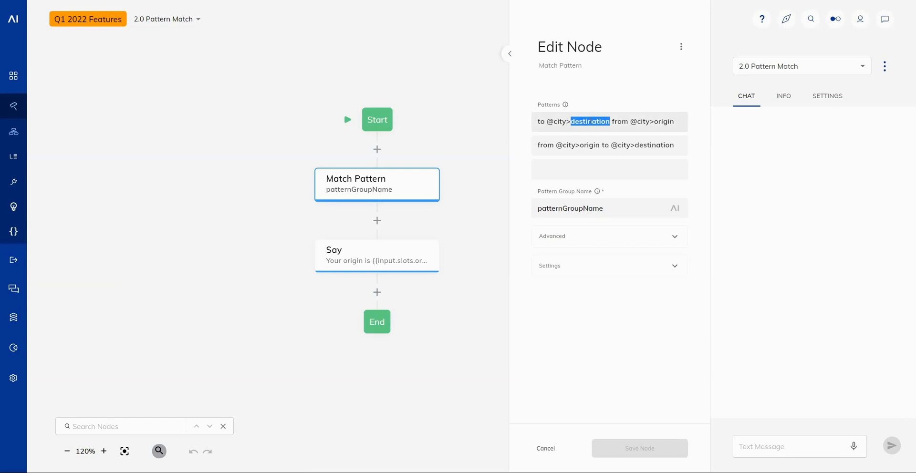
click(545, 449)
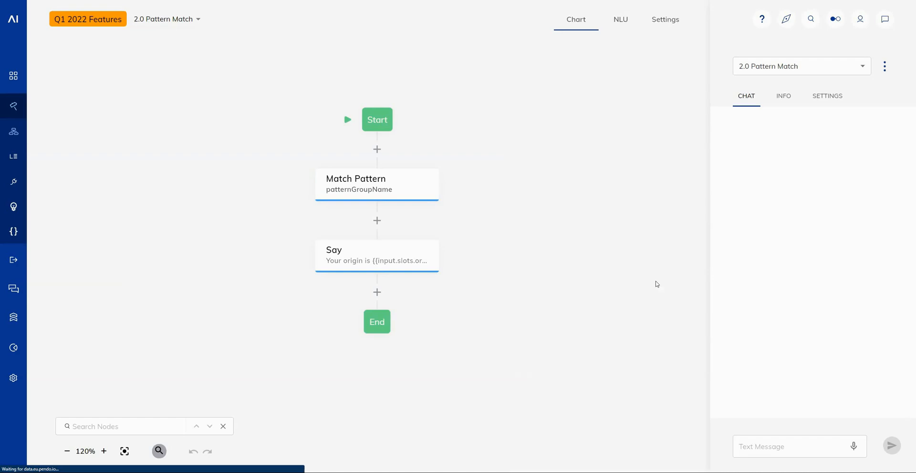
- Send 'I want to fly from London to Tokyo' and 'I want to fly to Tokyo from London' in the test chat
click(800, 447)
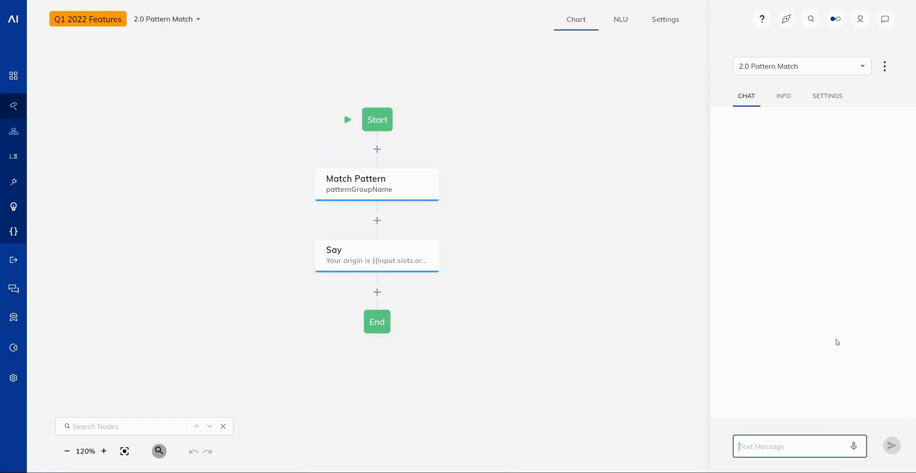
text(I want t)
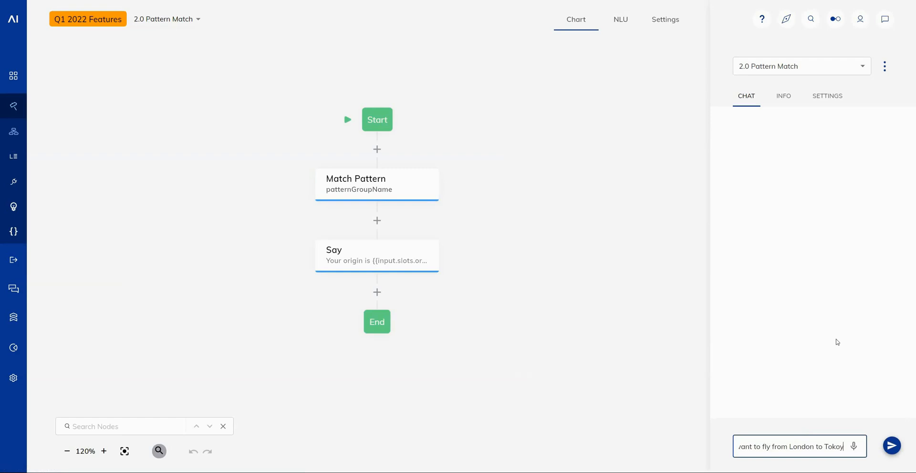
click(891, 446)
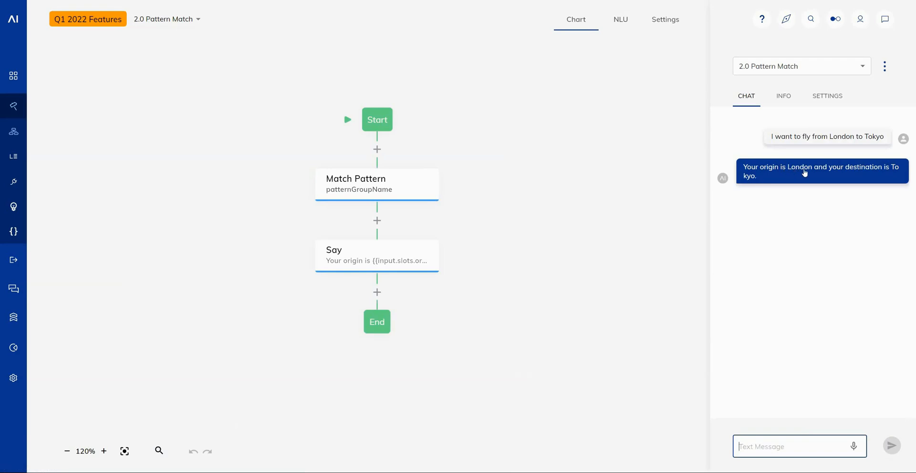
mouse_move(892, 175)
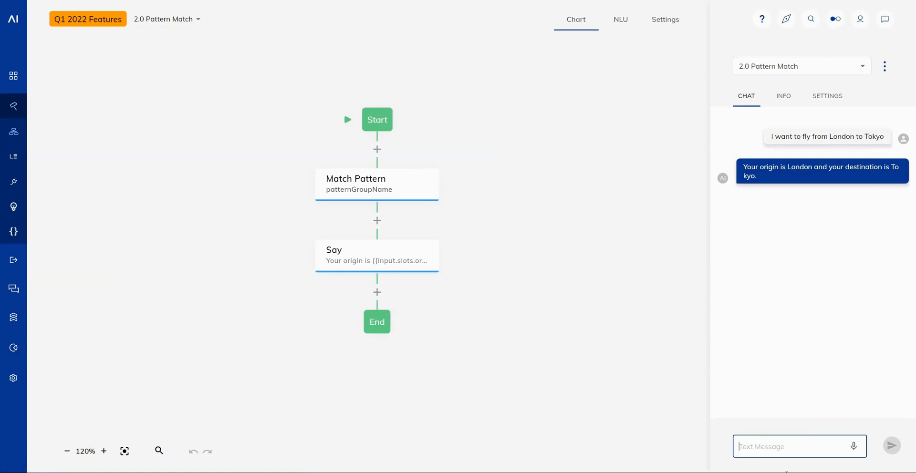
click(781, 447)
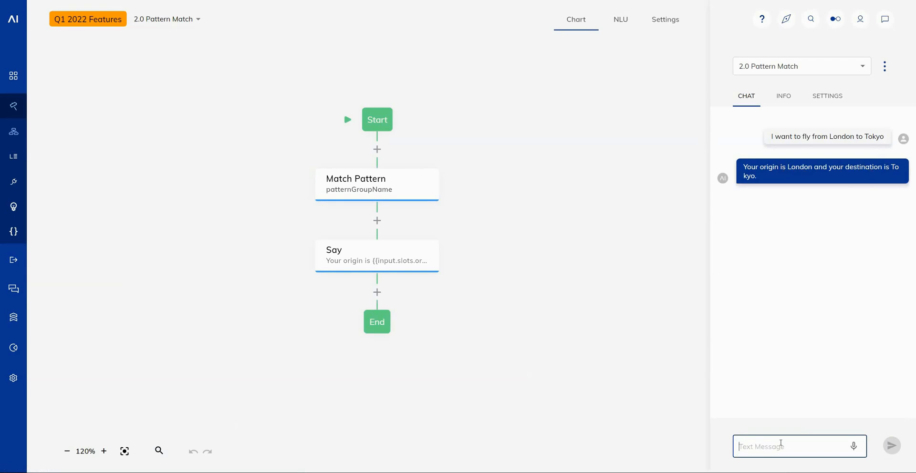
text(I want to fly)
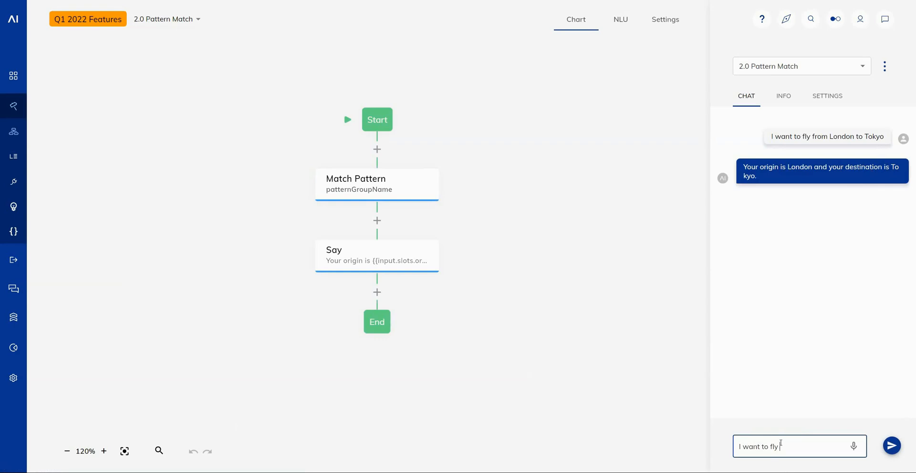
text(to Tokyo from Lond)
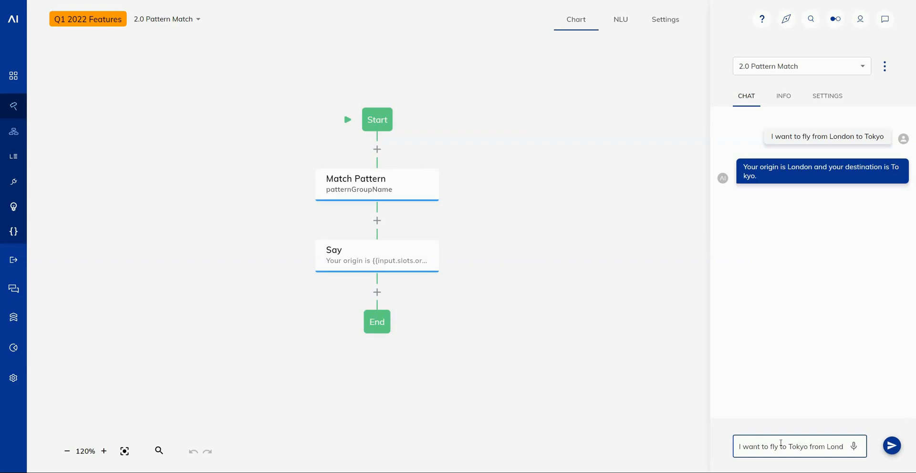
click(891, 446)
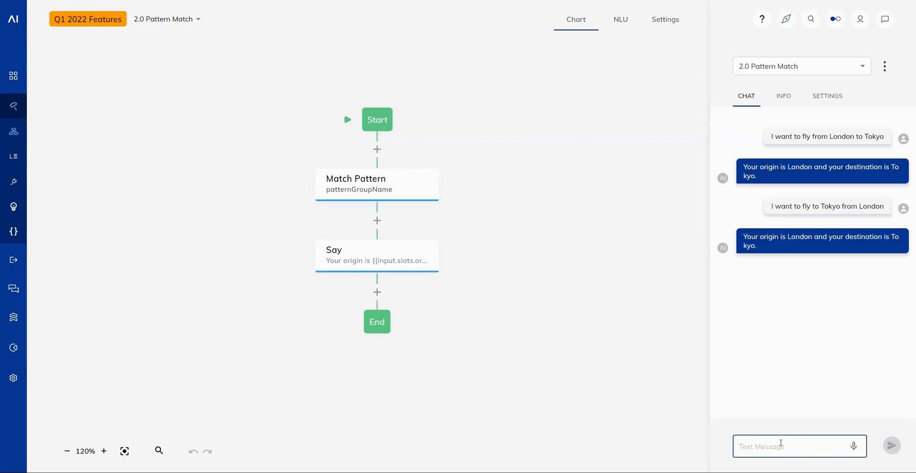
mouse_move(802, 264)
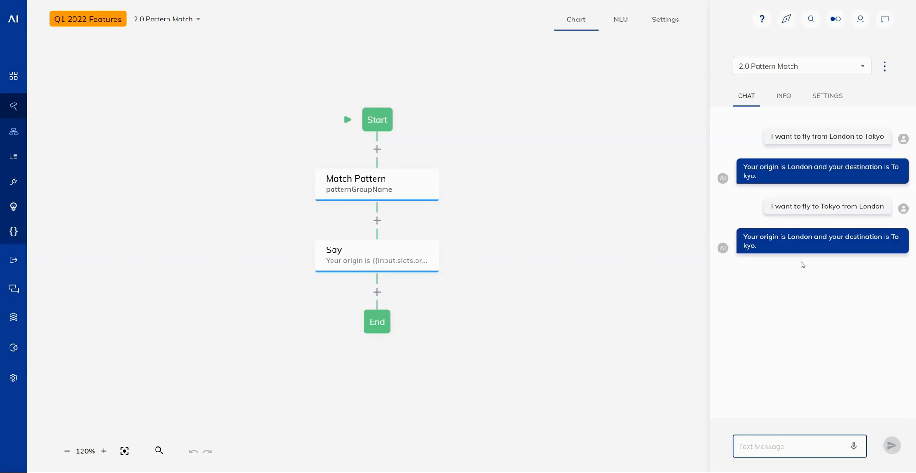
mouse_move(829, 215)
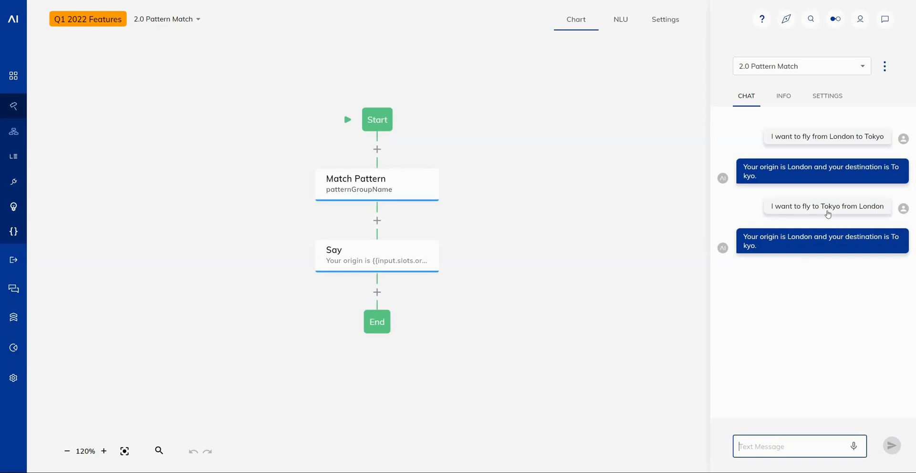
mouse_move(788, 233)
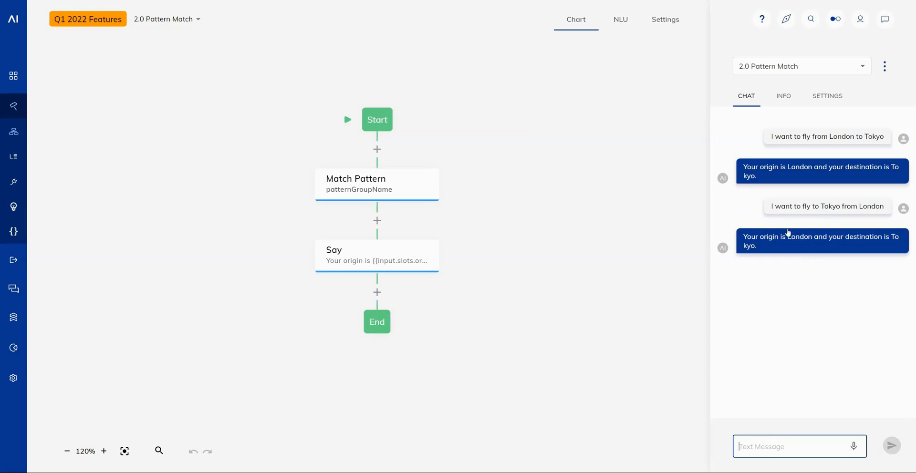
mouse_move(363, 186)
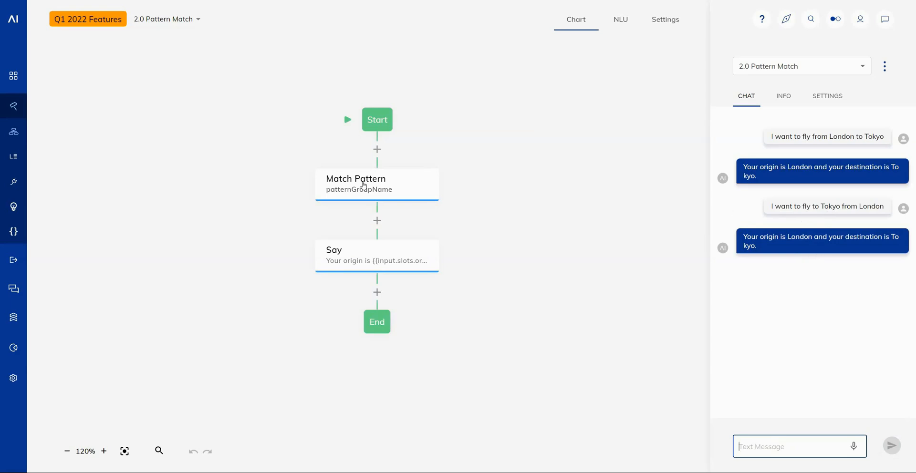
mouse_move(803, 202)
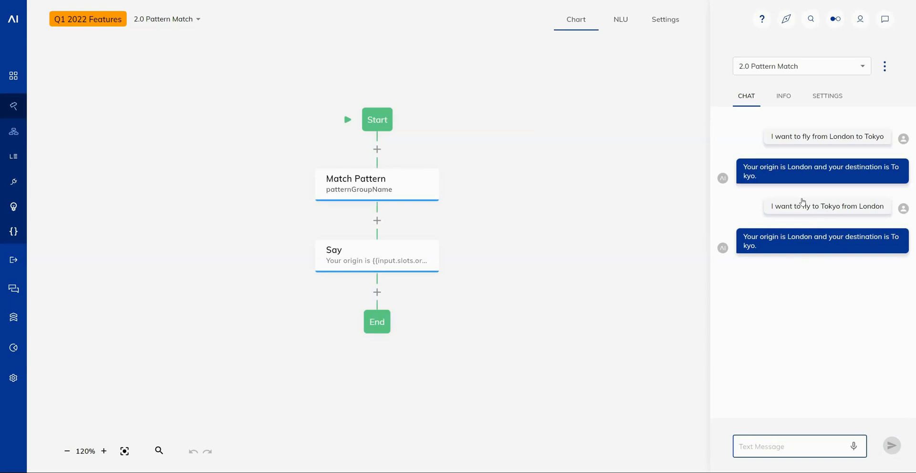
mouse_move(799, 178)
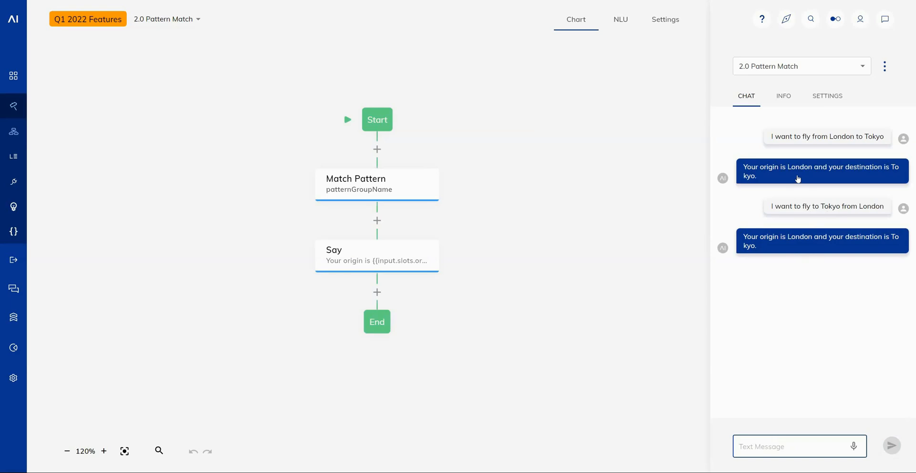
mouse_move(775, 467)
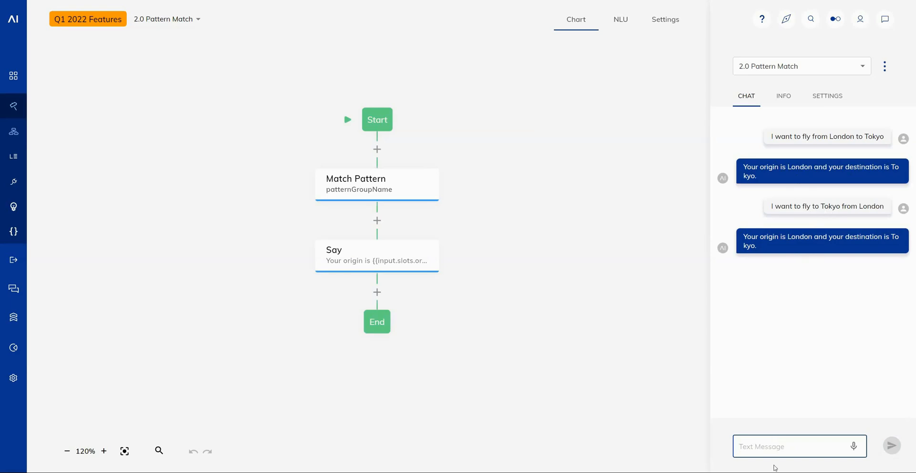
mouse_move(798, 415)
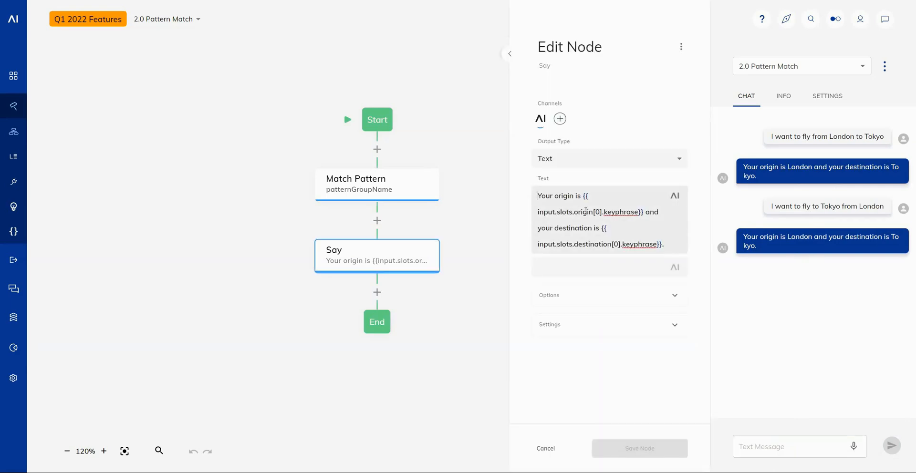
mouse_move(522, 259)
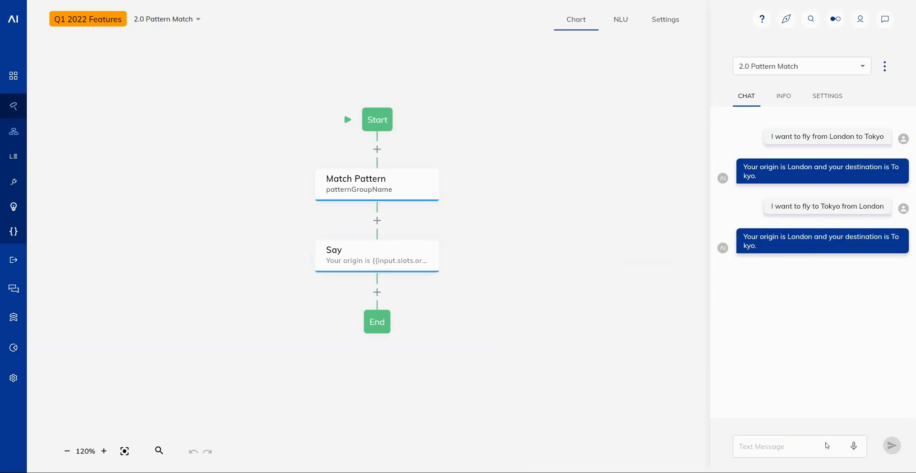
- Send 'I want to fly to London from Tokyo' to confirm origin Tokyo and destination London
click(783, 446)
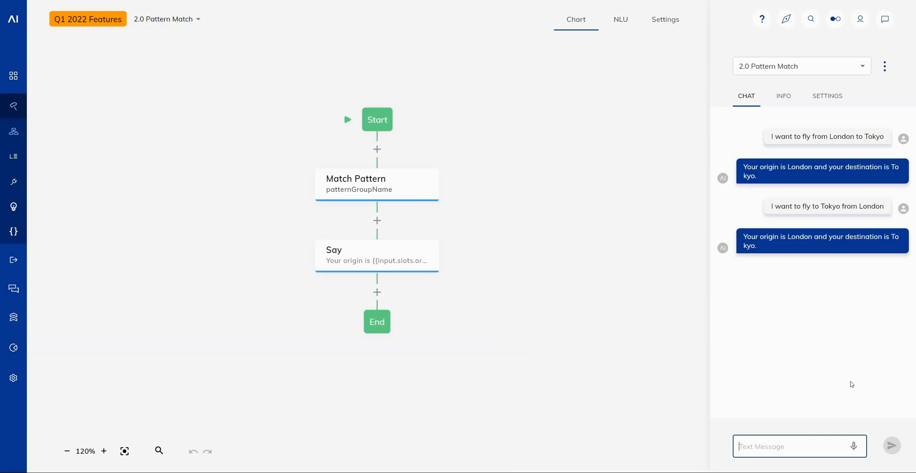
text(I want to f)
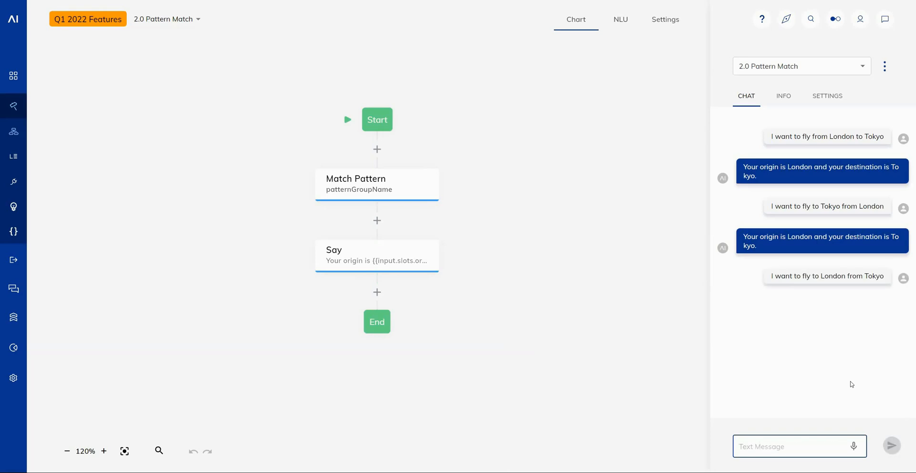
click(890, 447)
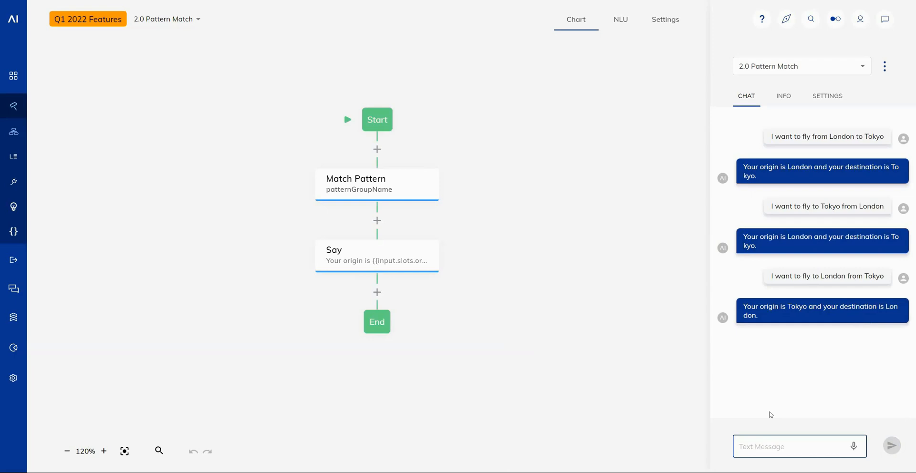
mouse_move(324, 239)
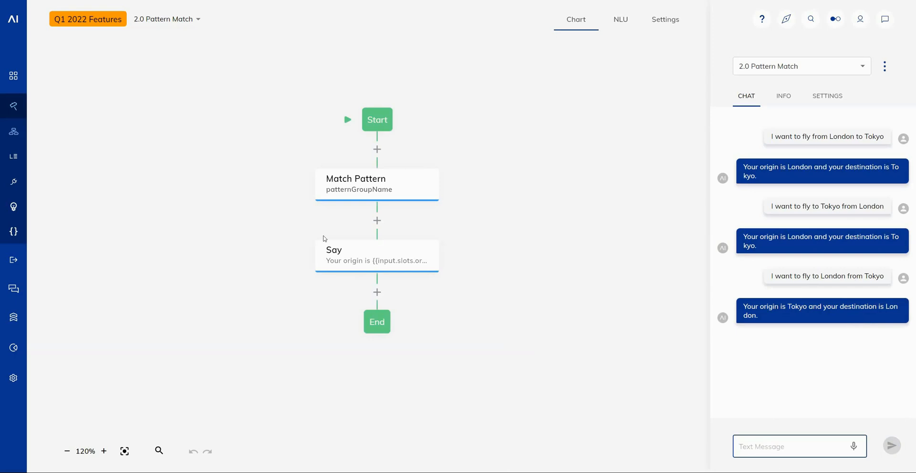
mouse_move(181, 43)
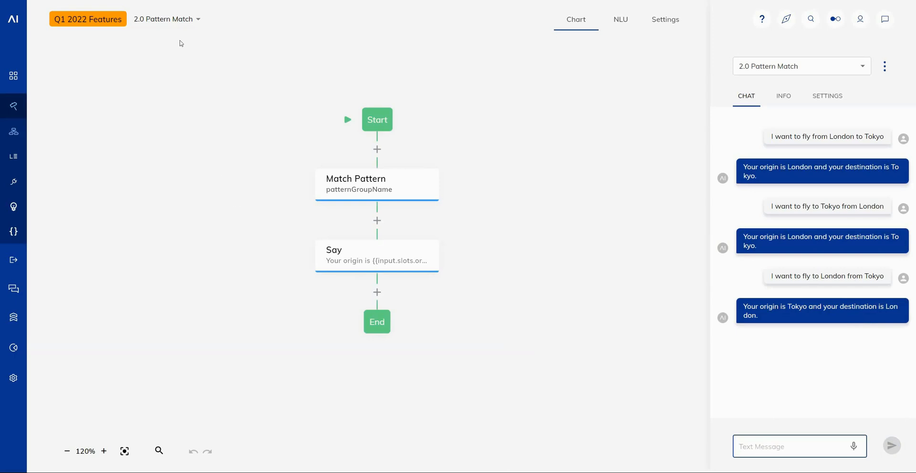
- Switch to the 3.0 Fuzzy Search flow and scroll through the Fuzzy Search node's fruit data and matching options
click(801, 66)
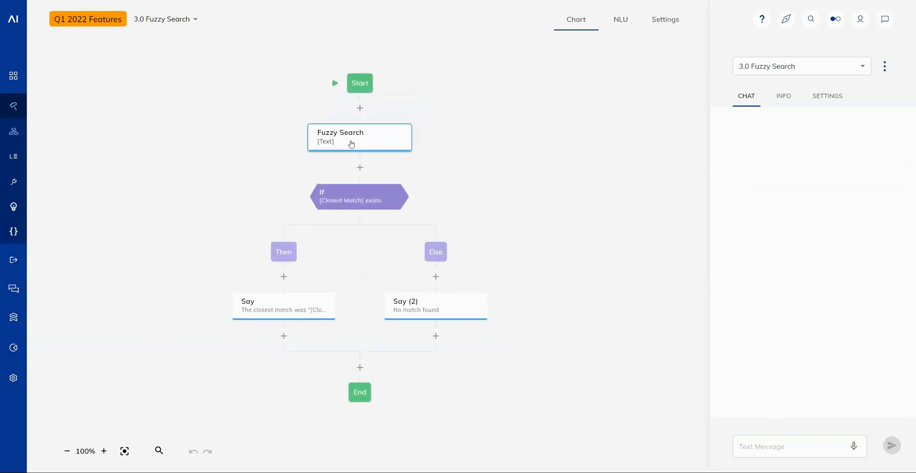
click(360, 137)
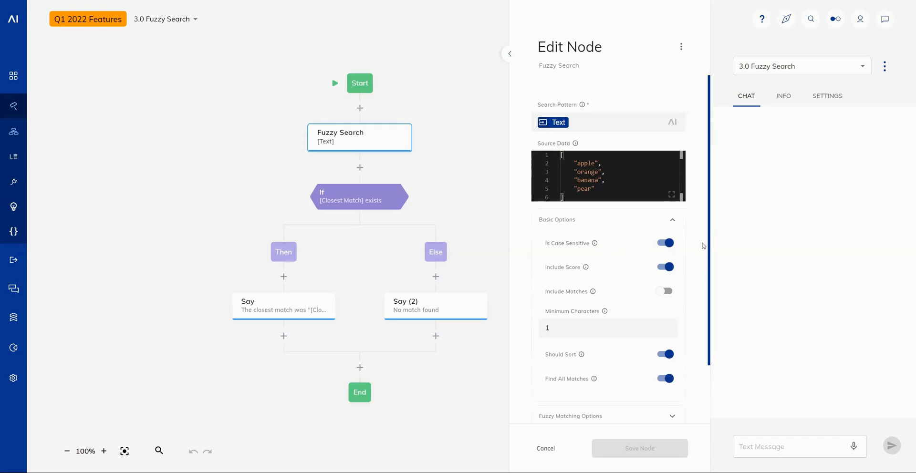
scroll(down, 3)
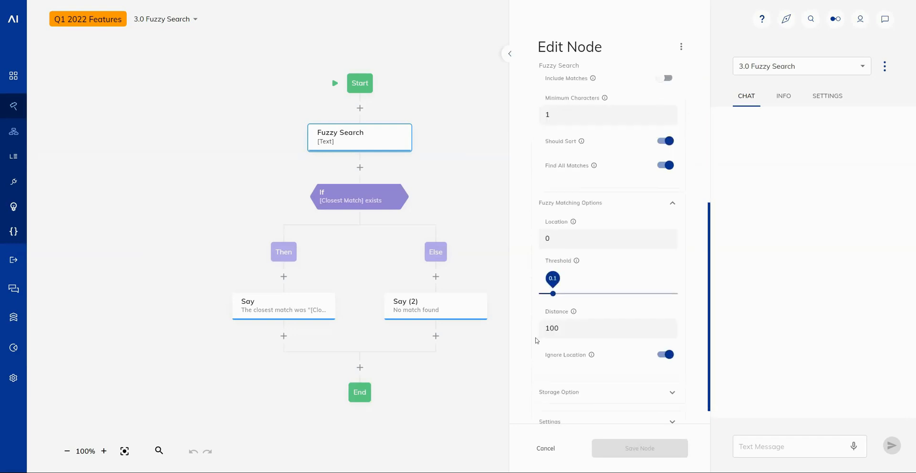
scroll(down, 3)
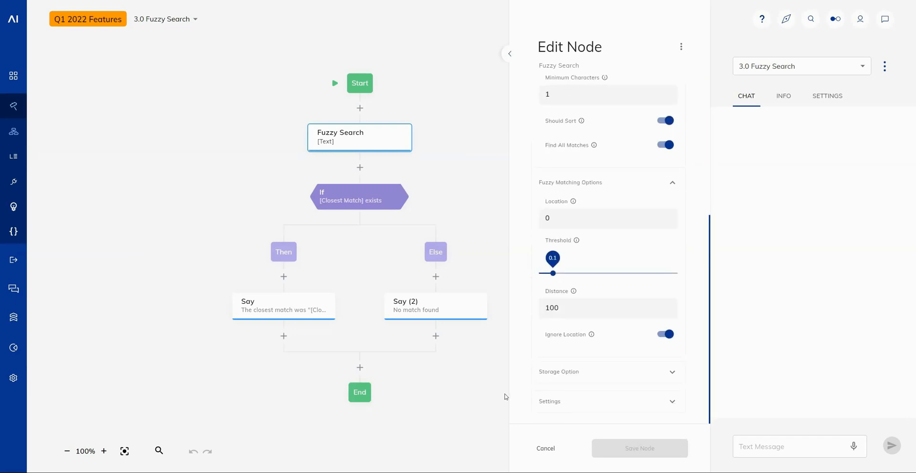
scroll(down, 3)
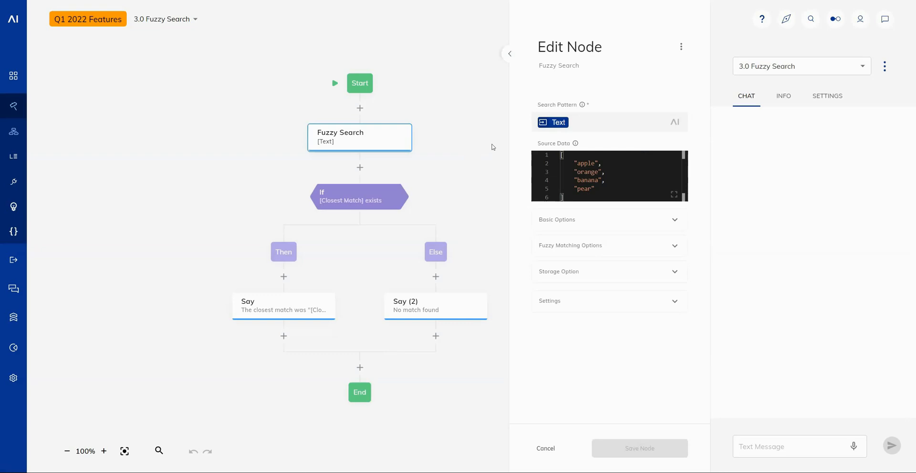
- Test the fuzzy search chat with 'aple', 'Bana' and 'hi', the last returning No match found
click(796, 447)
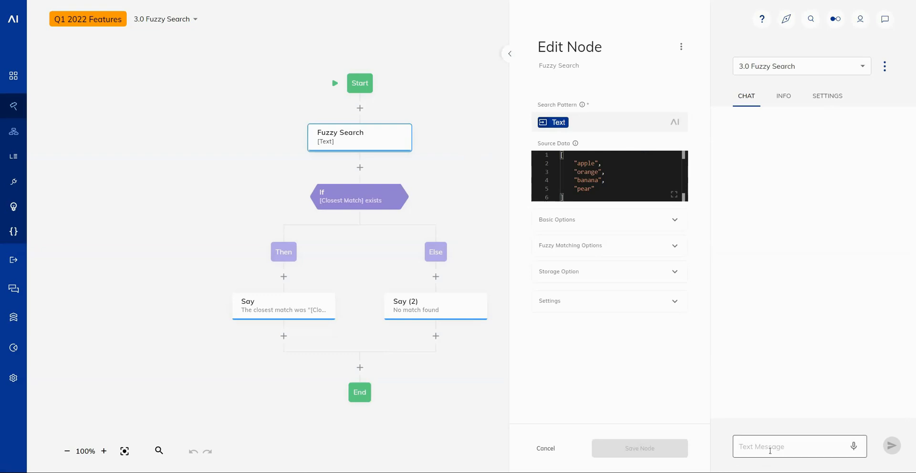
text(aple)
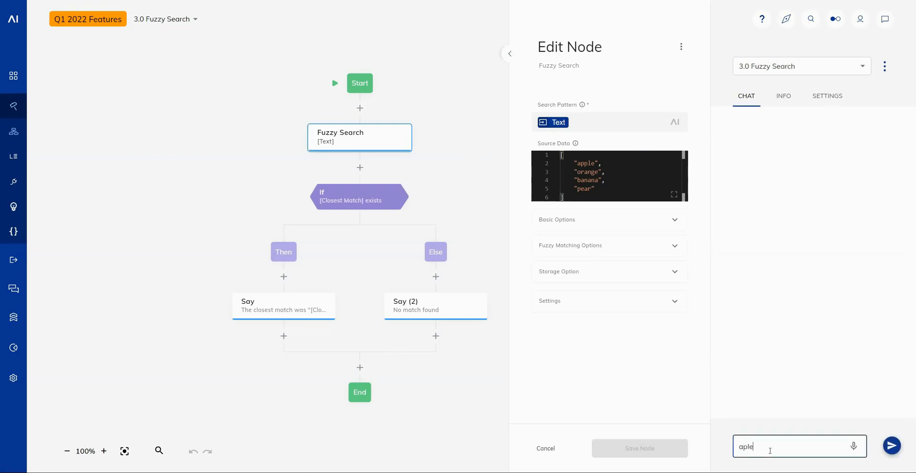
click(891, 446)
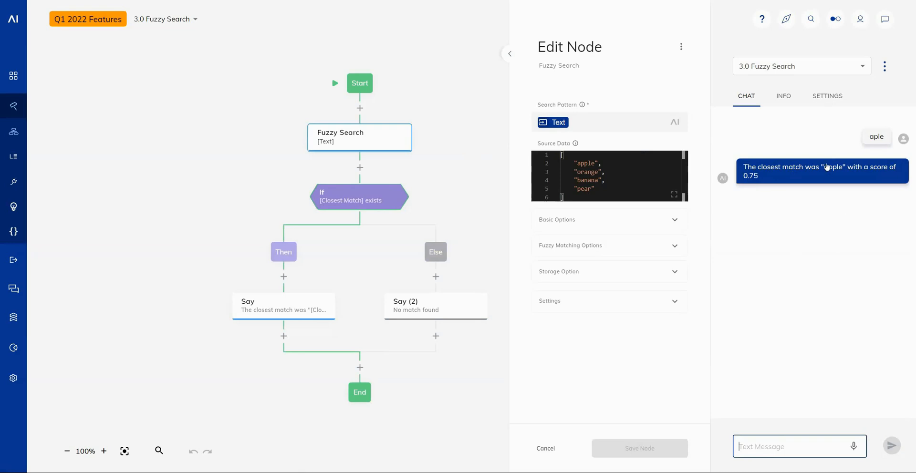
text(B)
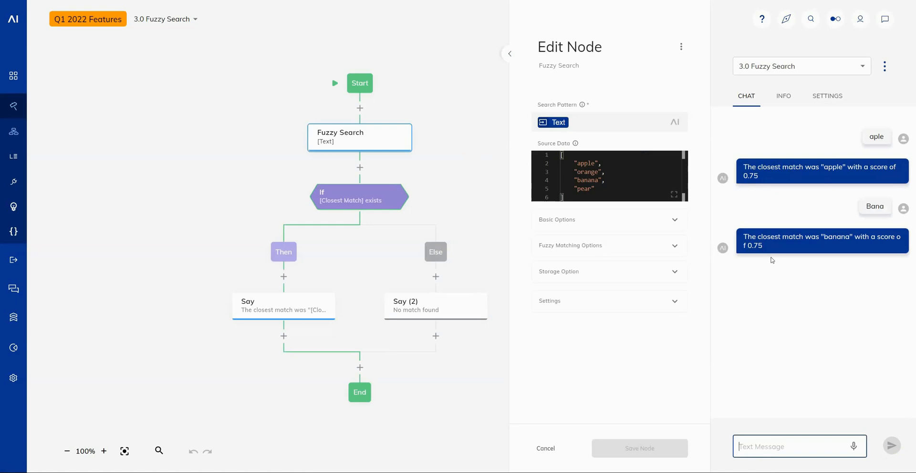
click(800, 447)
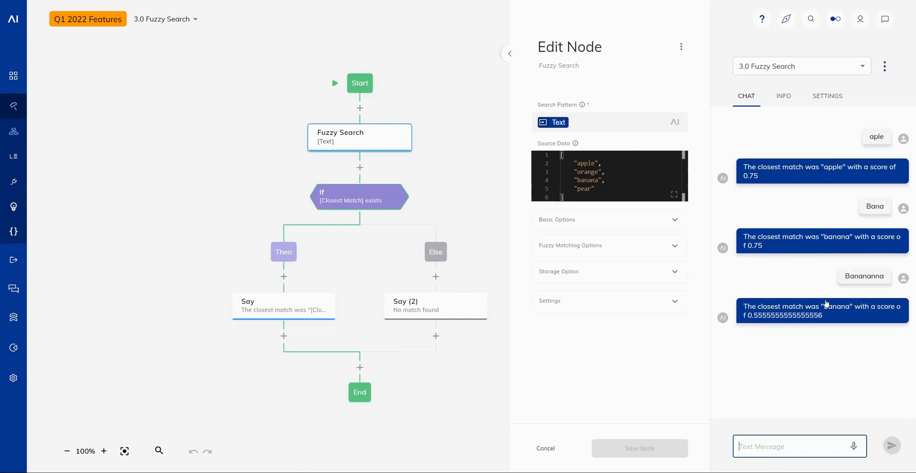
mouse_move(856, 277)
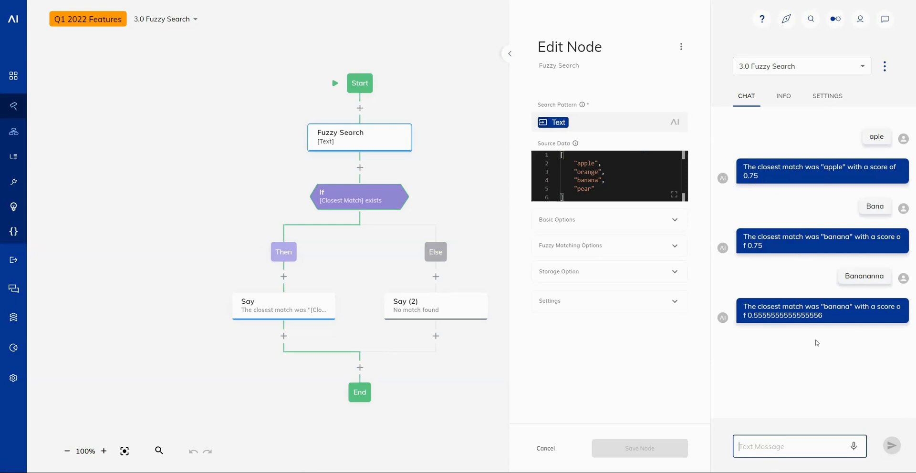
text(h)
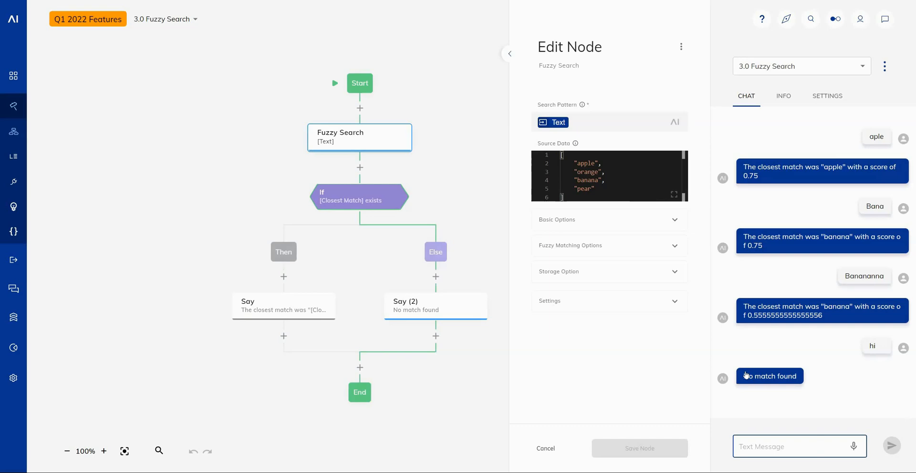
mouse_move(848, 389)
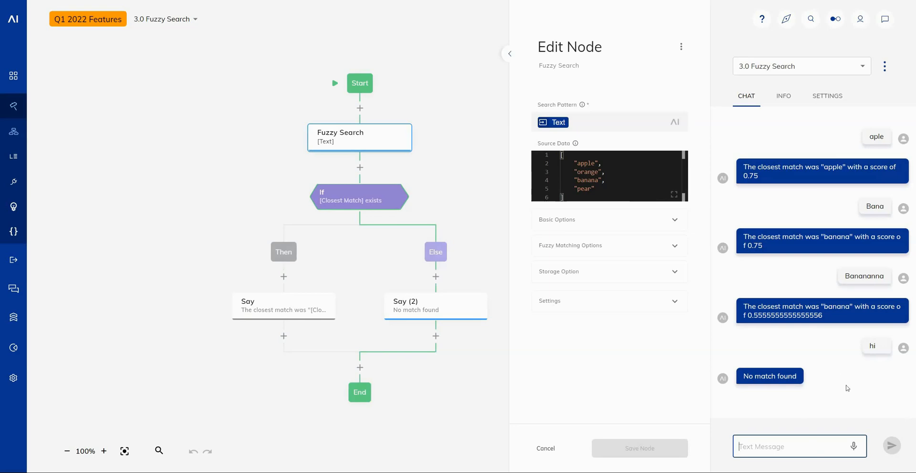
mouse_move(842, 386)
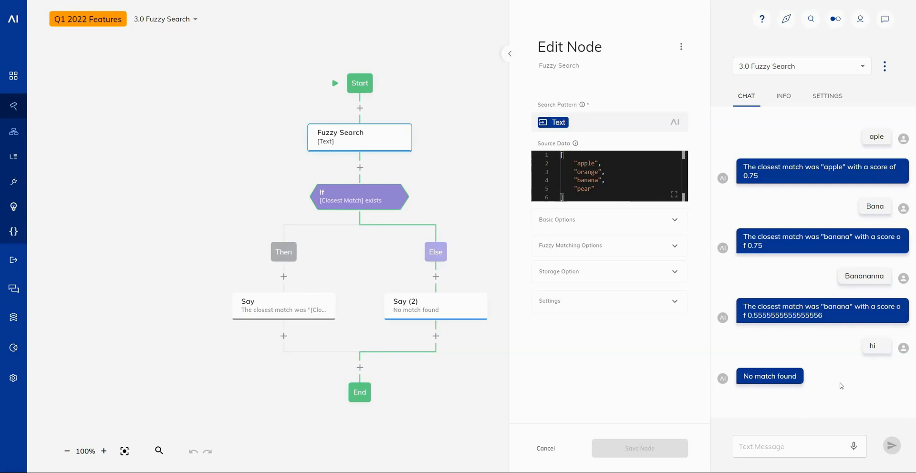
mouse_move(477, 105)
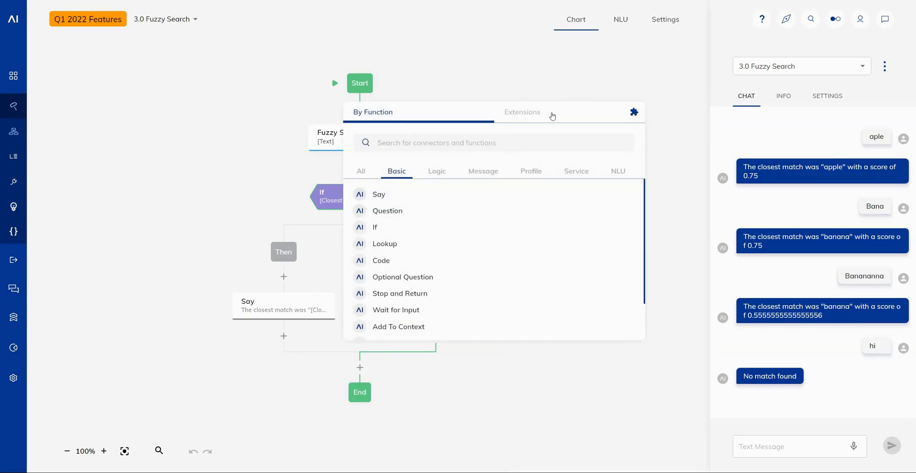
mouse_move(634, 113)
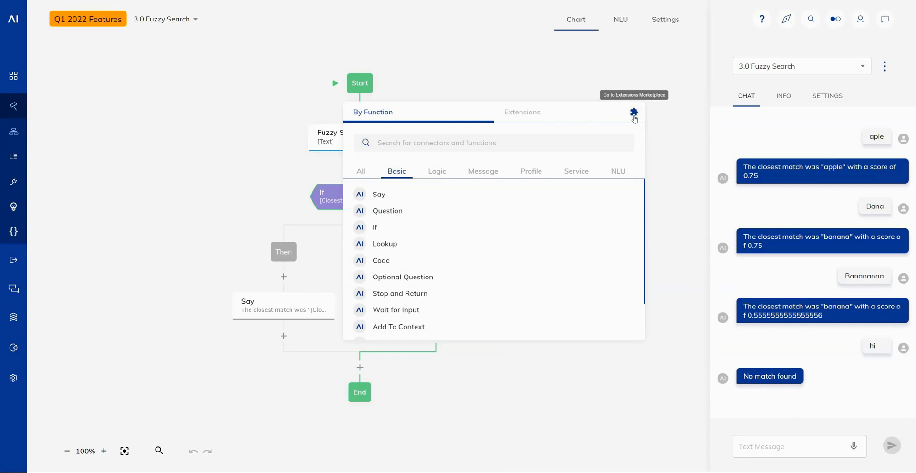
- Go to the Extensions Marketplace from the flow's node catalog
click(634, 113)
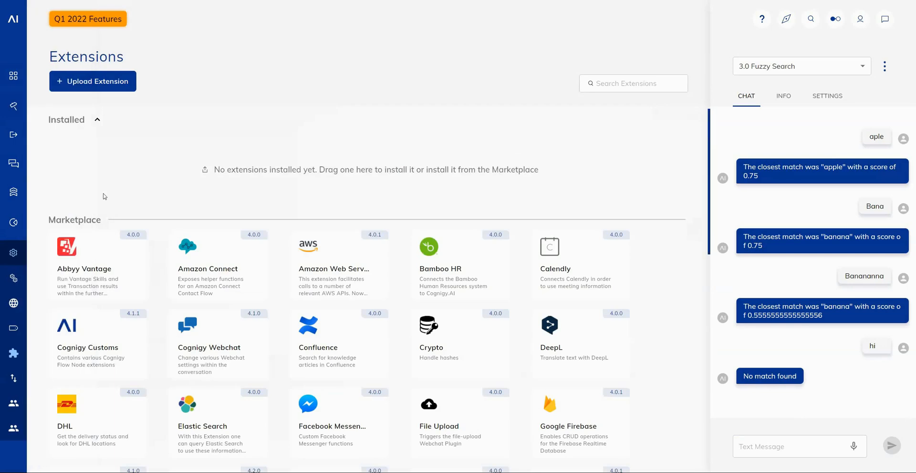
mouse_move(271, 267)
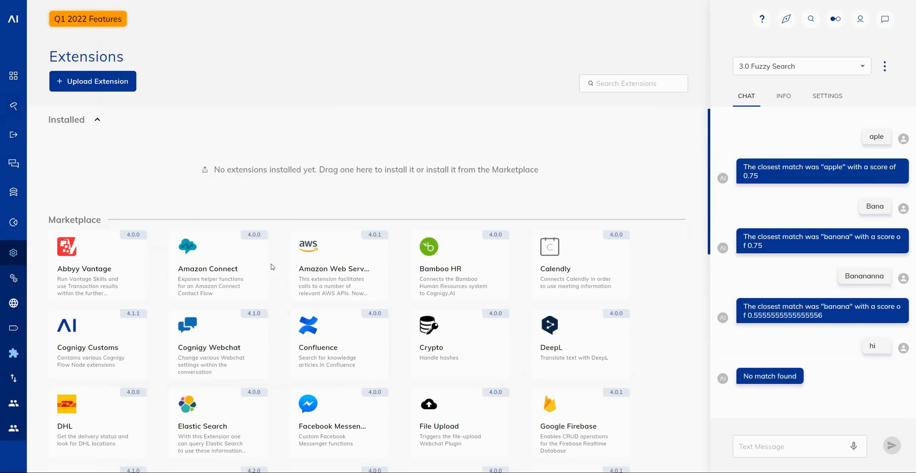
mouse_move(275, 232)
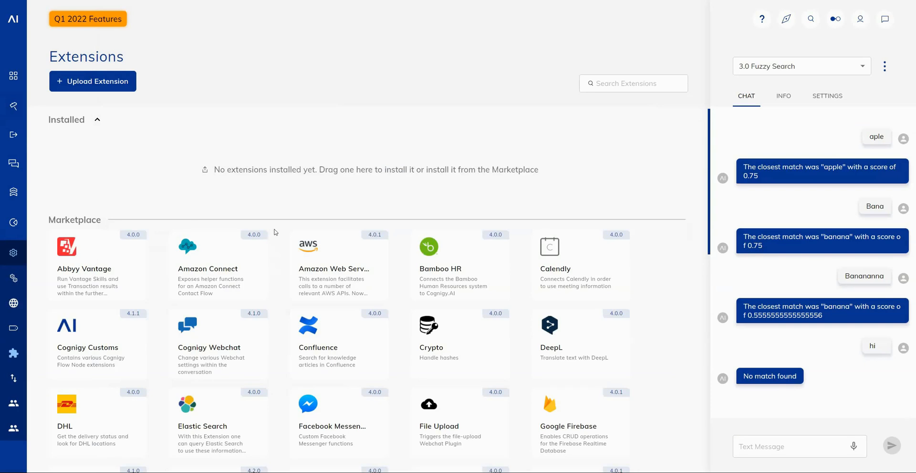
mouse_move(308, 163)
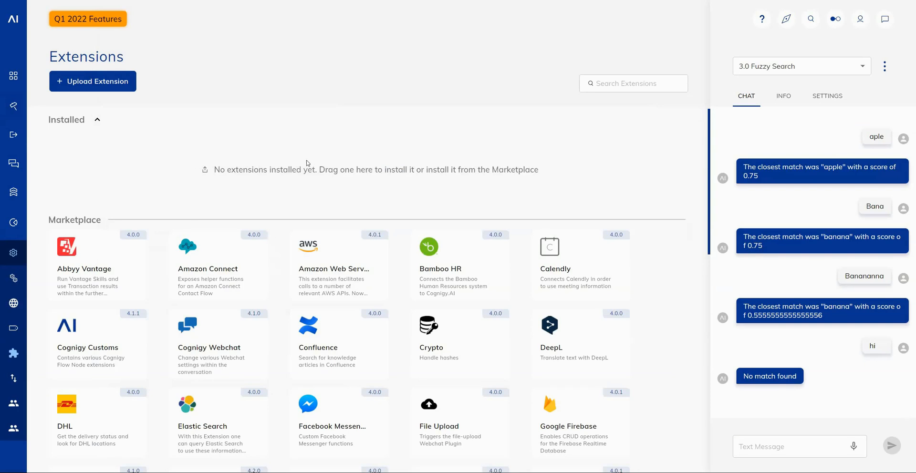
mouse_move(383, 161)
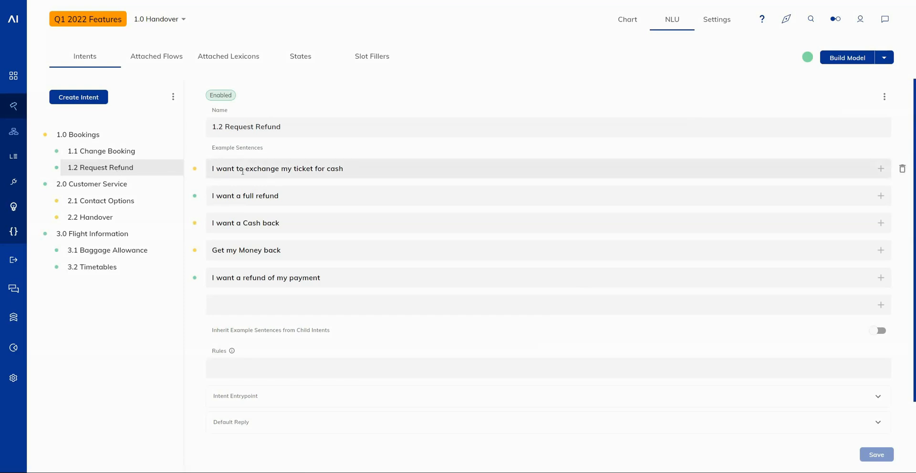
mouse_move(409, 170)
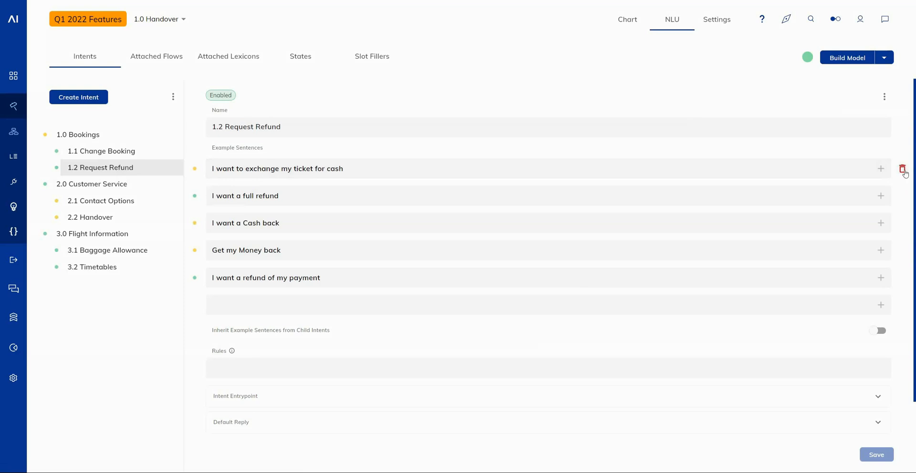
- Delete the exchange-ticket-for-cash example from Request Refund, then move to 2.2 Handover without saving
click(903, 169)
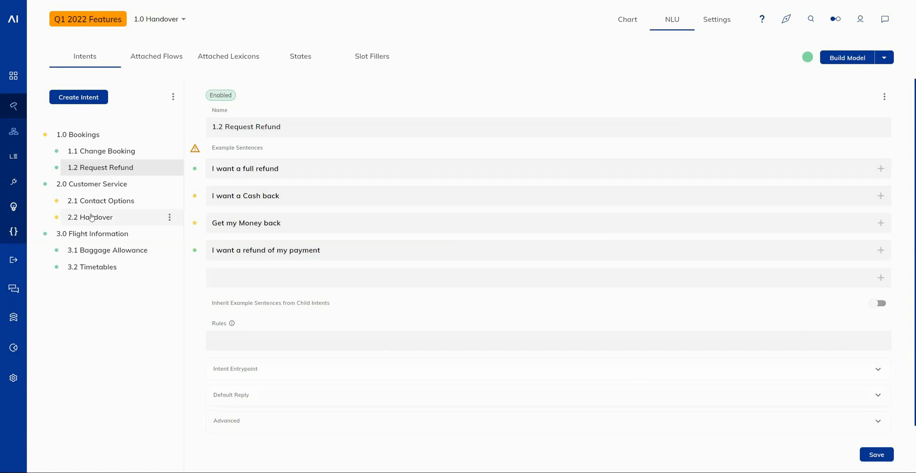
click(91, 217)
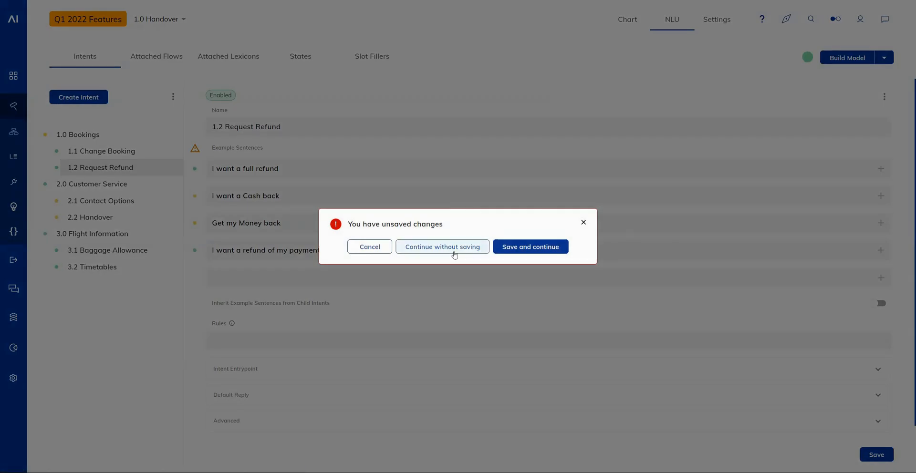
click(442, 247)
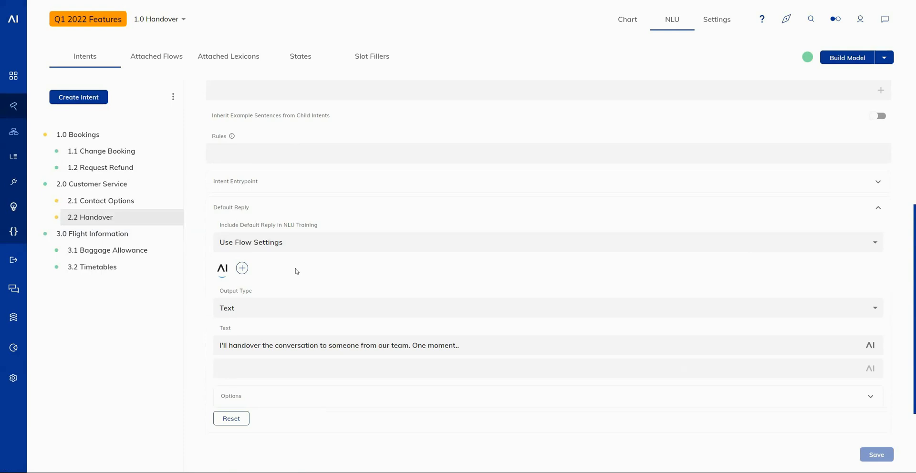
mouse_move(287, 260)
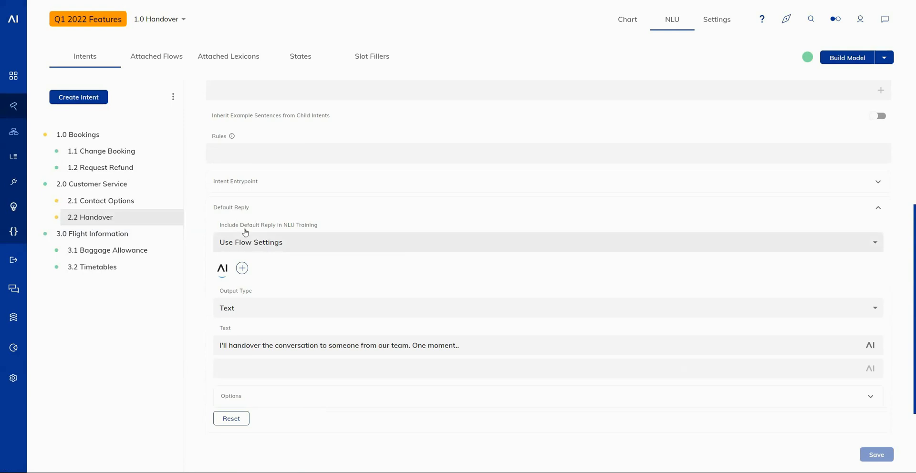
- Check the Handover default reply's training choice stays on Use Flow Settings, then go to the flow Settings
click(548, 242)
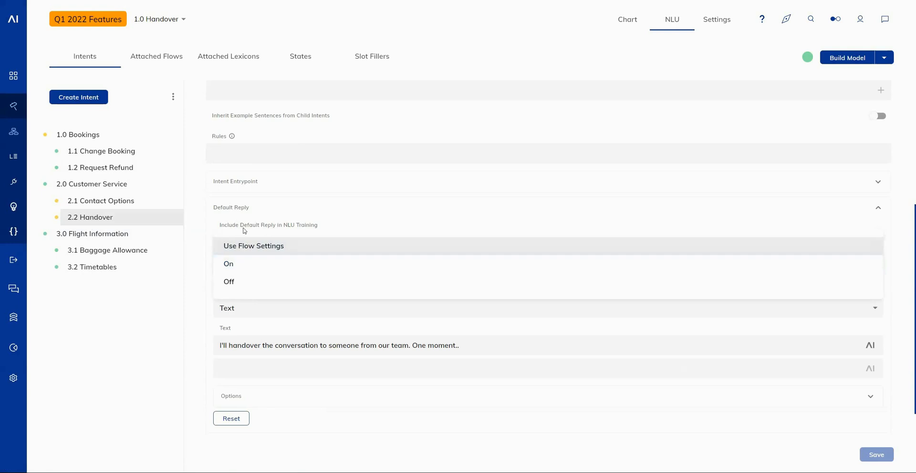
mouse_move(208, 231)
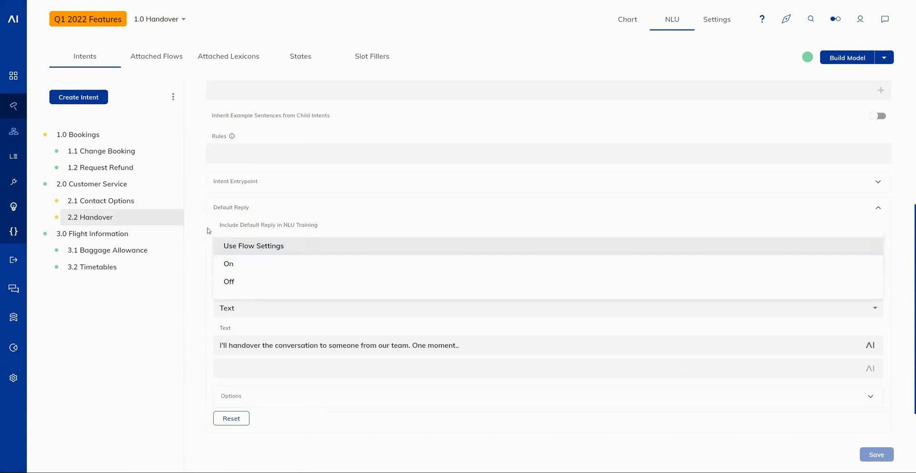
click(253, 245)
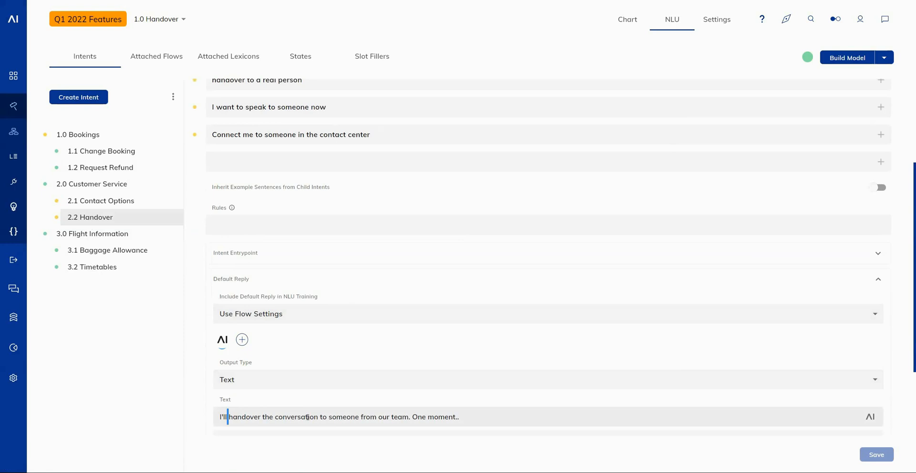
triple_click(339, 417)
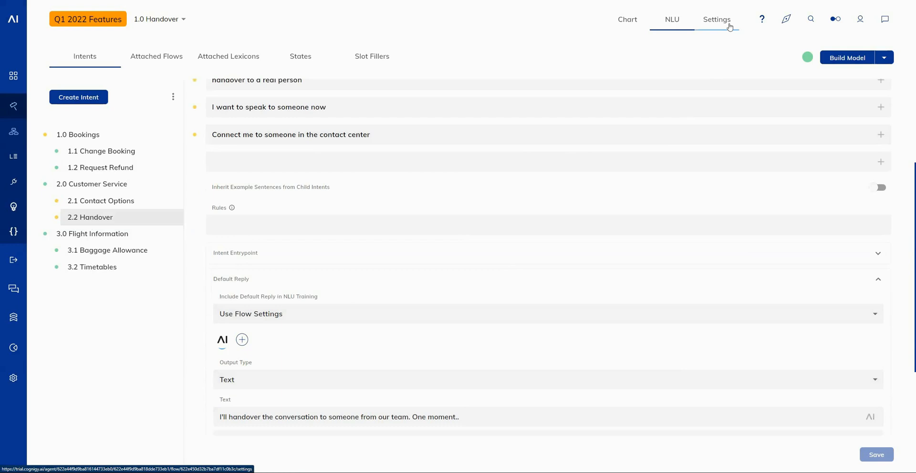
click(717, 19)
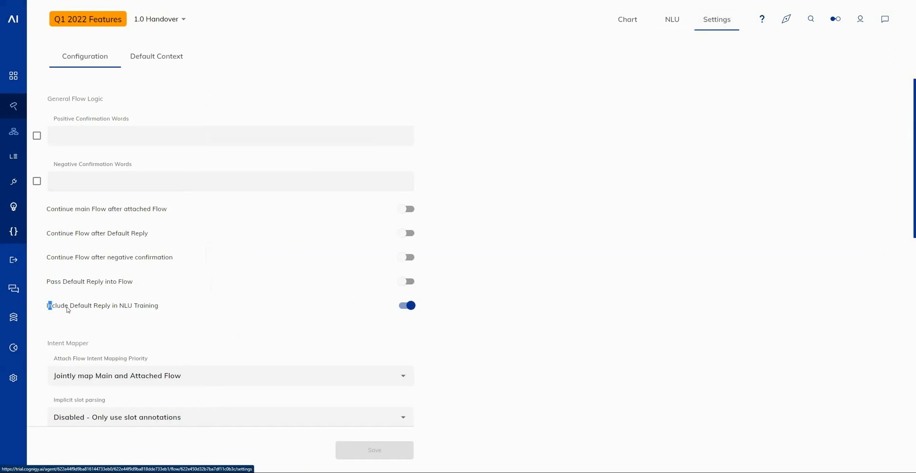
mouse_move(411, 295)
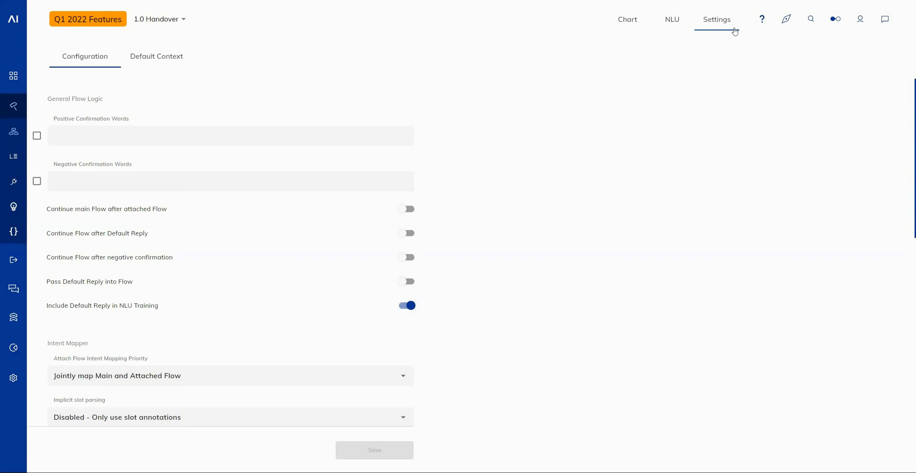
mouse_move(525, 319)
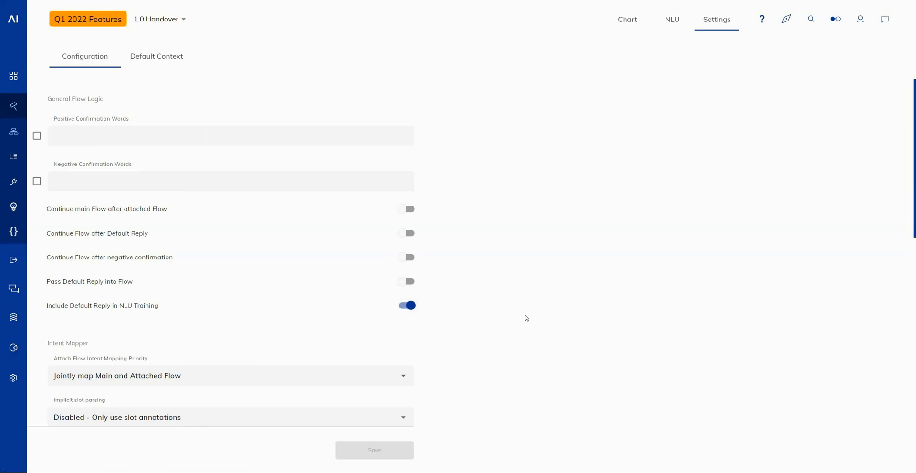
mouse_move(505, 319)
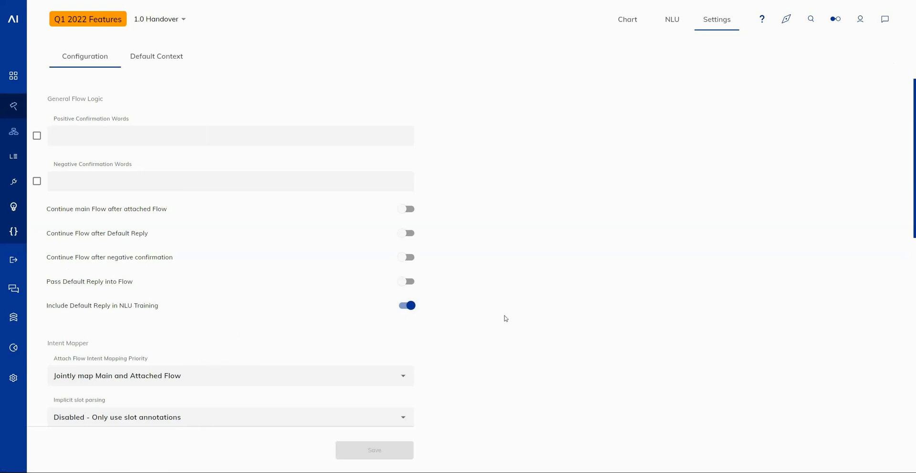
mouse_move(516, 321)
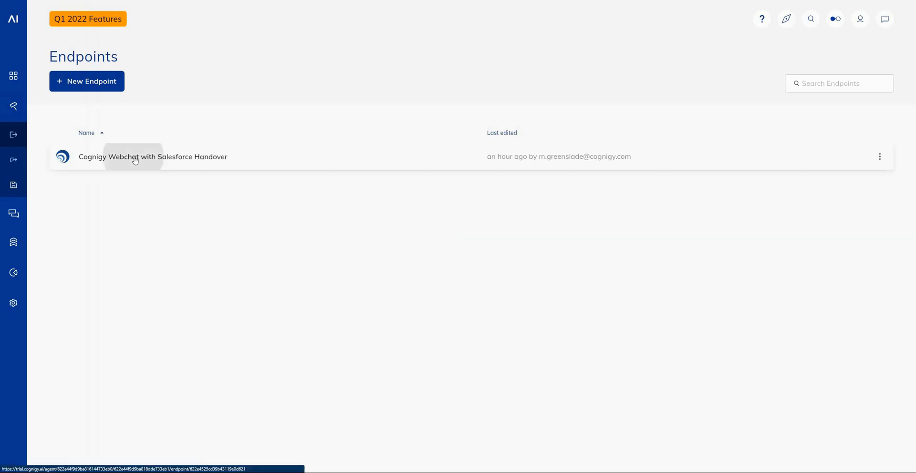
- Edit the Cognigy Webchat with Salesforce Handover endpoint's Webchat Custom Settings JSON
click(153, 157)
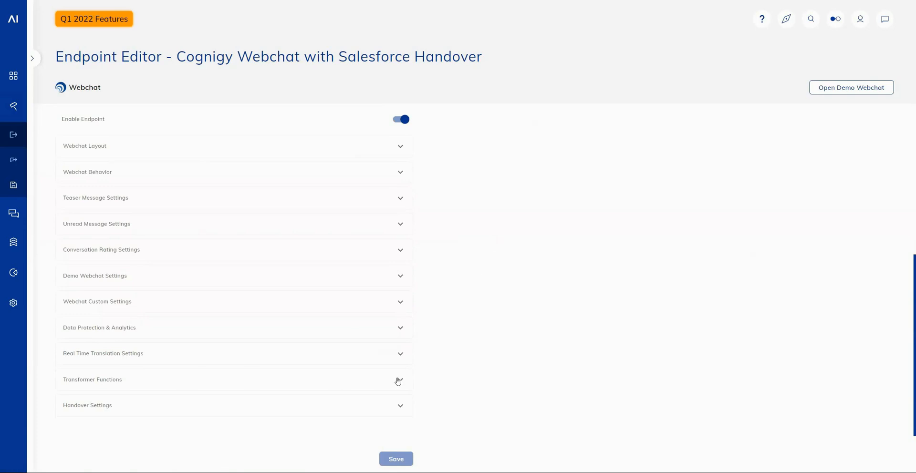
mouse_move(401, 382)
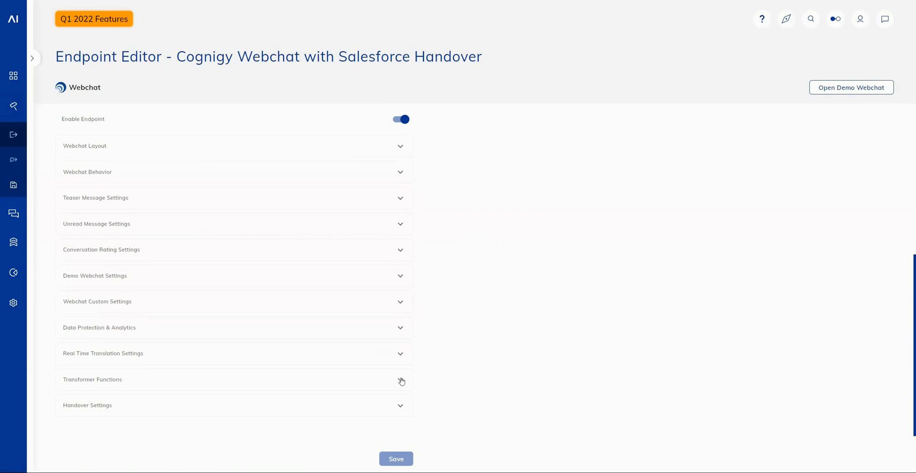
mouse_move(100, 358)
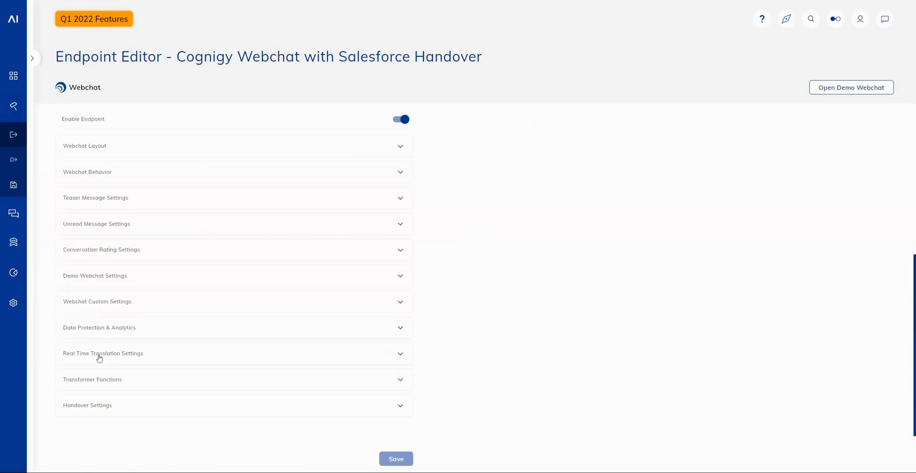
mouse_move(100, 307)
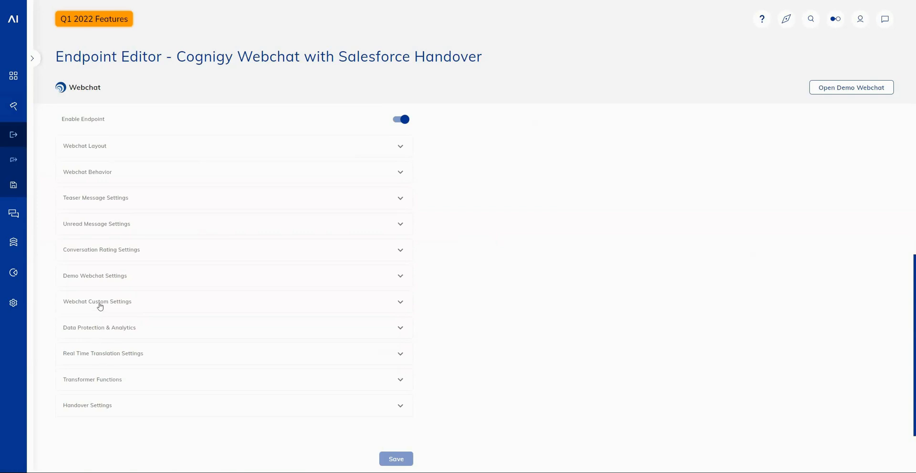
click(97, 302)
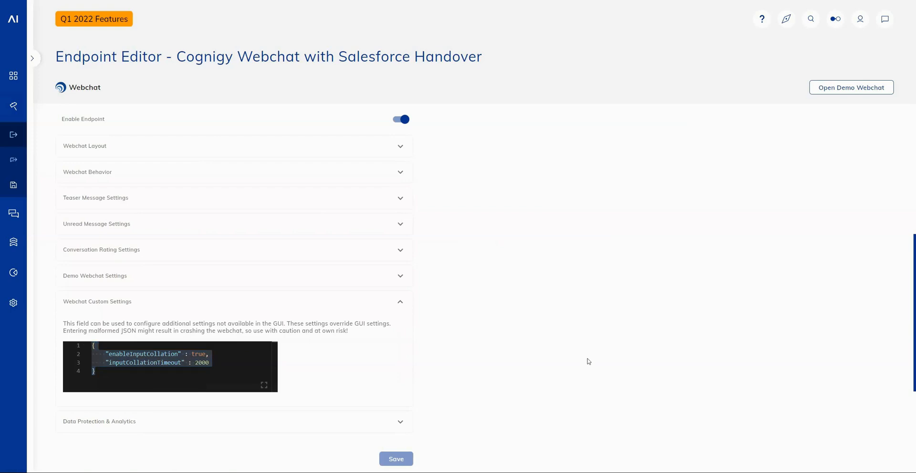
click(182, 363)
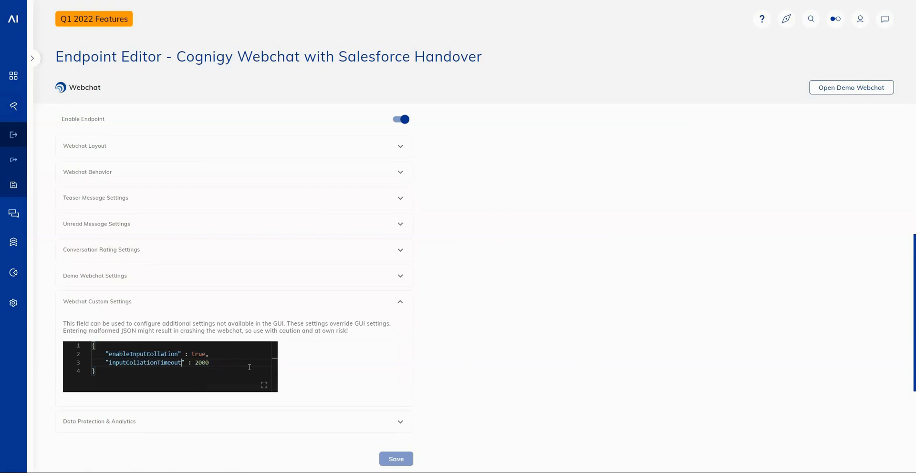
mouse_move(445, 368)
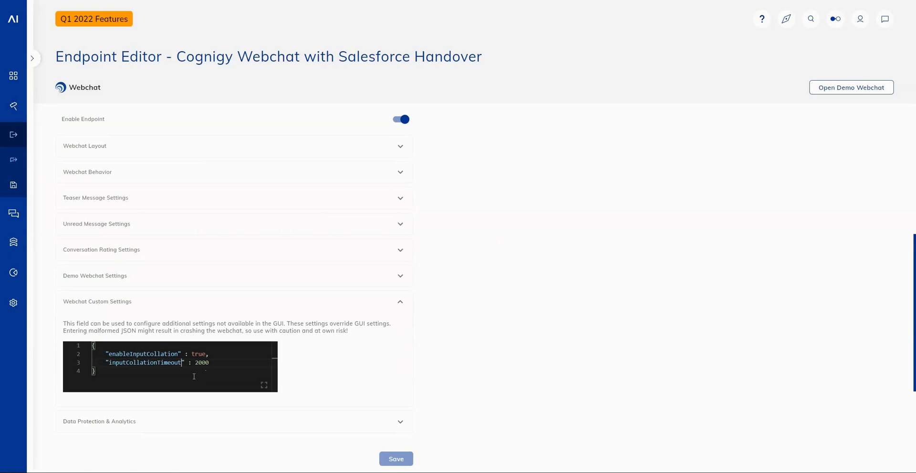
- Highlight enableInputCollation: true and inputCollationTimeout: 2000, then launch the demo webchat
double_click(144, 354)
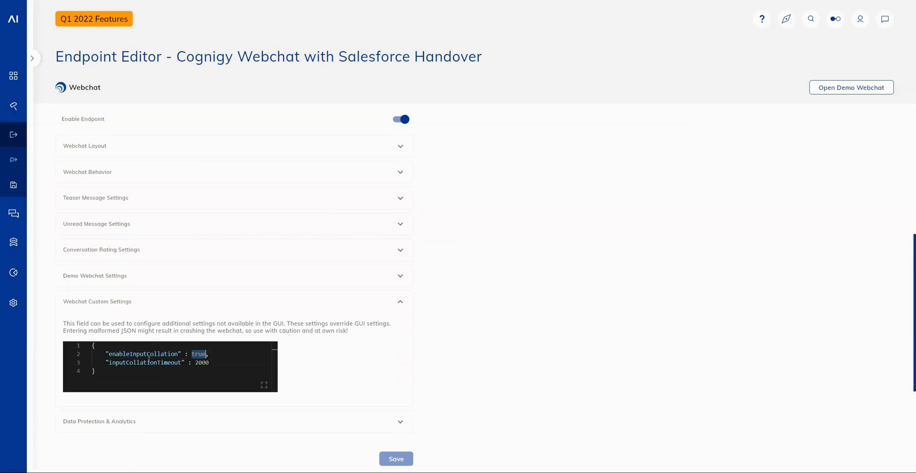
double_click(144, 363)
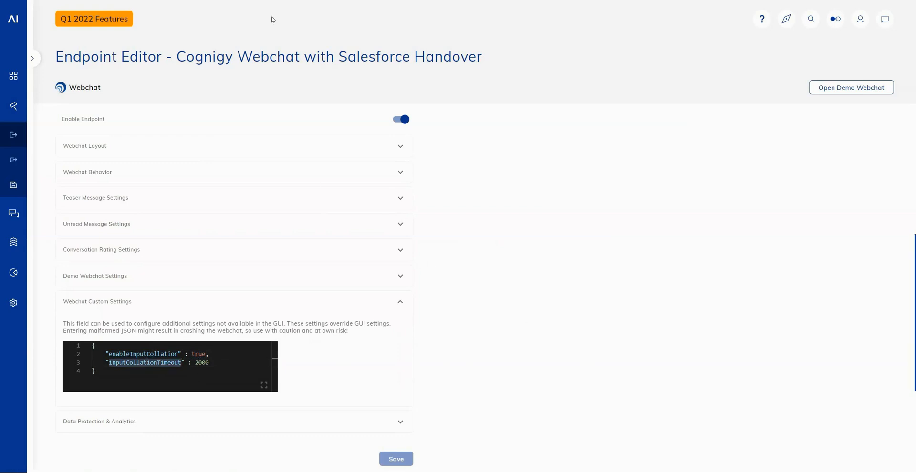
click(851, 87)
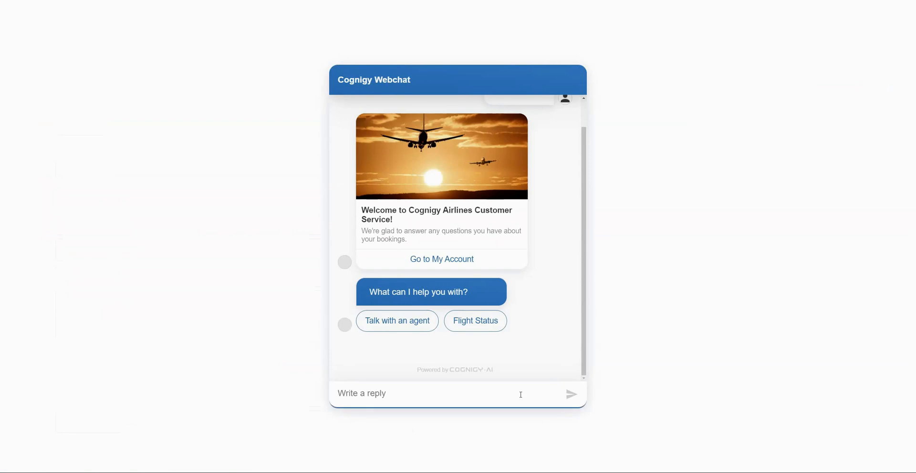
- Send 'hi' to the bot, get the experience rating prompt, and return to the Endpoint Editor
text(hi)
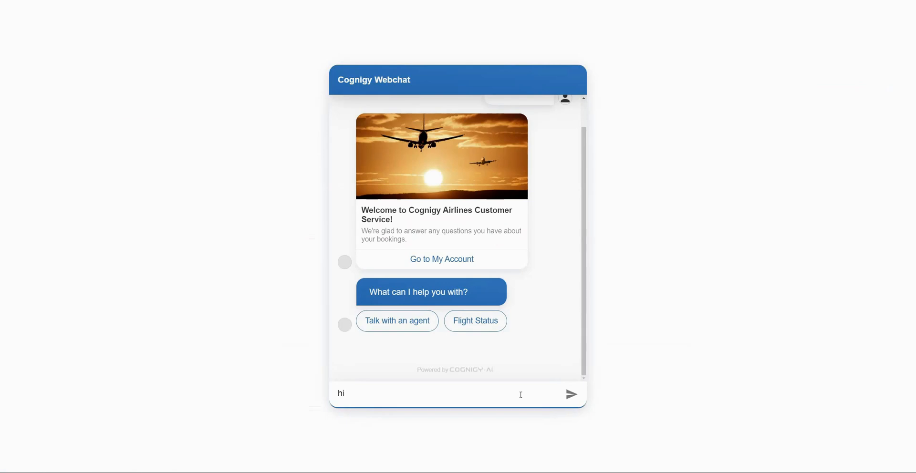
click(571, 395)
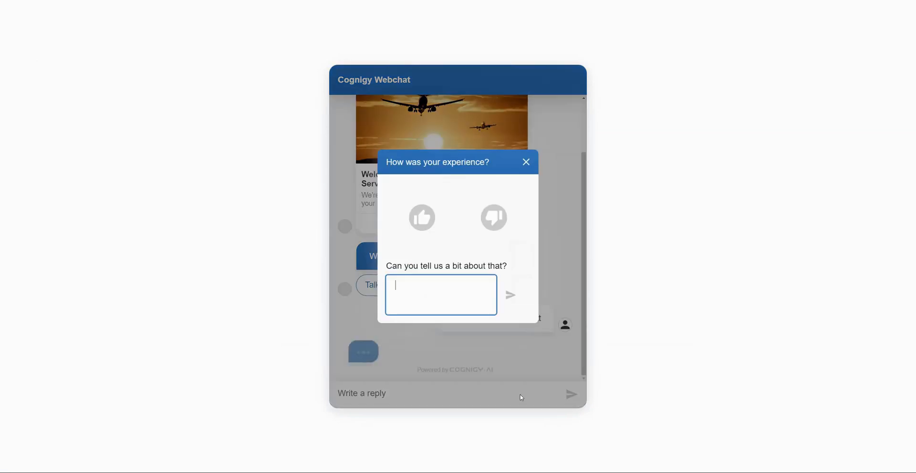
click(421, 218)
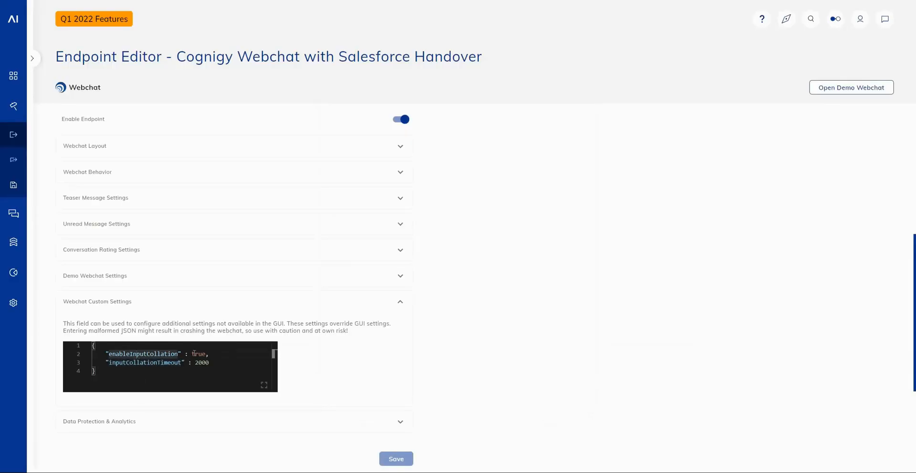
double_click(198, 354)
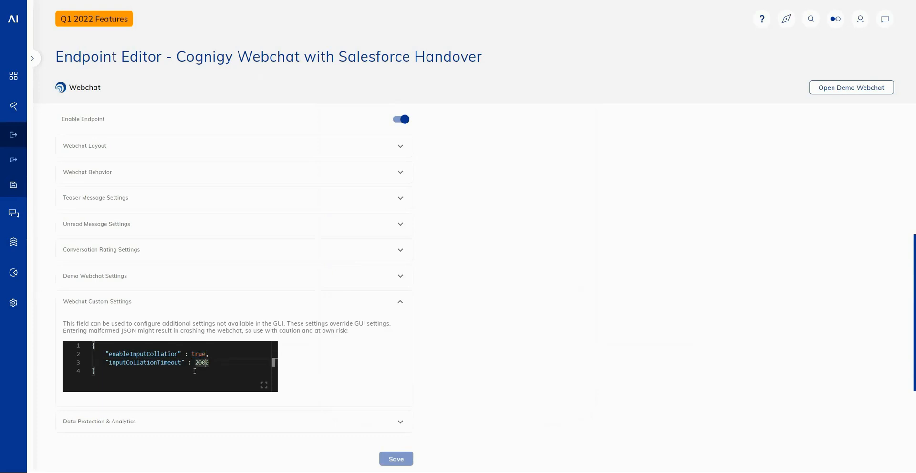
double_click(201, 363)
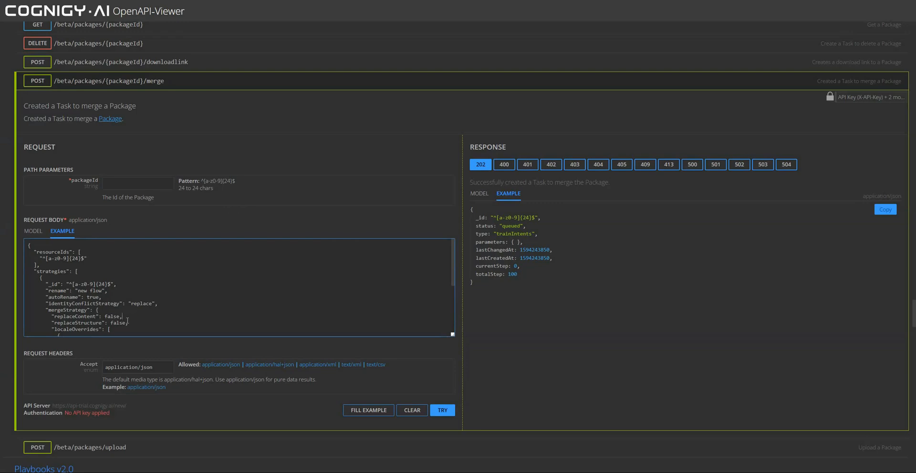
- Highlight the replaceStructure and replaceContent merge strategies in the merge Package example body
double_click(75, 316)
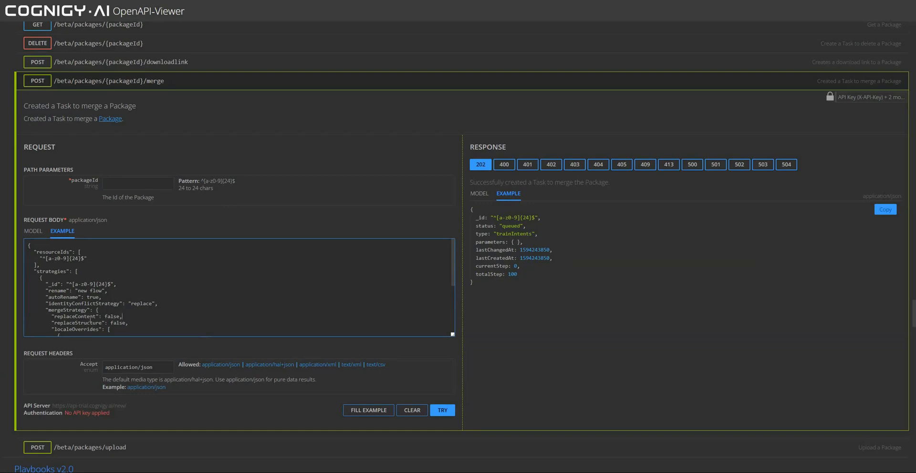
double_click(91, 322)
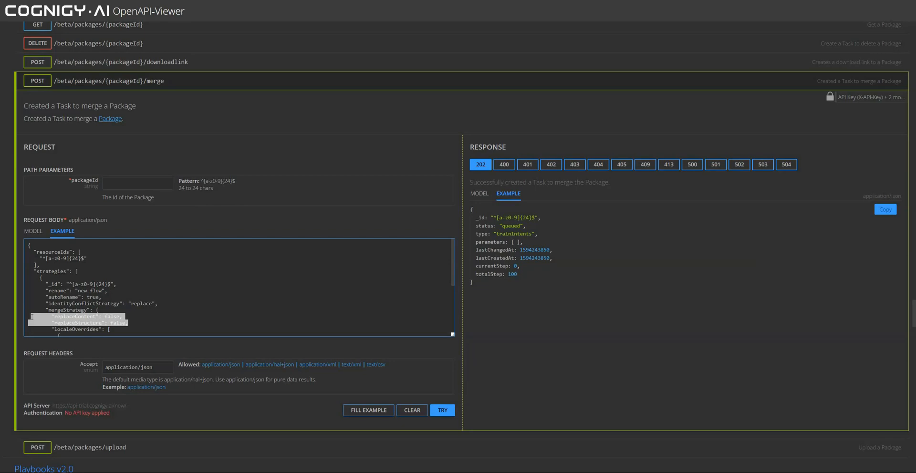
mouse_move(170, 320)
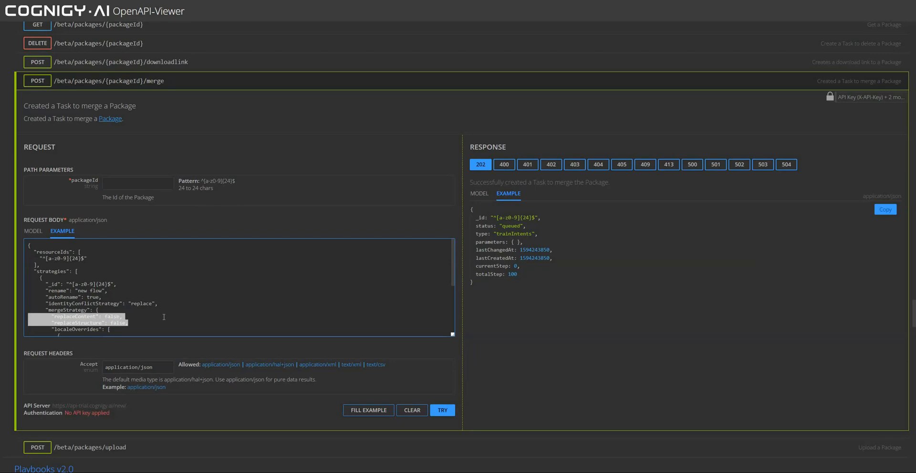
mouse_move(140, 321)
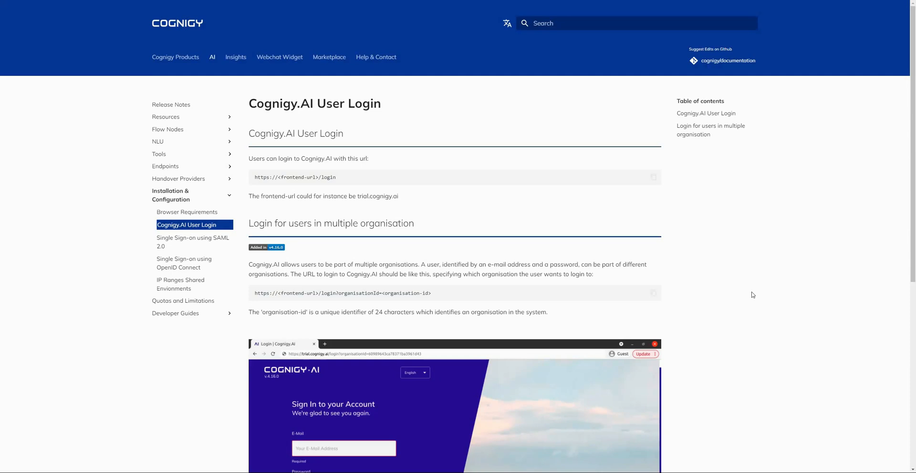
mouse_move(747, 269)
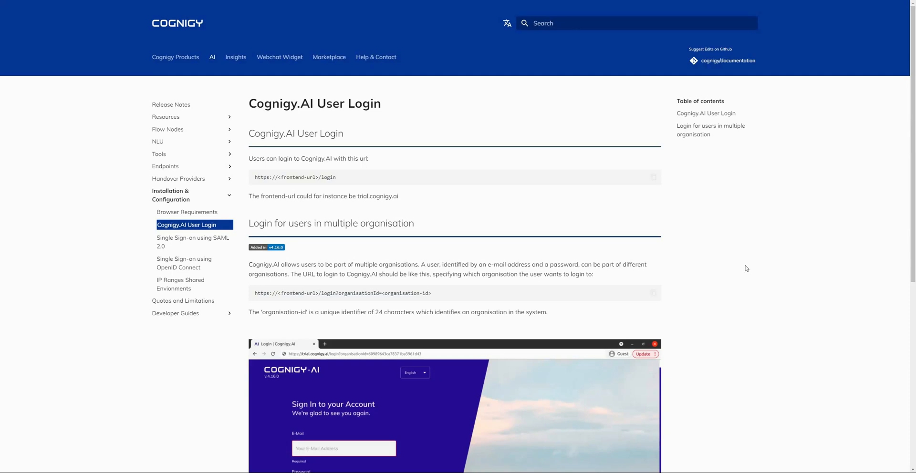
mouse_move(661, 293)
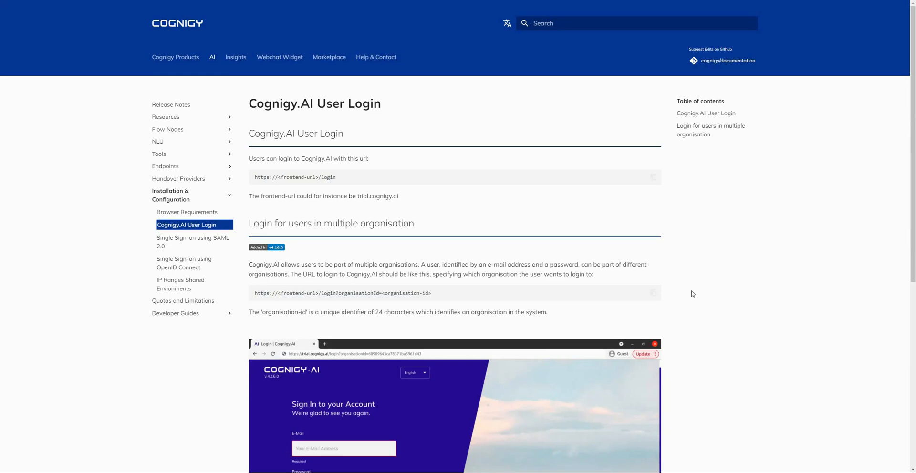
mouse_move(693, 296)
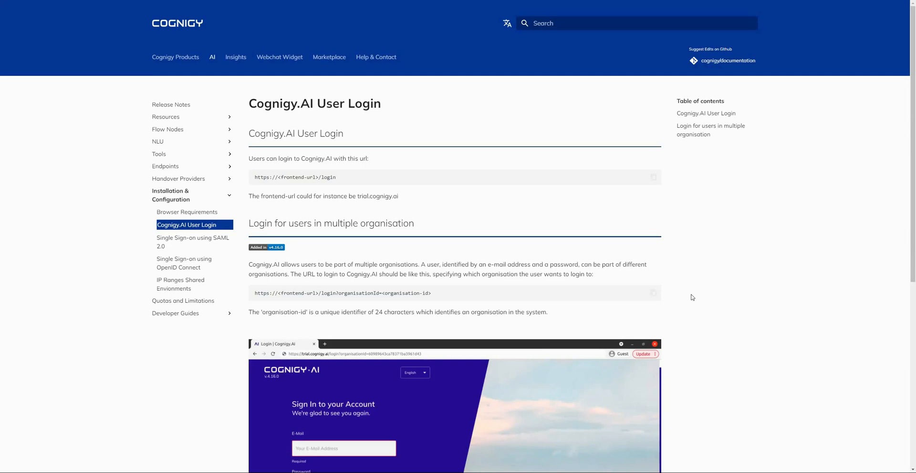
mouse_move(686, 313)
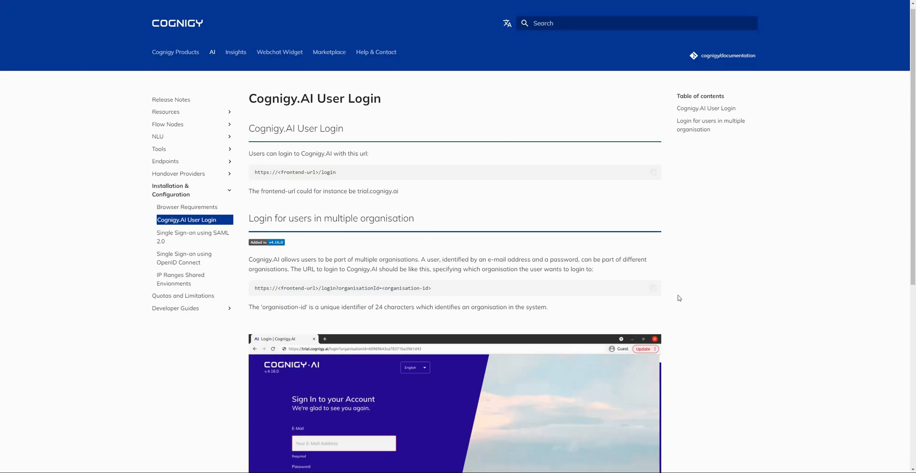
- Scroll the Cognigy.AI User Login page to the multi-organisation login section
scroll(down, 3)
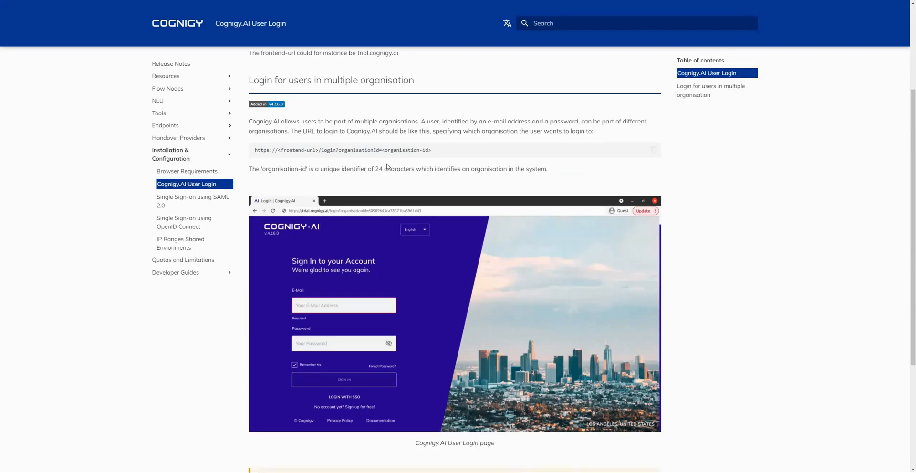
mouse_move(369, 157)
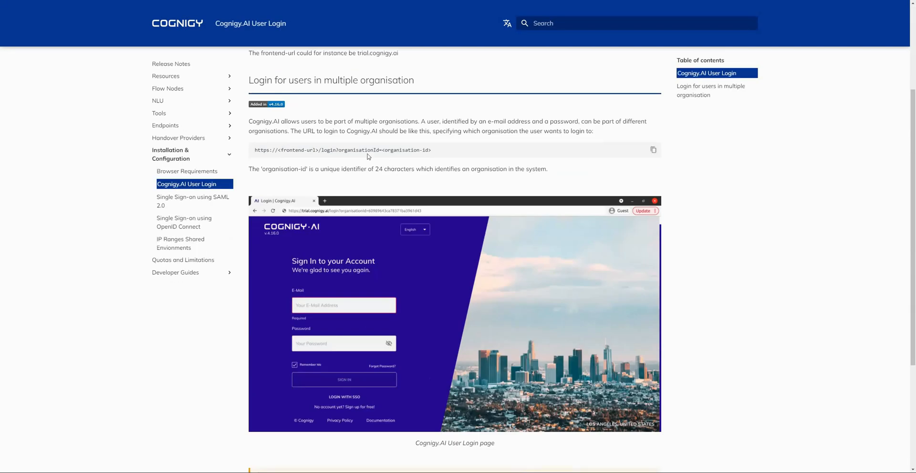
mouse_move(388, 167)
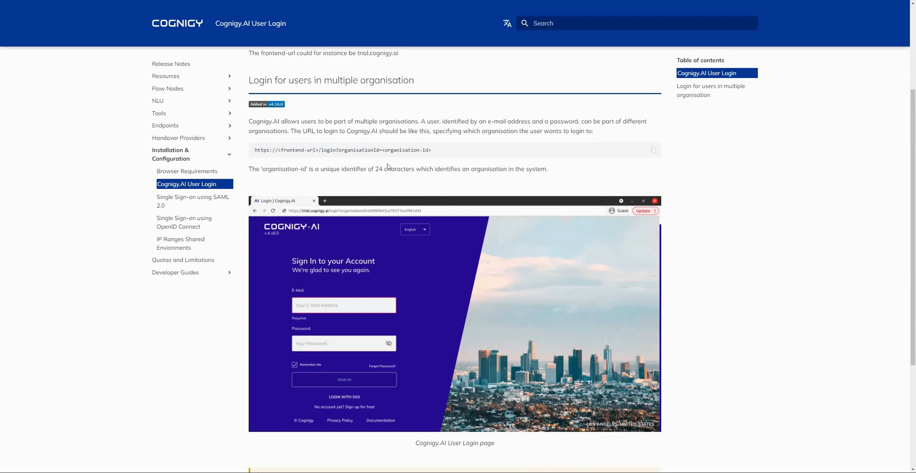
mouse_move(441, 162)
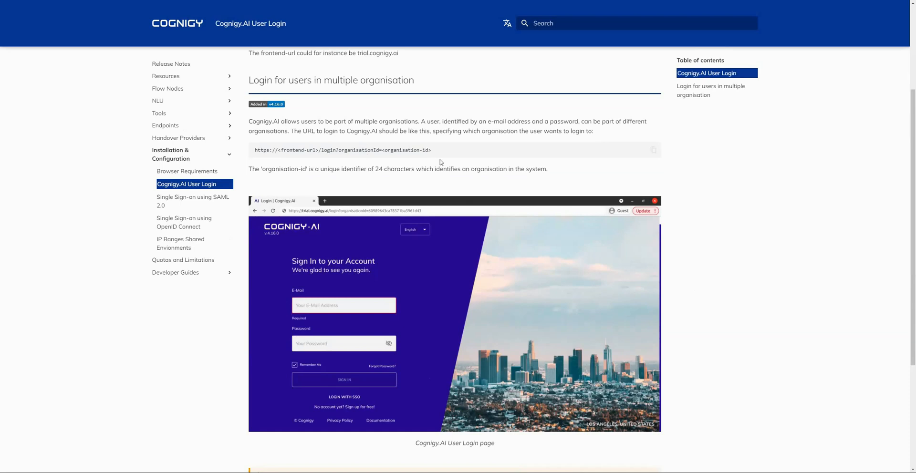
mouse_move(678, 187)
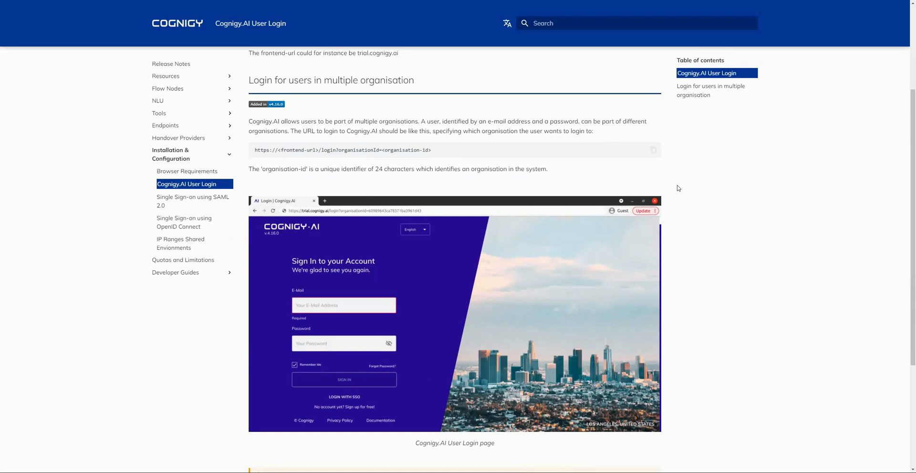
mouse_move(678, 188)
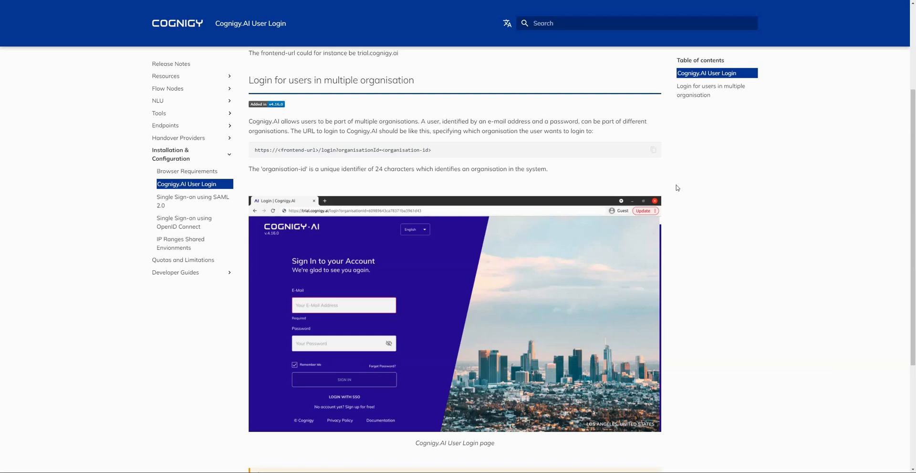
mouse_move(668, 189)
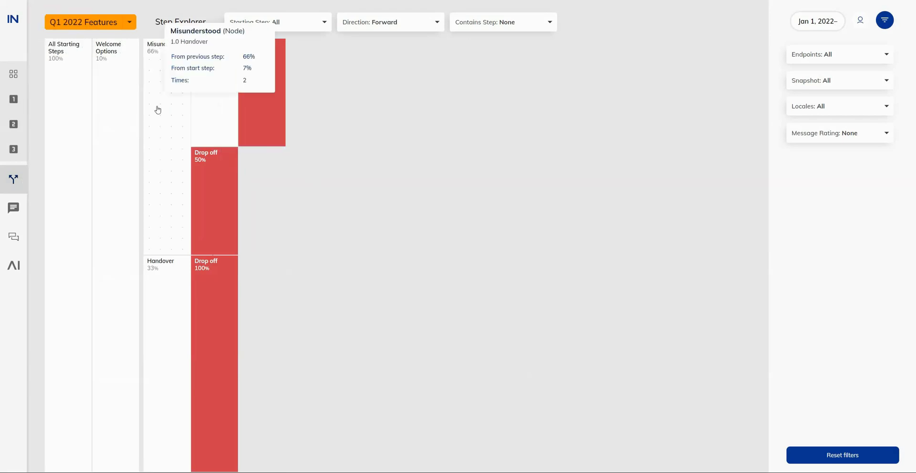
mouse_move(122, 106)
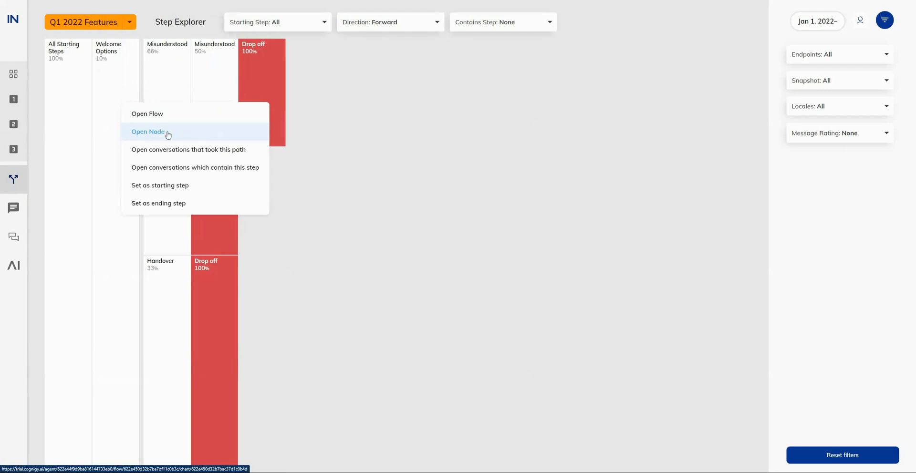
- Open the flow node behind the Misunderstood step from the Step Explorer
click(148, 131)
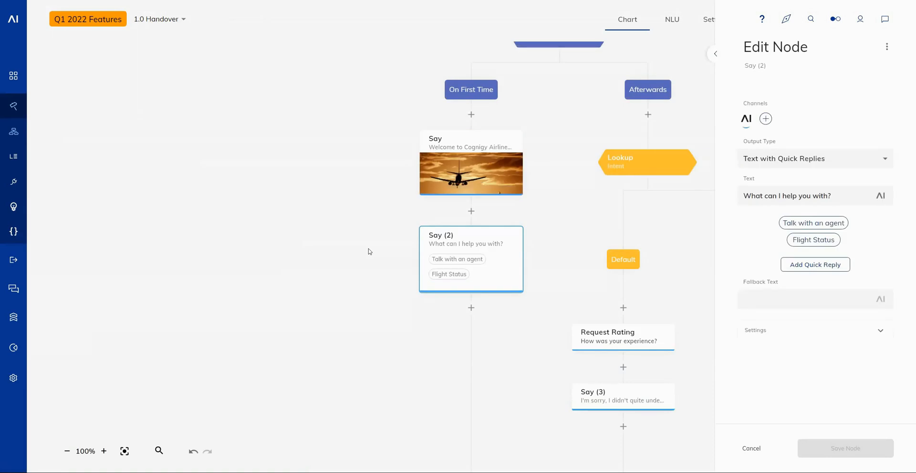
mouse_move(382, 253)
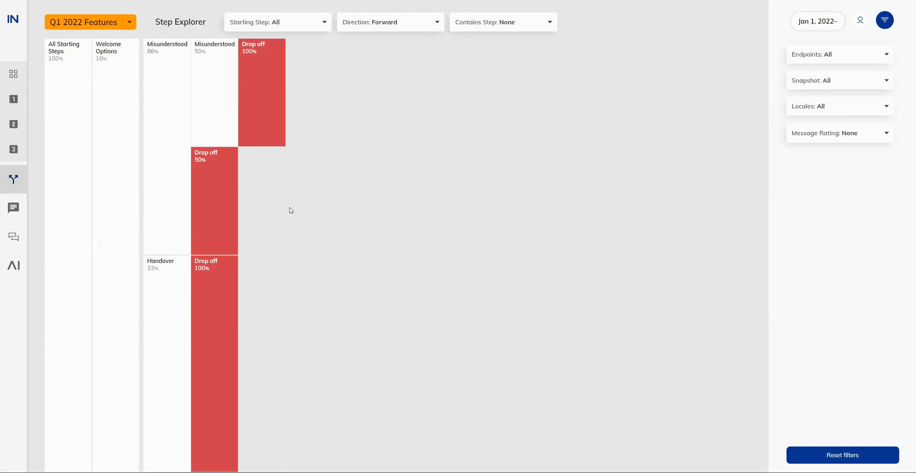
mouse_move(395, 220)
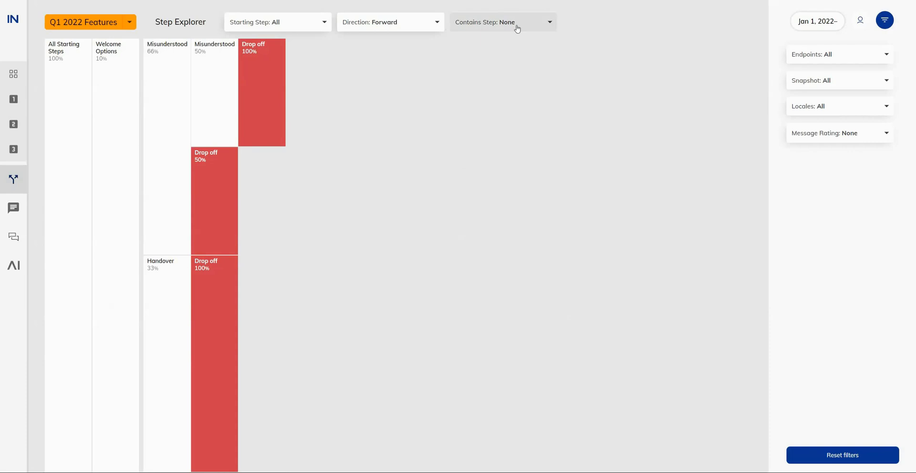
click(501, 22)
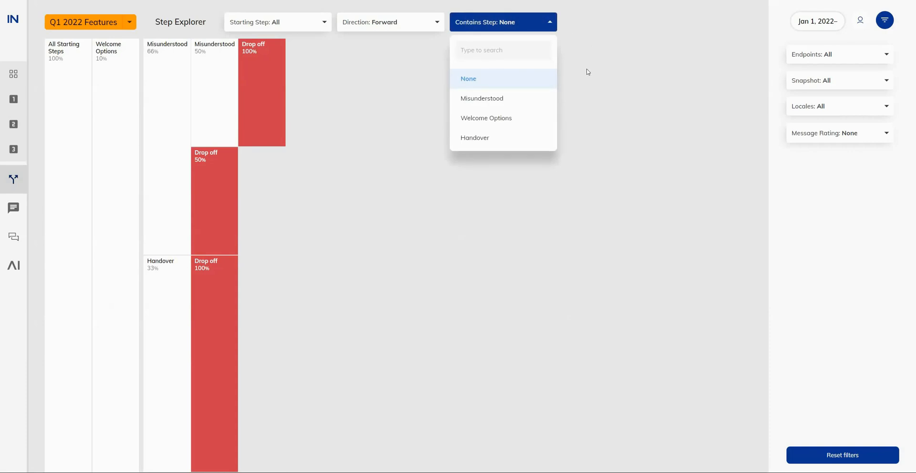
mouse_move(573, 82)
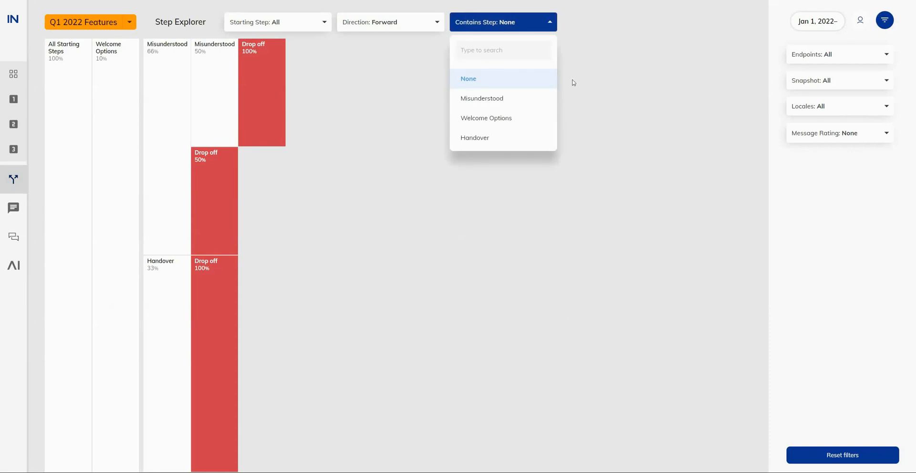
mouse_move(581, 87)
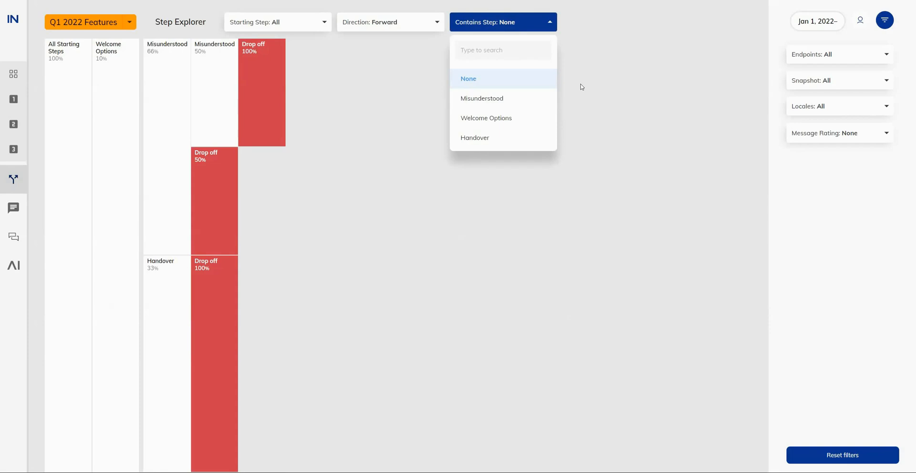
click(481, 98)
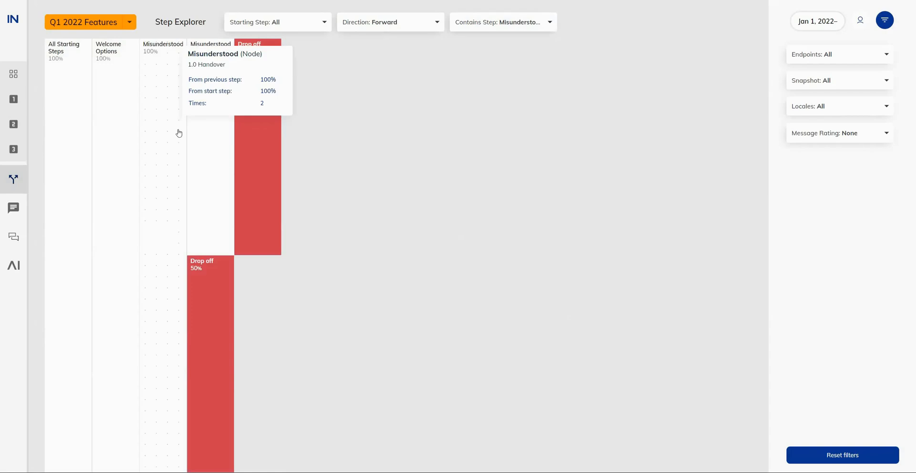
mouse_move(437, 159)
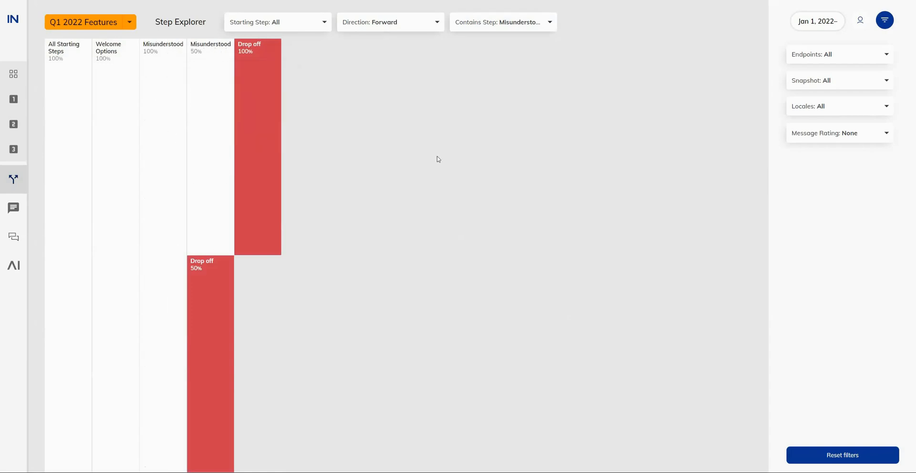
mouse_move(334, 123)
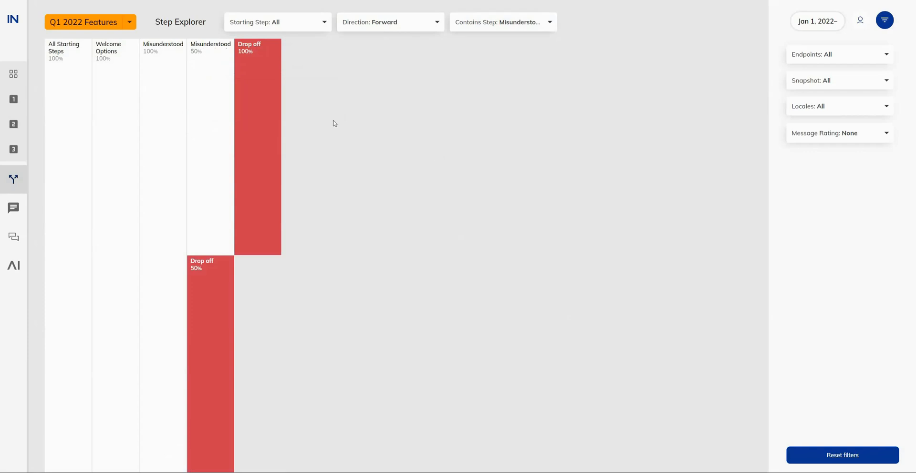
mouse_move(852, 171)
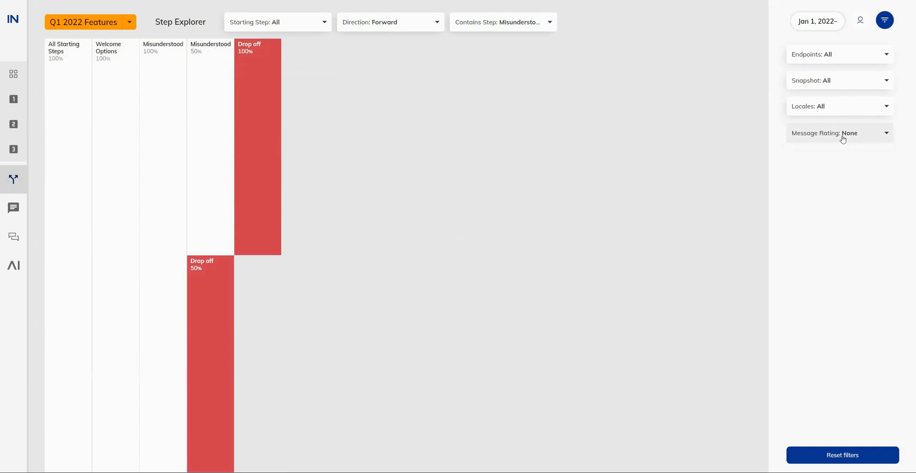
- Filter the Step Explorer's Message Rating to Negative only, unticking None, and apply it
click(840, 132)
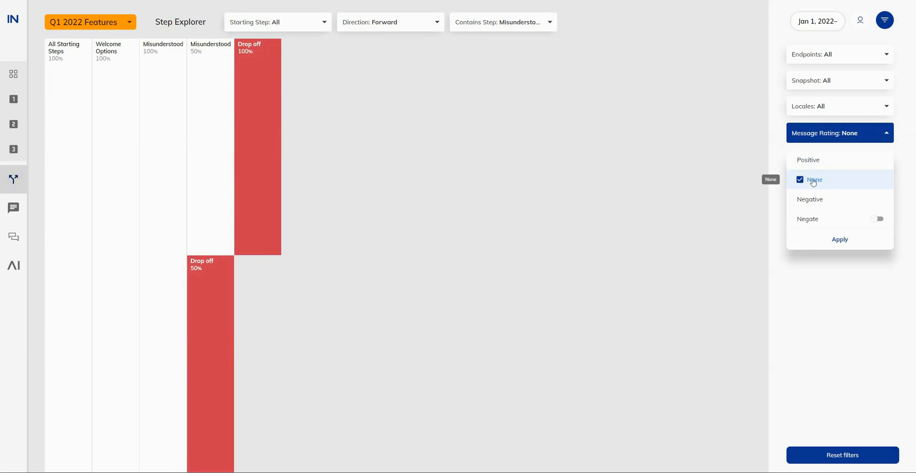
click(800, 179)
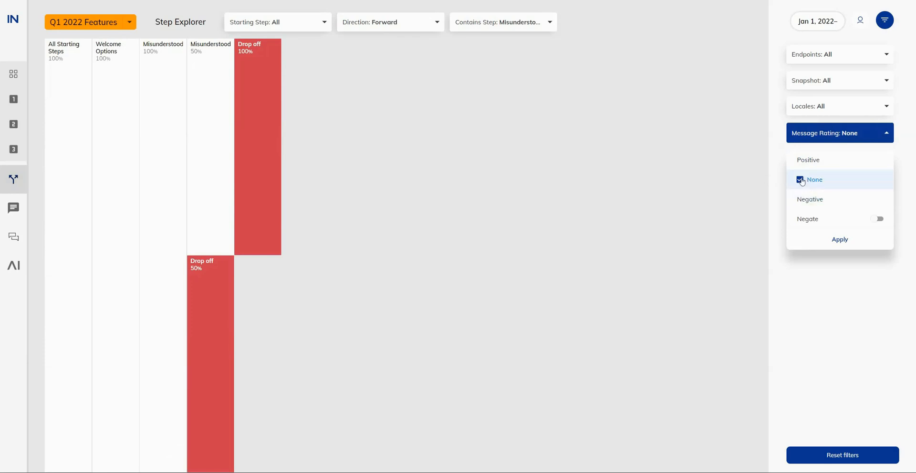
mouse_move(814, 180)
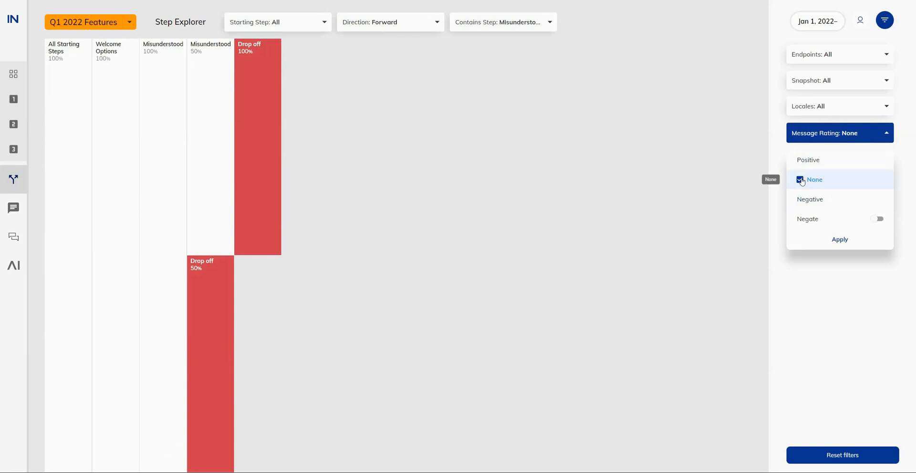
click(801, 180)
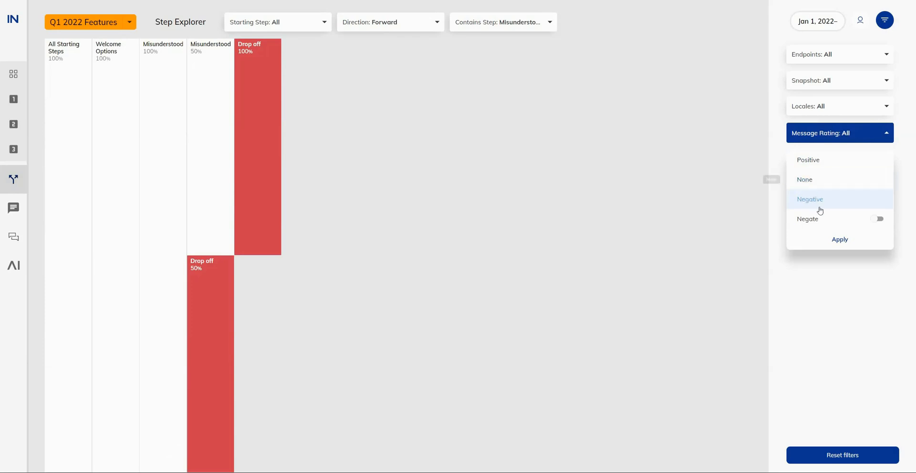
click(811, 200)
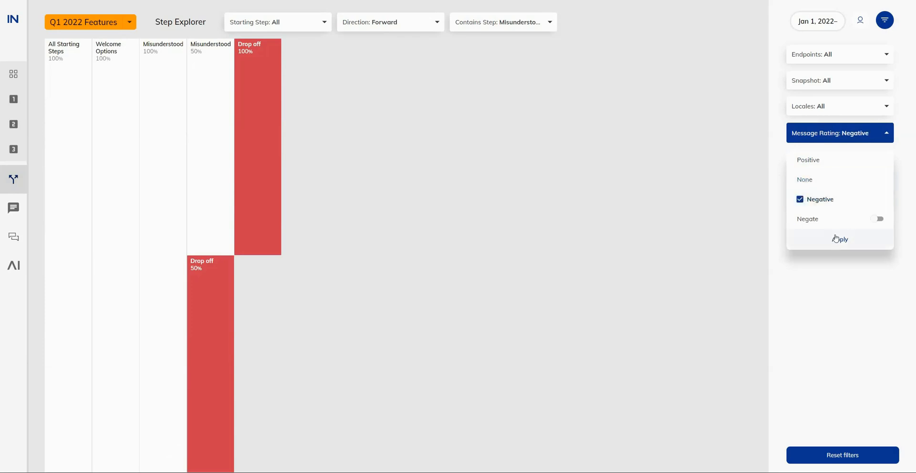
click(840, 239)
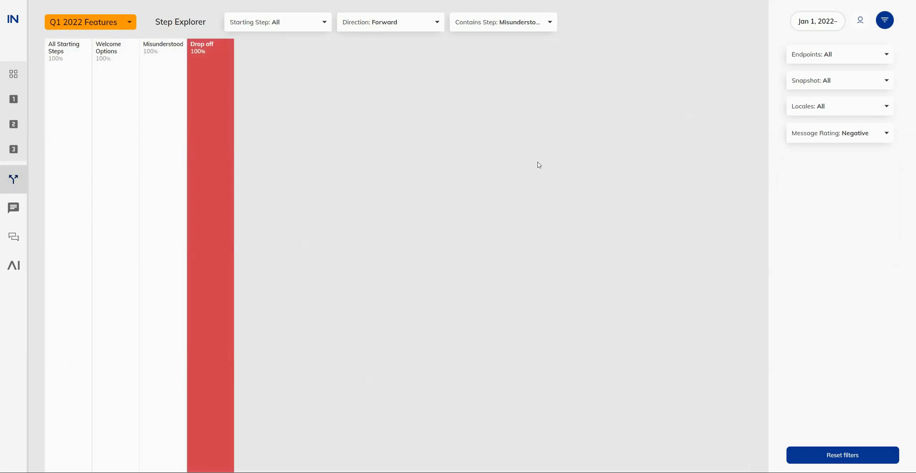
mouse_move(310, 169)
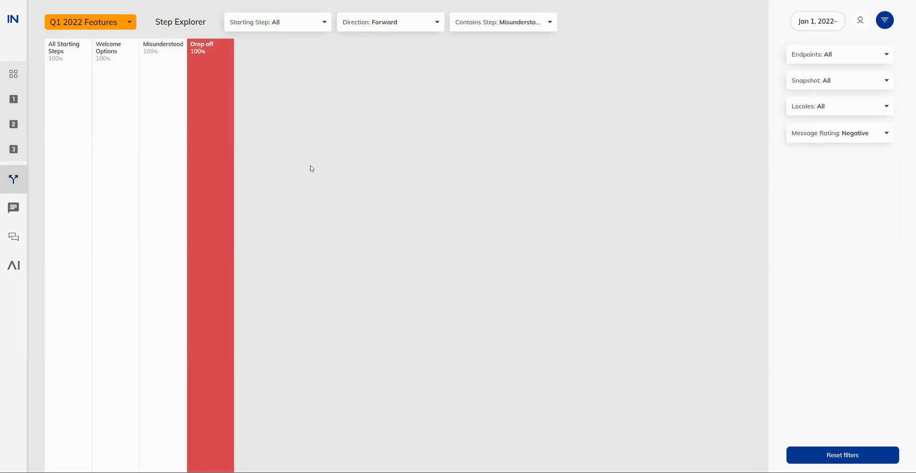
mouse_move(277, 169)
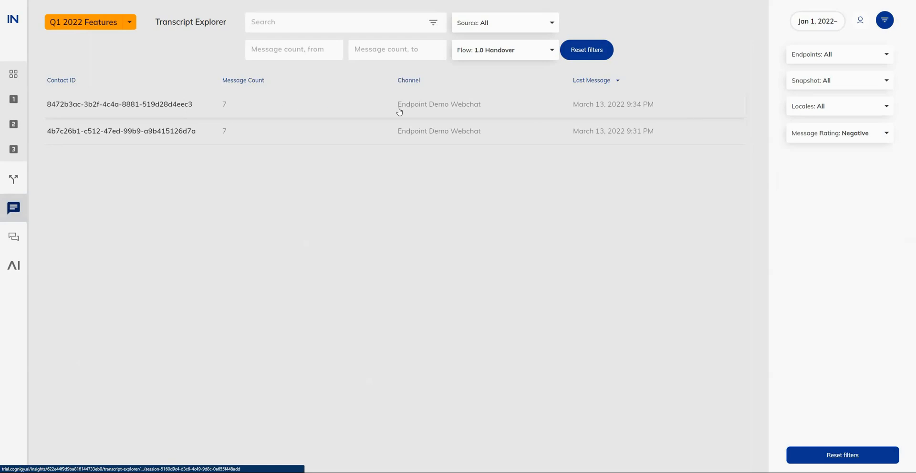
- Open the first negatively rated transcript, review its conversation details, and close it
click(120, 104)
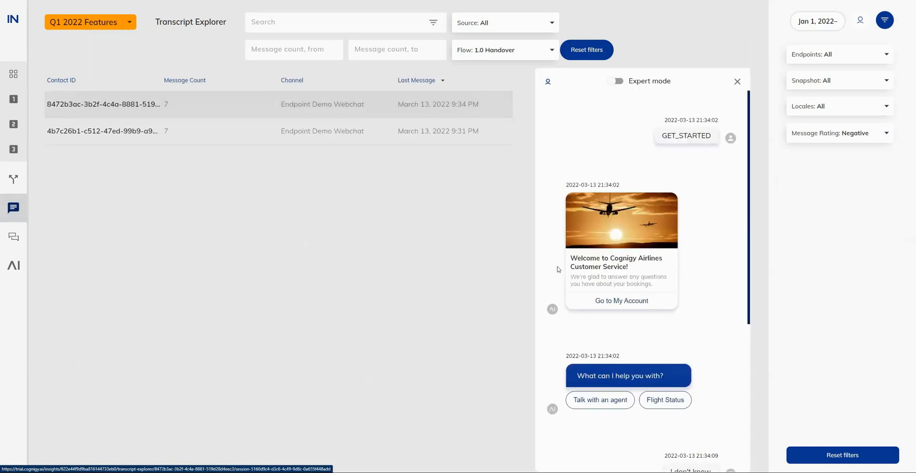
mouse_move(550, 270)
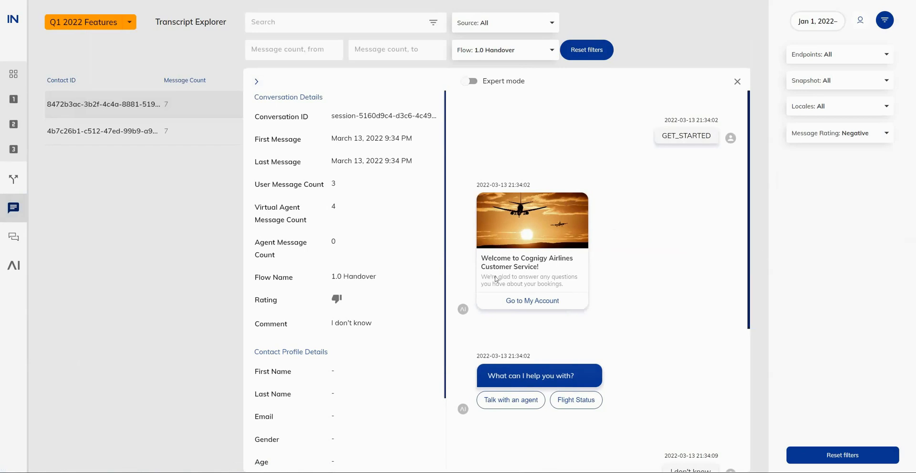
mouse_move(533, 159)
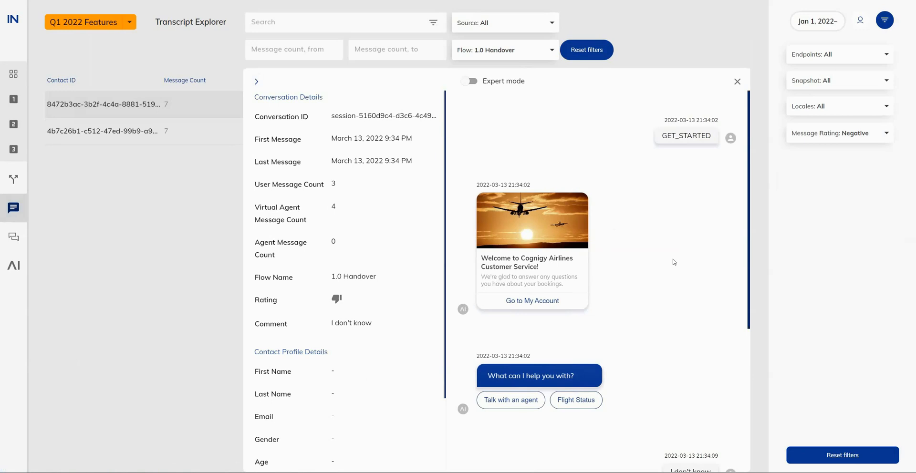
mouse_move(688, 241)
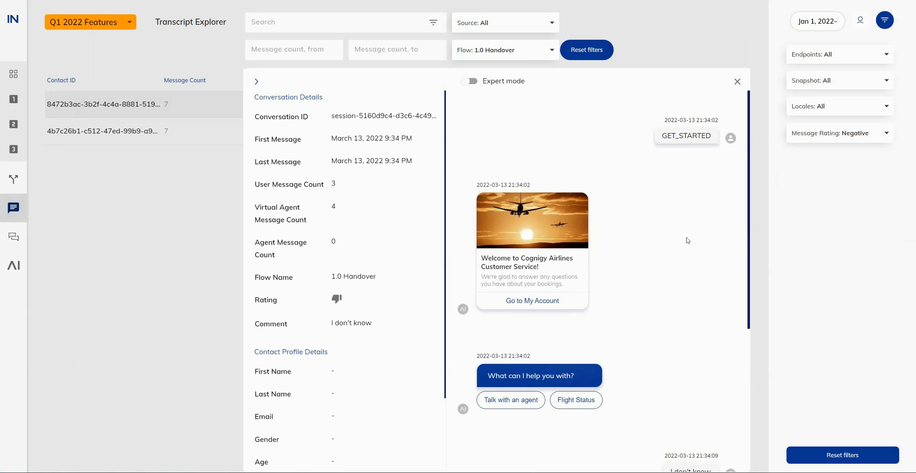
mouse_move(341, 288)
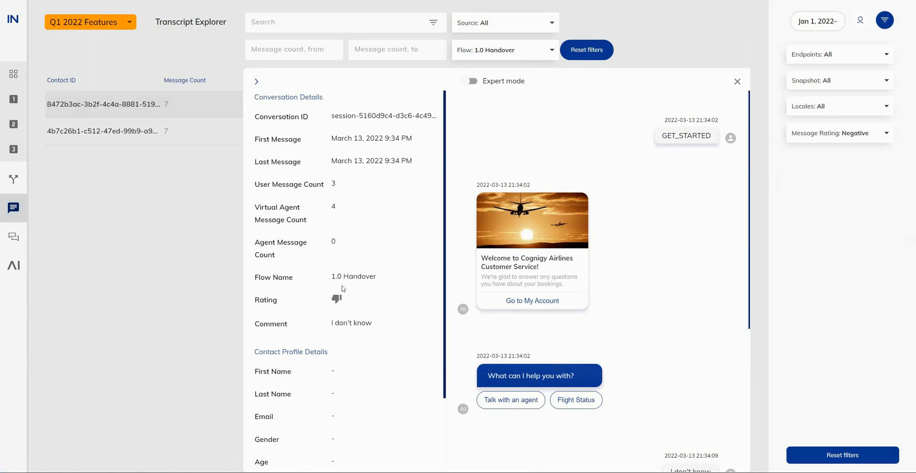
drag(257, 299, 371, 322)
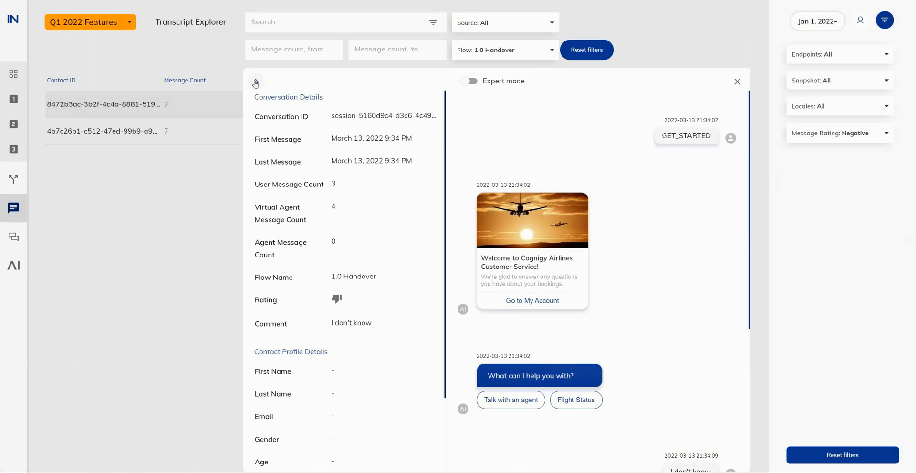
click(737, 81)
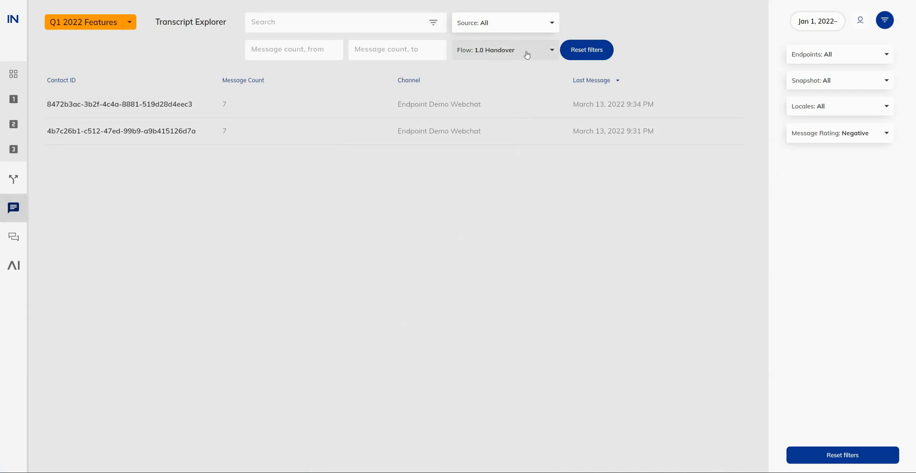
- Filter transcripts to the 3.0 Fuzzy Search and 2.0 Pattern Match flows, excluding 1.0 Handover
click(503, 49)
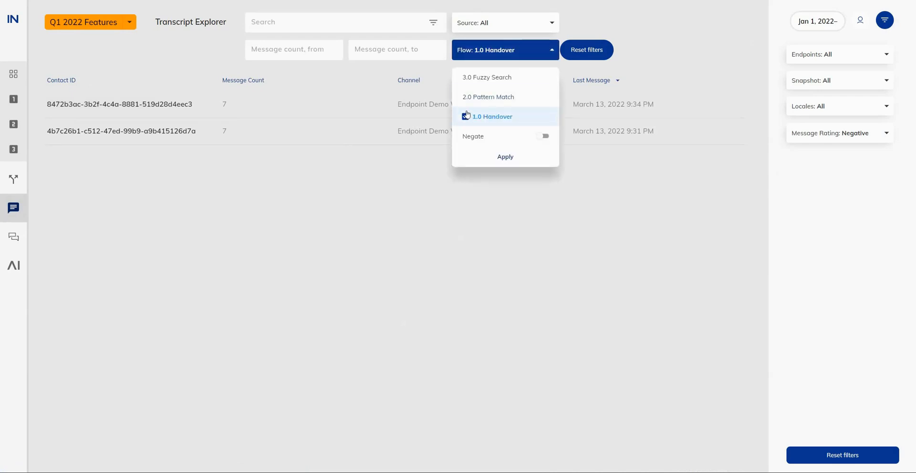
click(466, 116)
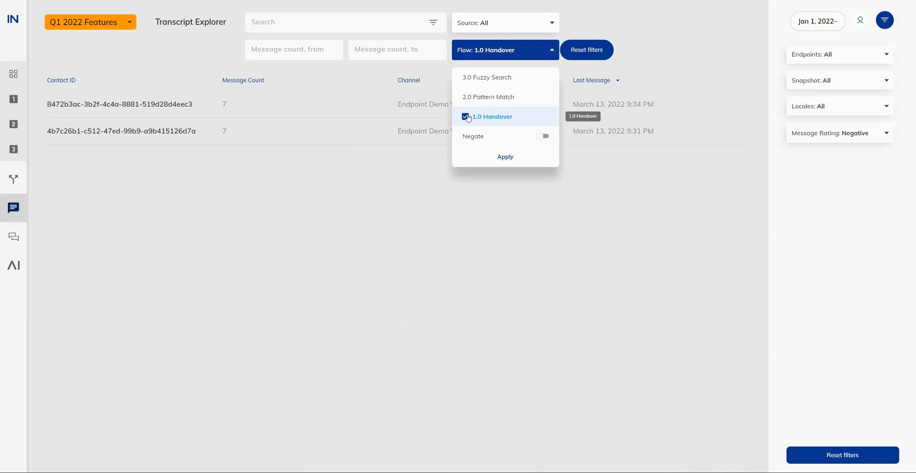
click(466, 117)
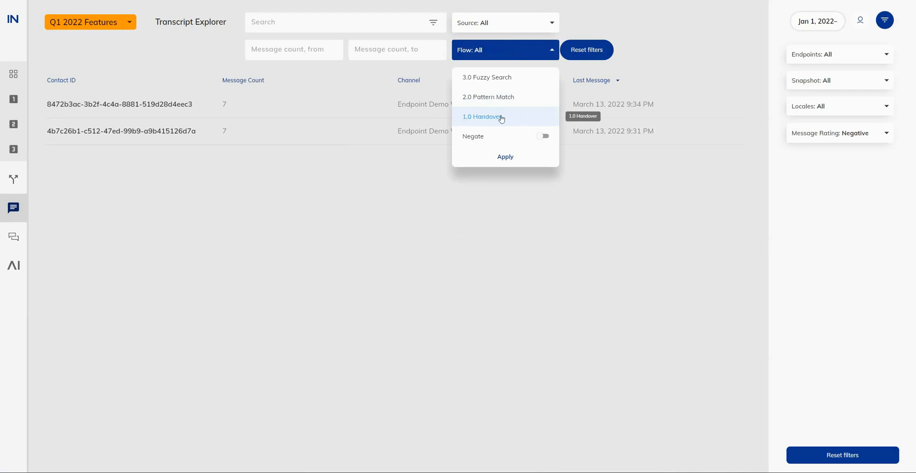
mouse_move(488, 97)
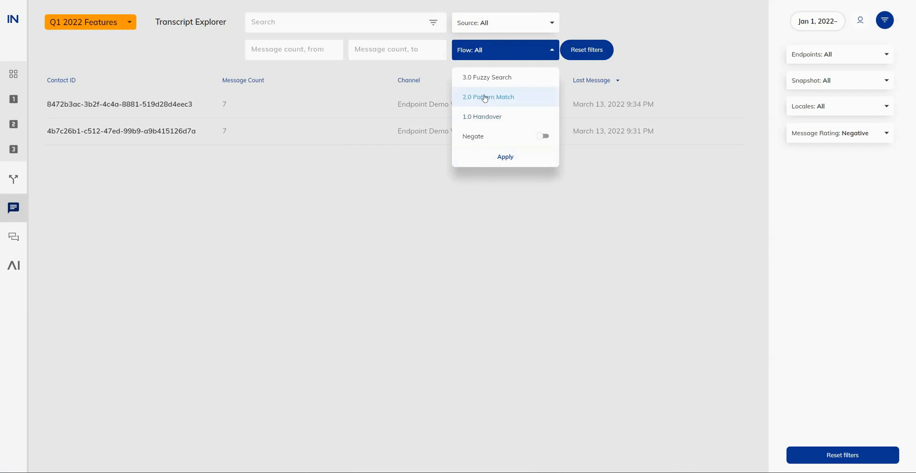
click(488, 96)
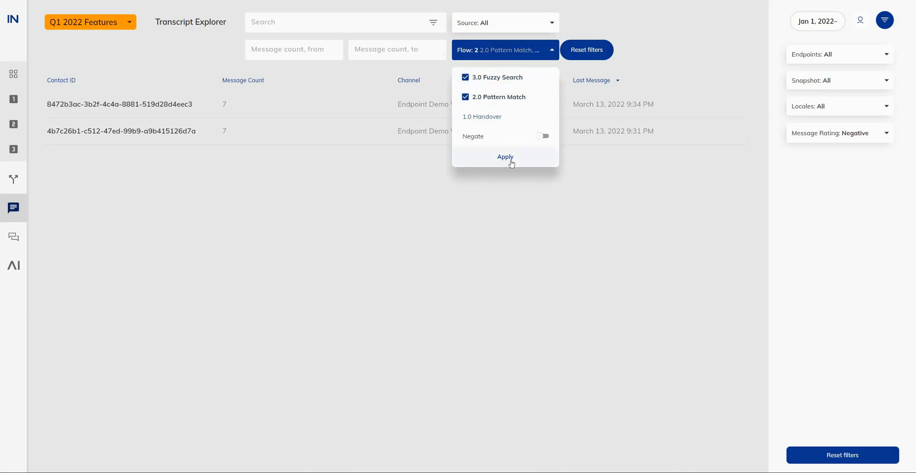
click(505, 156)
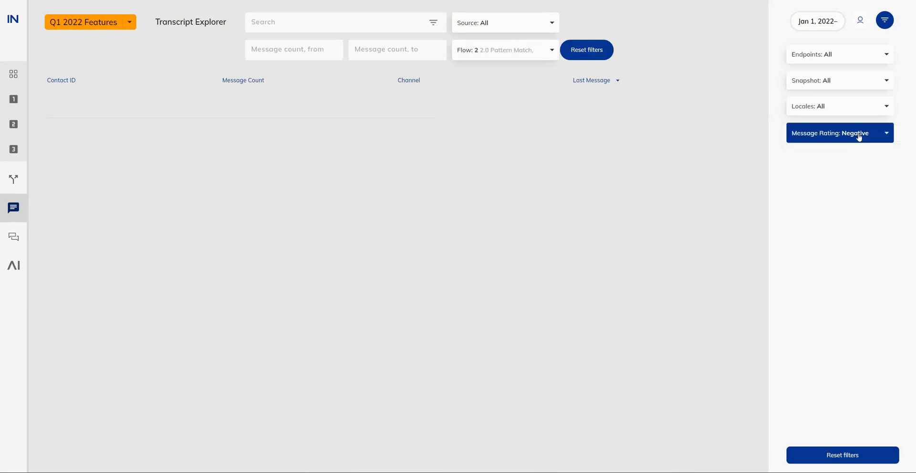
- Set Message Rating to All and review one Interaction Panel transcript, then close it
click(838, 132)
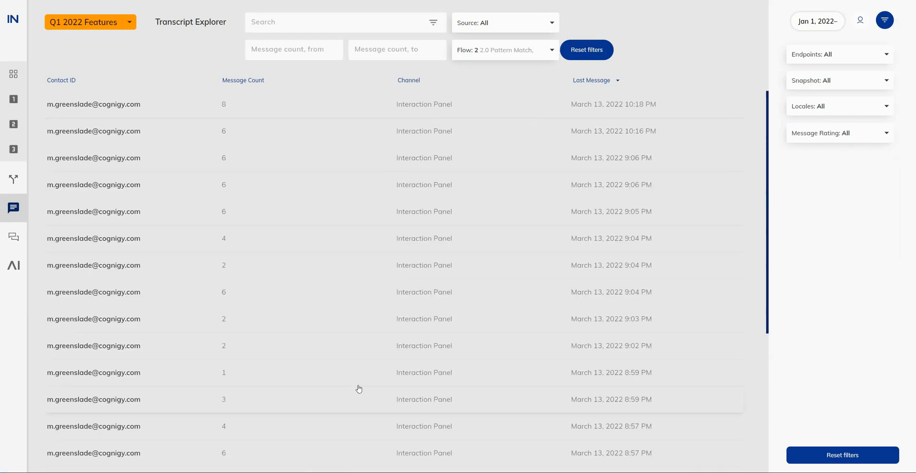
click(93, 185)
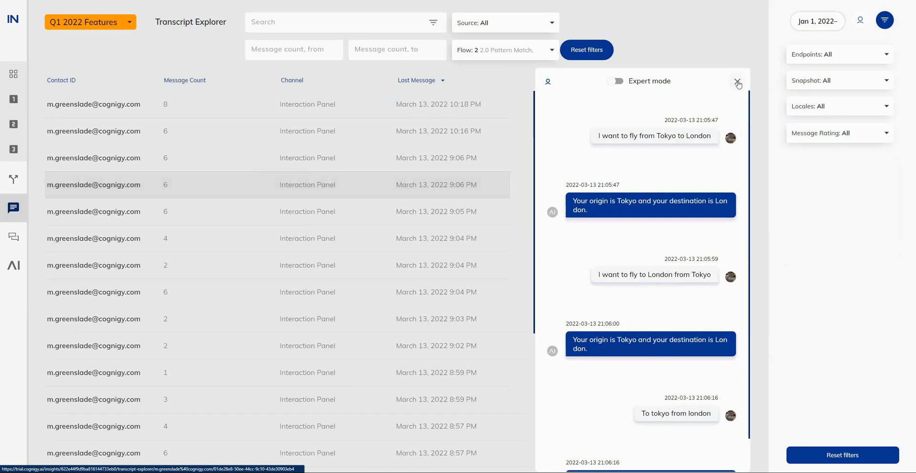
click(738, 84)
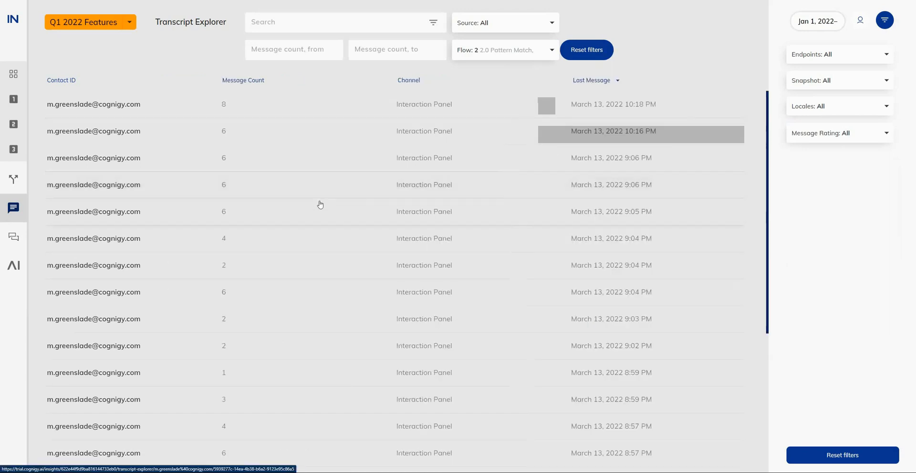
mouse_move(284, 180)
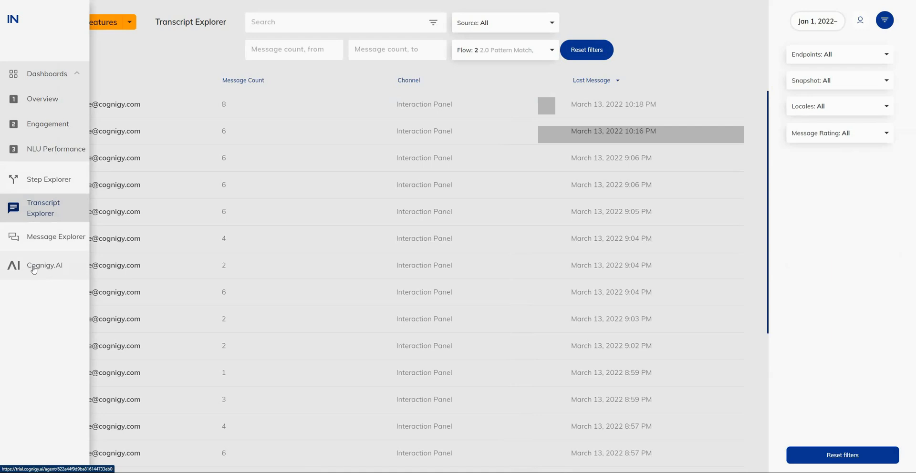
- Return from Insights to the agent's Cognigy.AI Dashboard via the sidebar
click(44, 265)
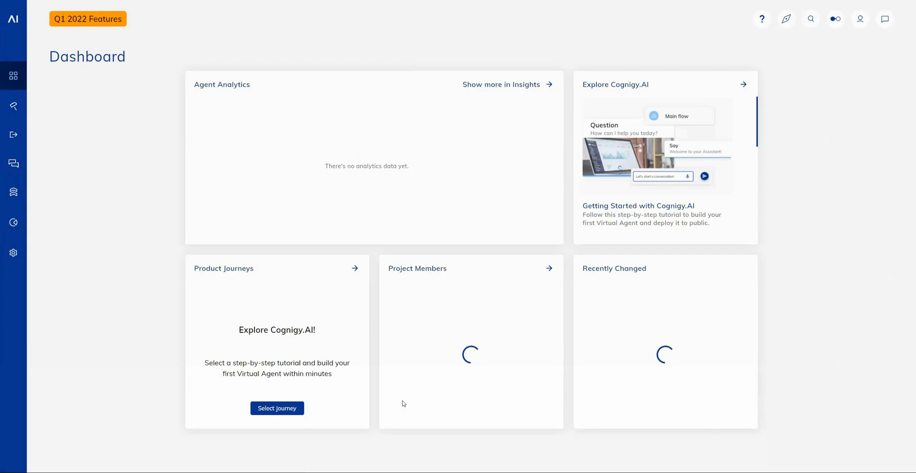